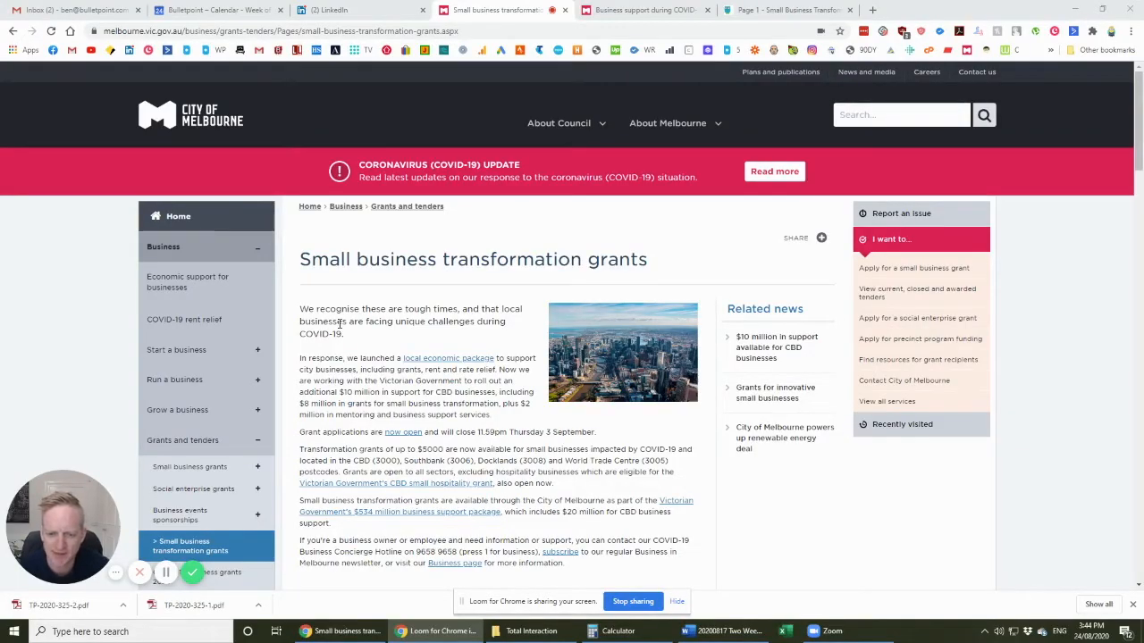
mouse_move(310, 275)
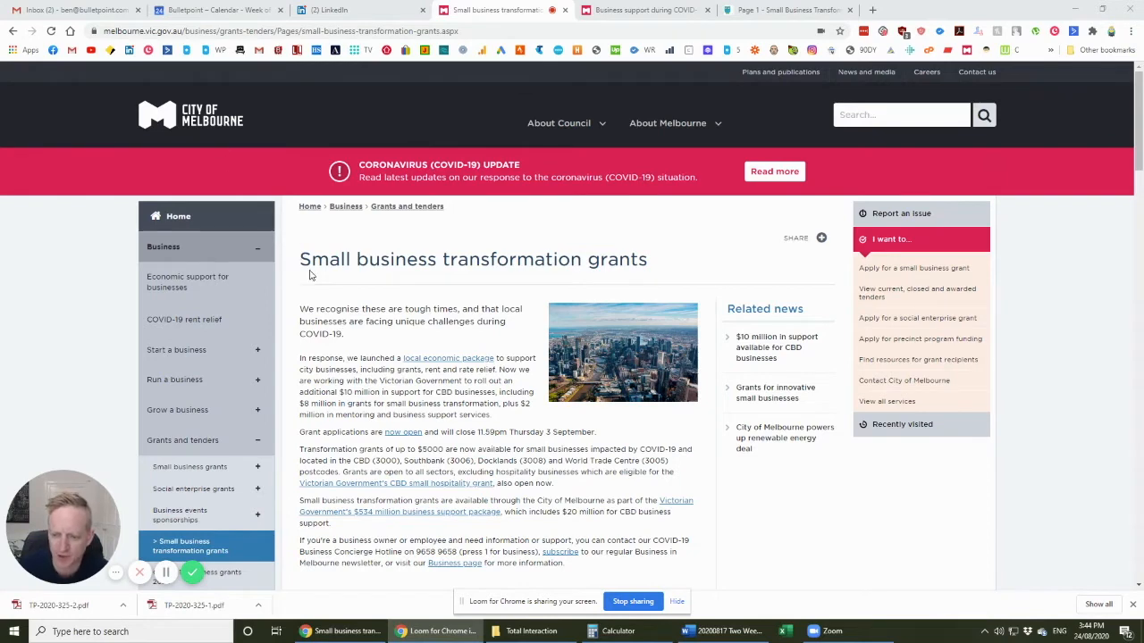
Highlight the guidelines sentence about grants of up to $5000.
scroll("down", 3)
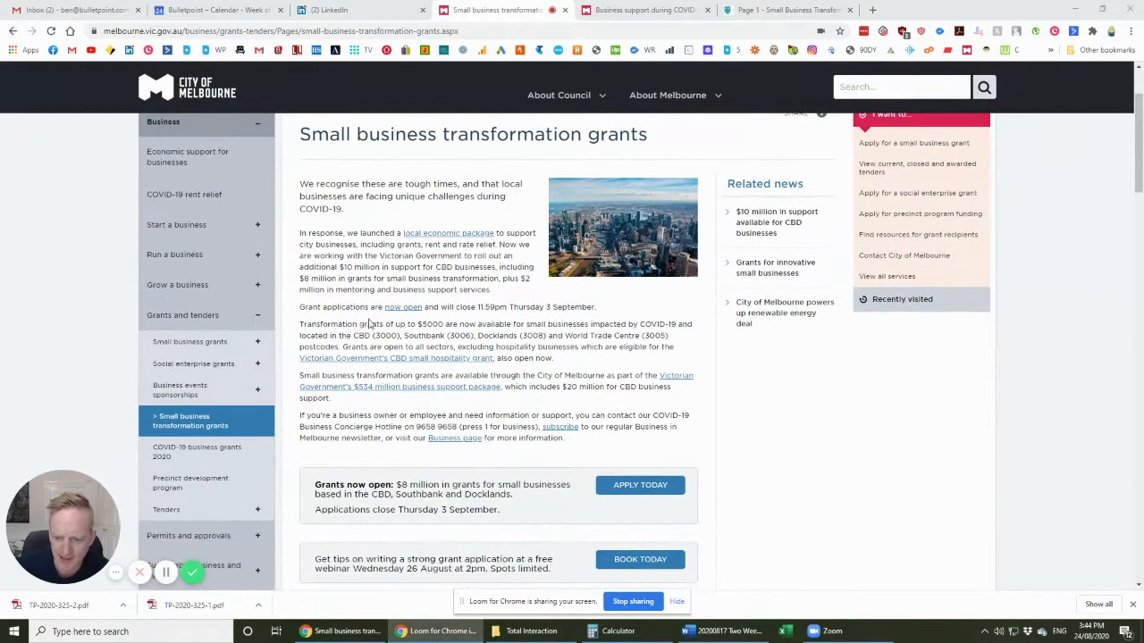
left_click_drag(299, 323, 451, 323)
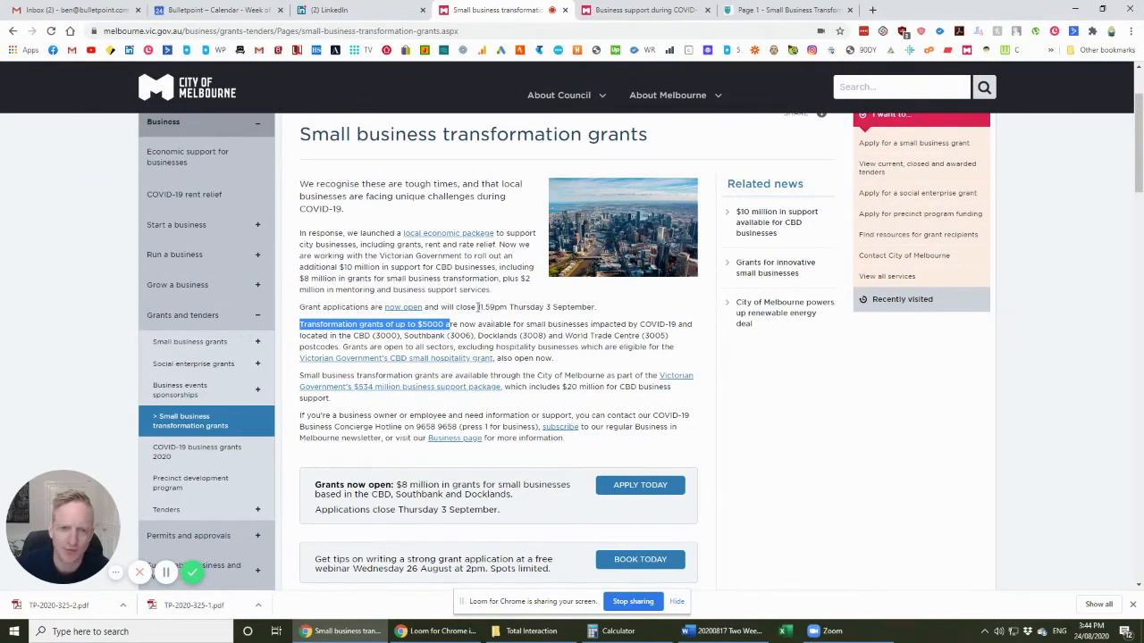
mouse_move(393, 335)
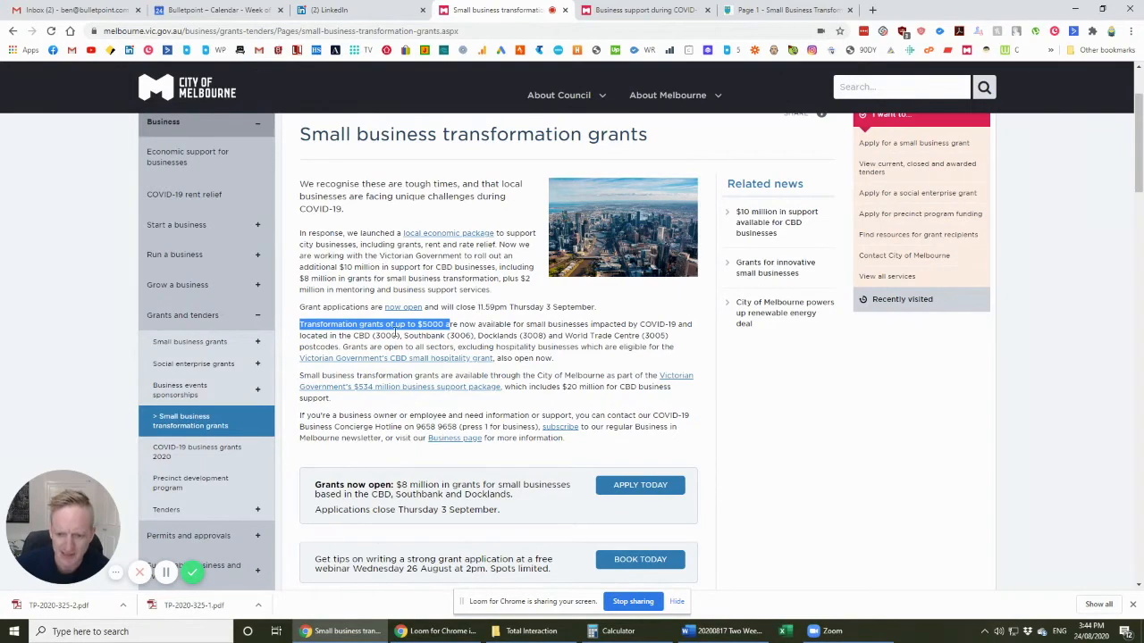
left_click(367, 335)
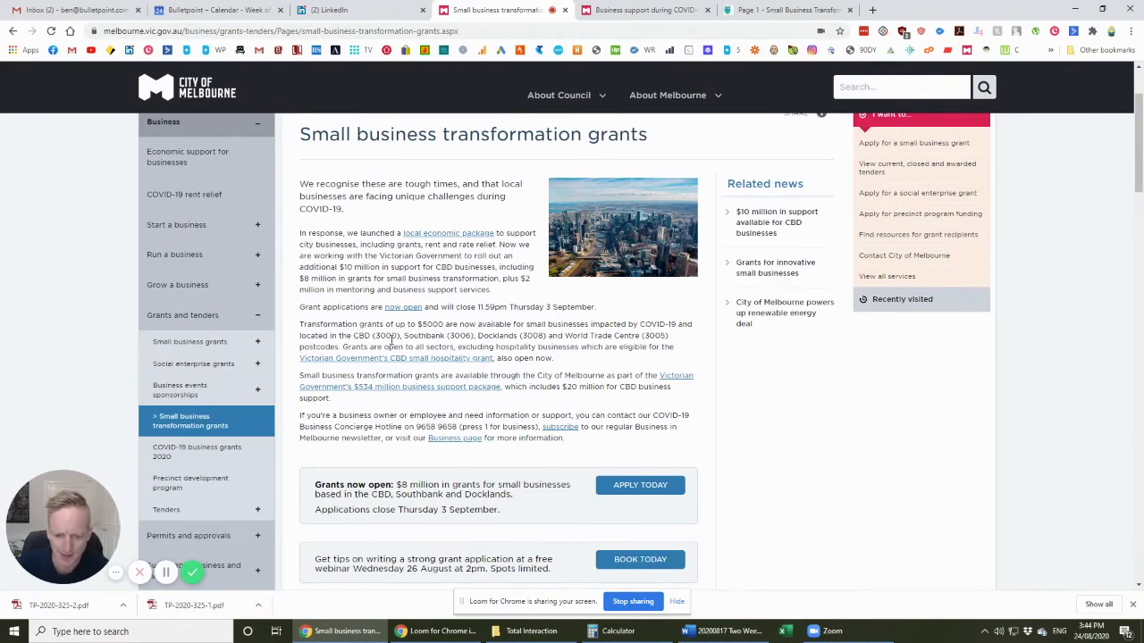
Highlight the program objectives on supporting businesses and reactivation.
scroll("down", 3)
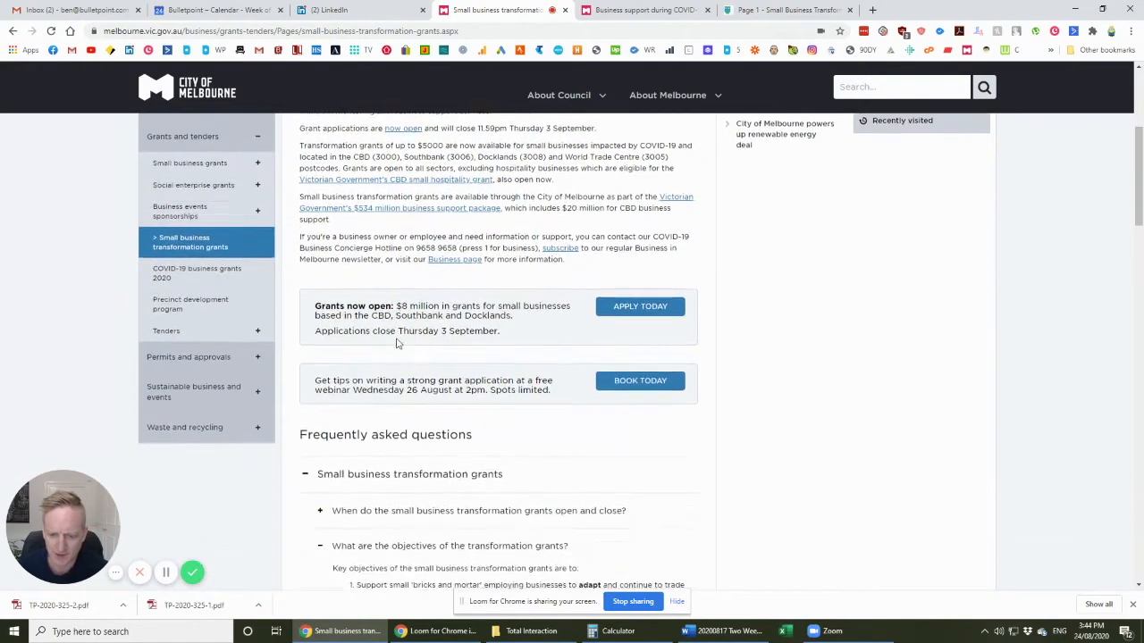
scroll("down", 3)
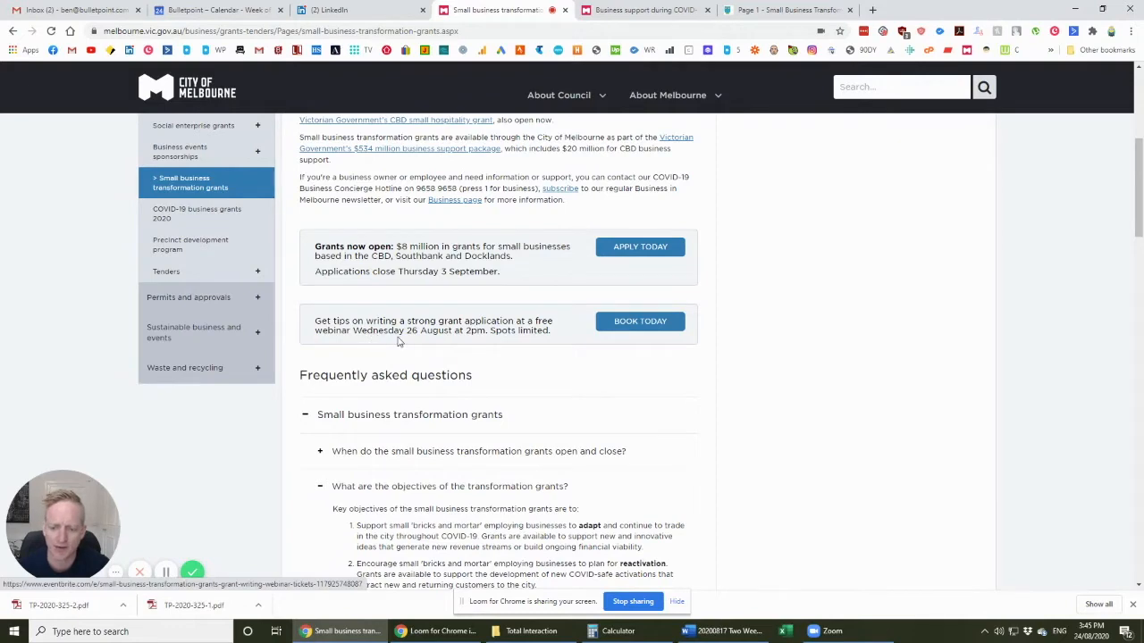
mouse_move(431, 330)
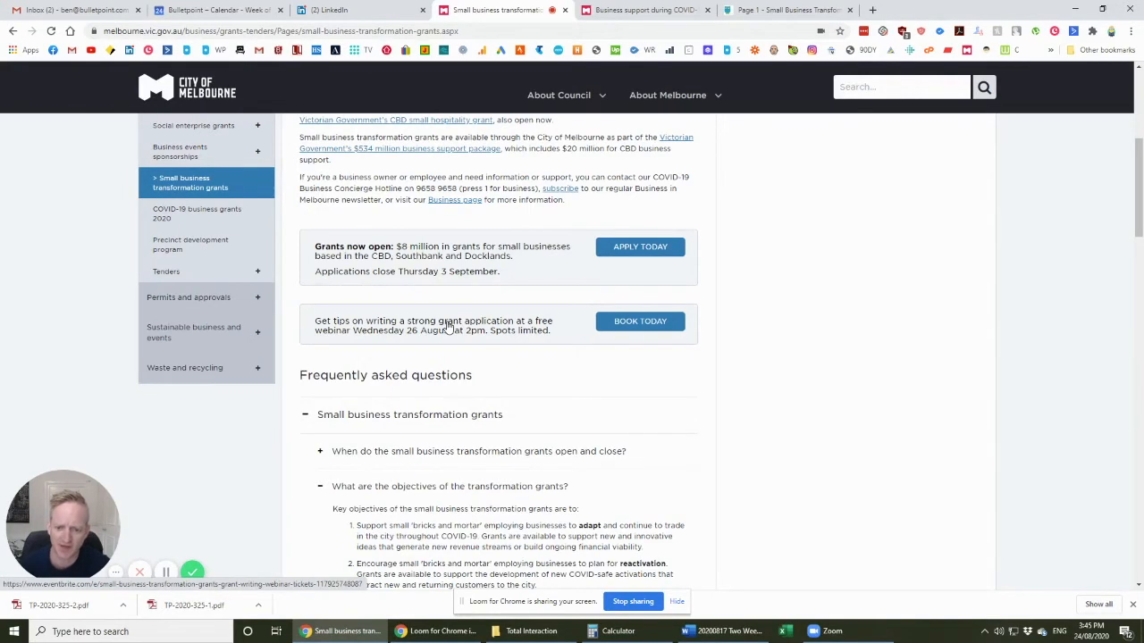
scroll("down", 3)
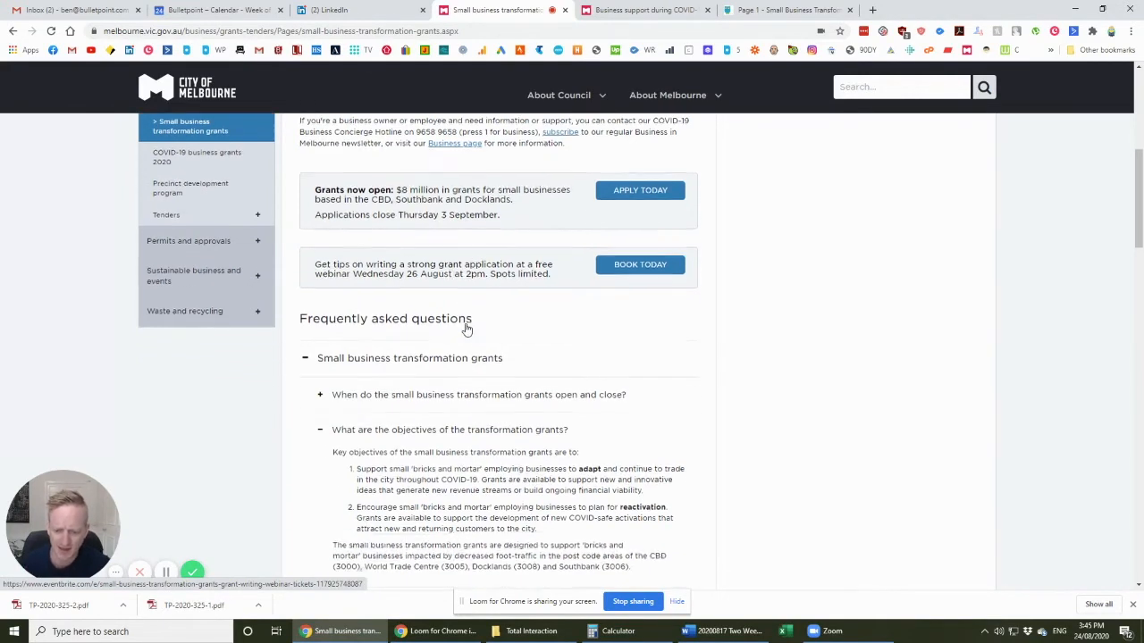
scroll("down", 3)
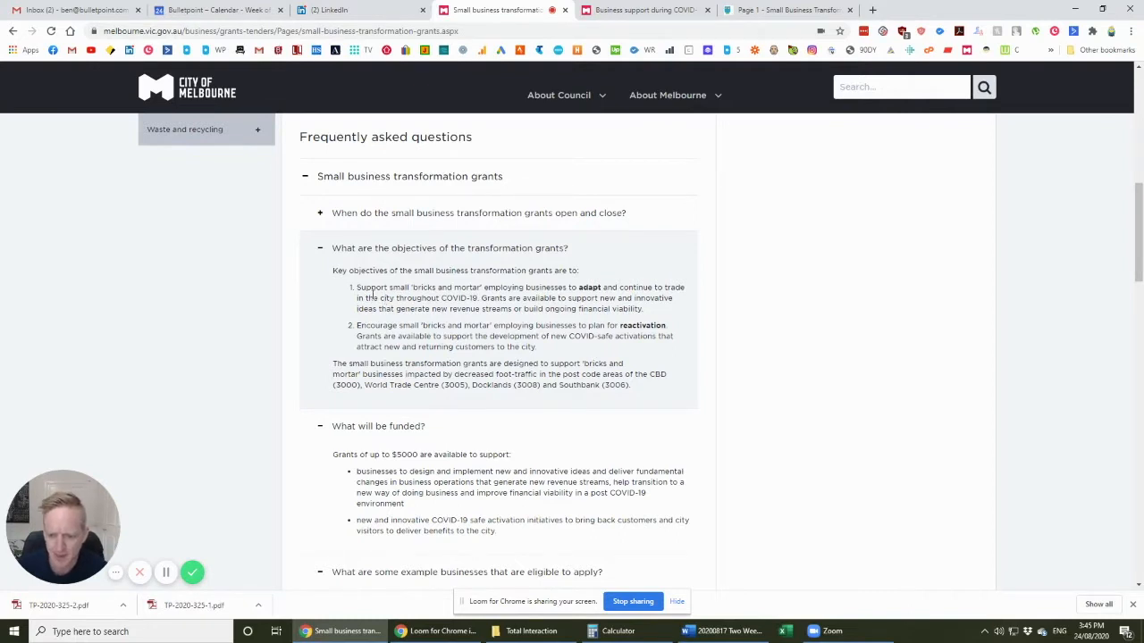
left_click_drag(356, 287, 481, 286)
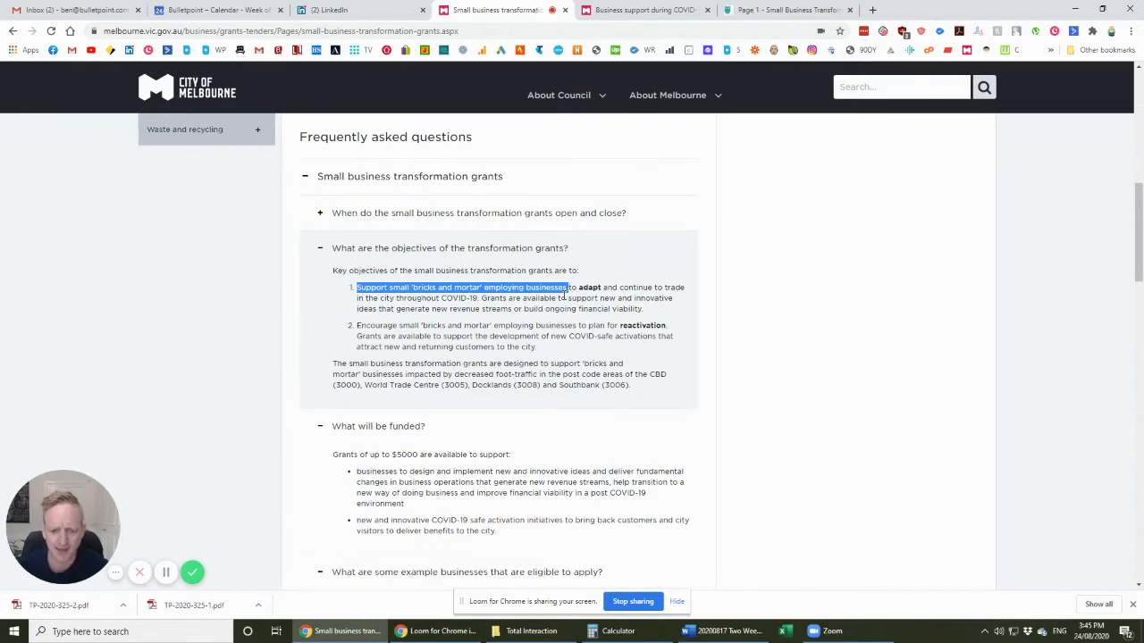
mouse_move(456, 298)
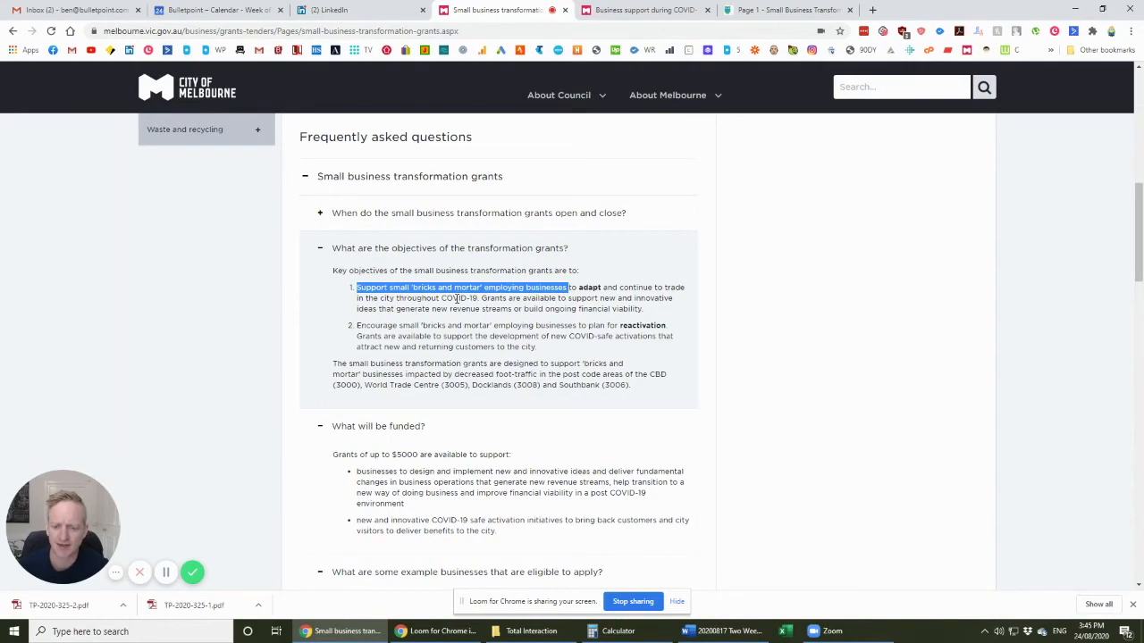
left_click(456, 299)
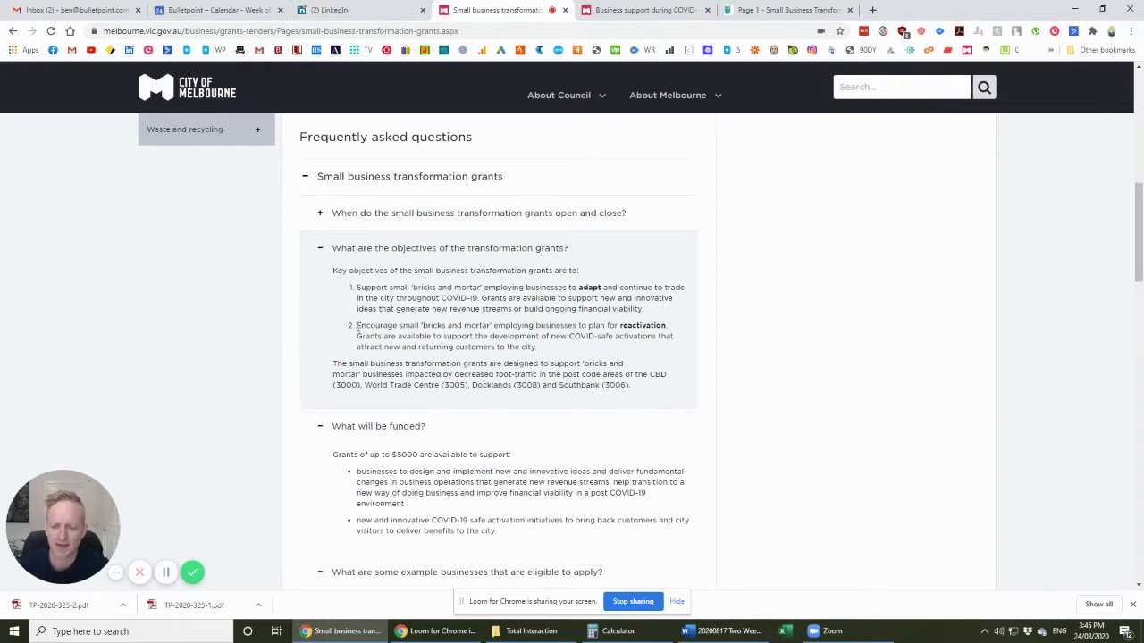
left_click_drag(356, 324, 532, 336)
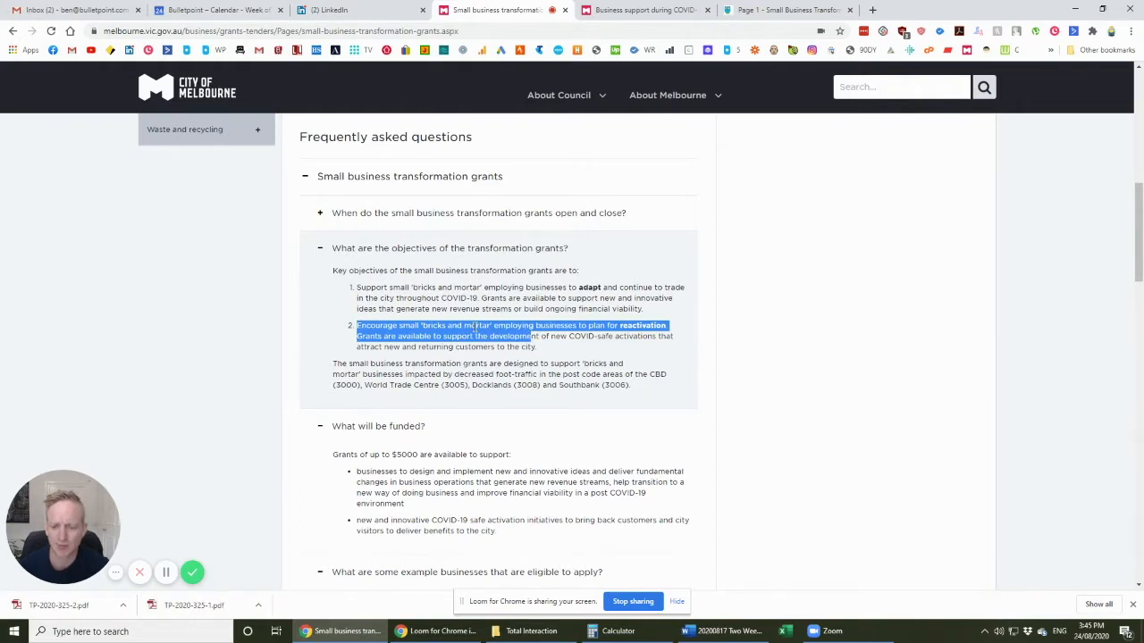
left_click(478, 336)
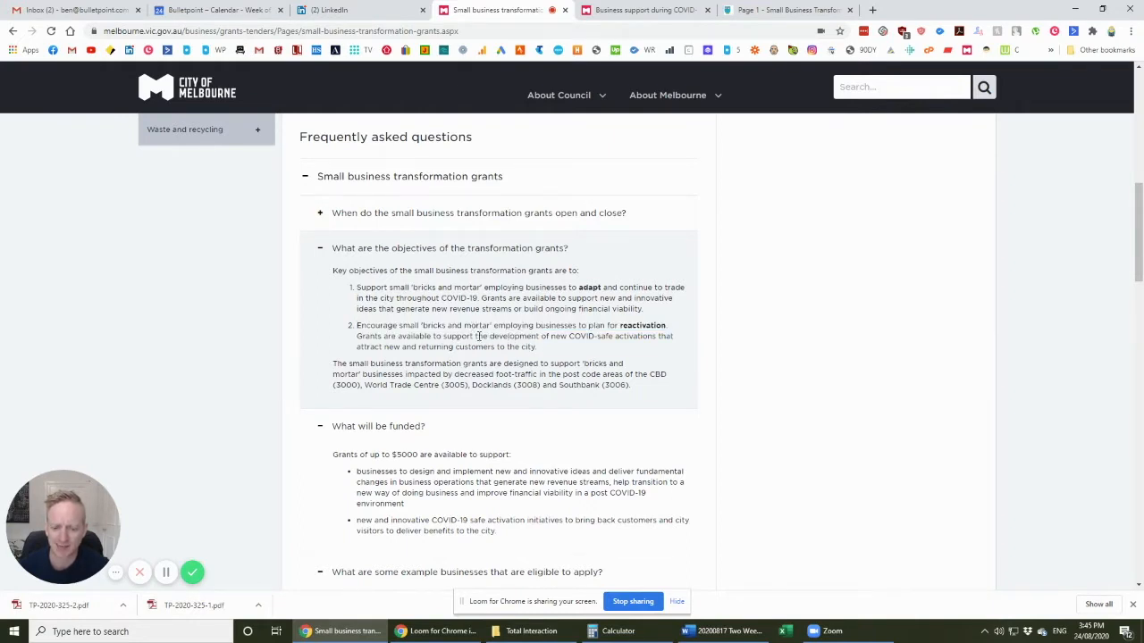
mouse_move(543, 335)
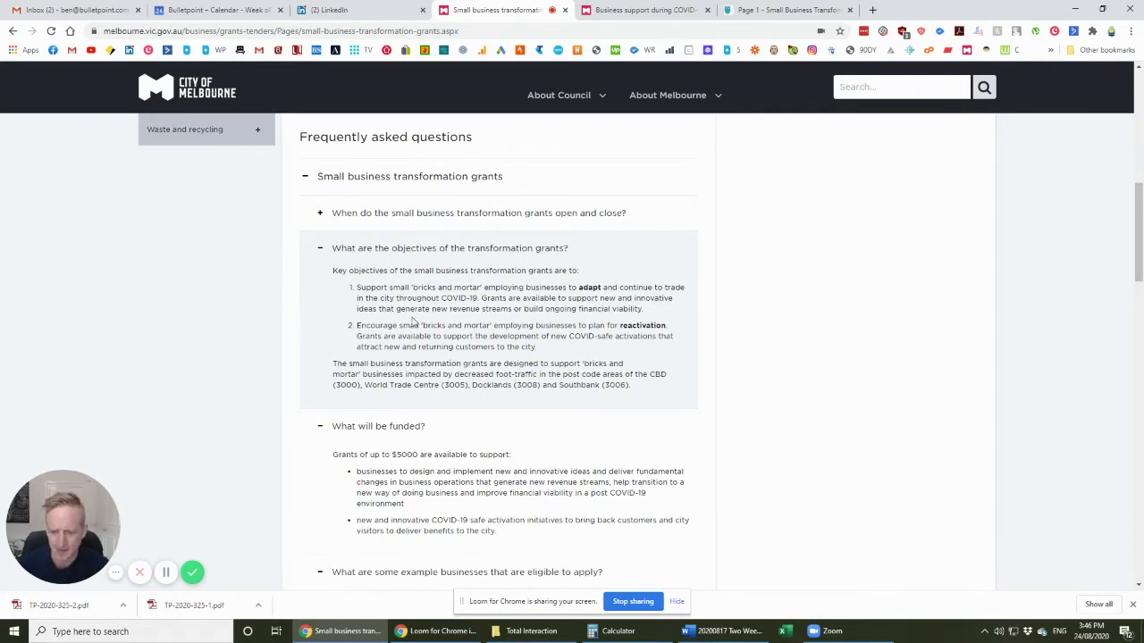
Highlight the funded activities on new business ideas and COVID-safe activation bringing back customers.
scroll("down", 3)
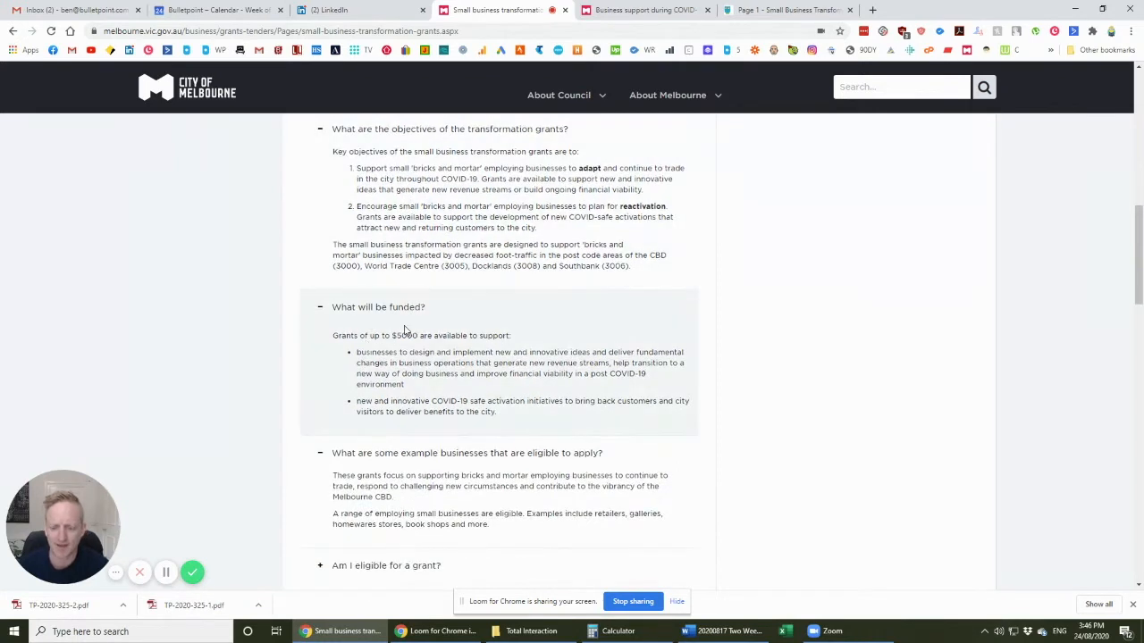
left_click_drag(356, 351, 410, 351)
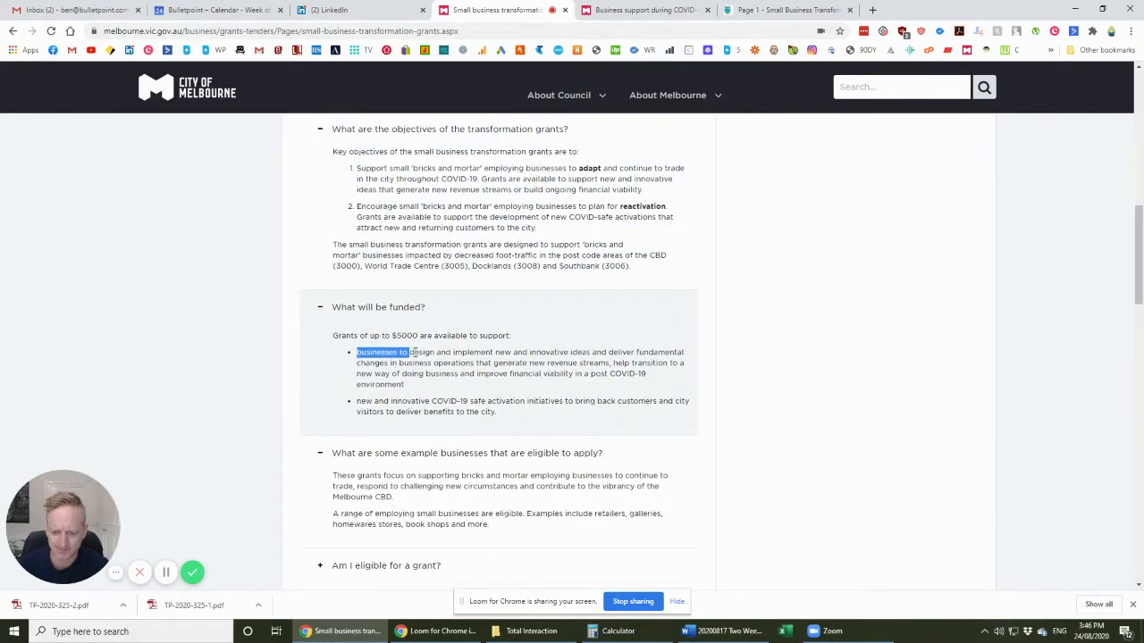
left_click_drag(411, 352, 542, 352)
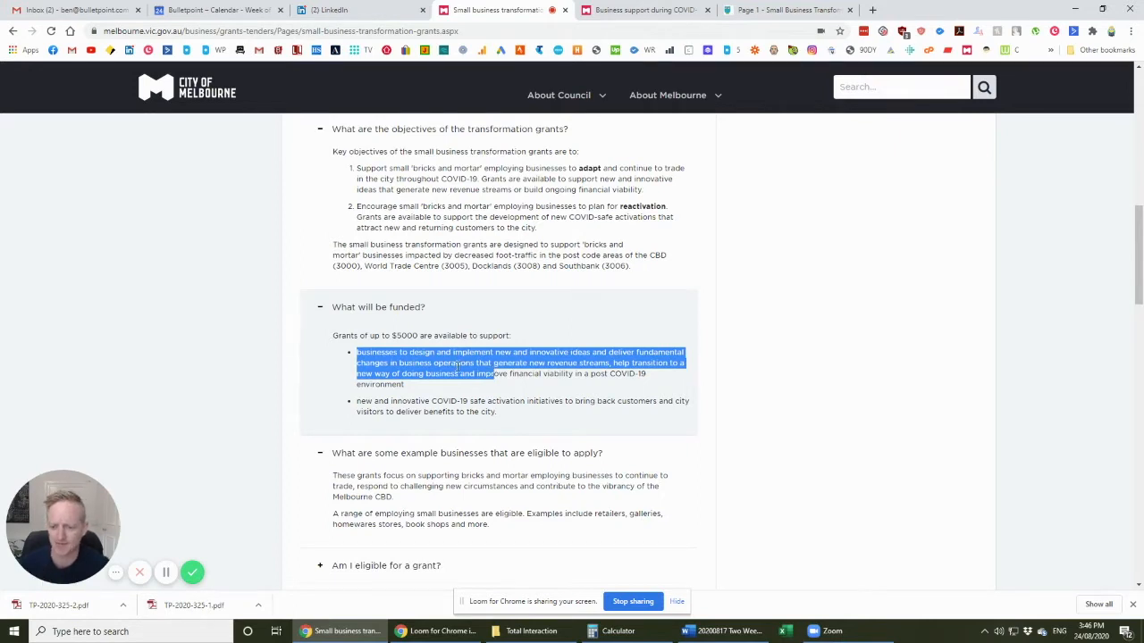
left_click(456, 363)
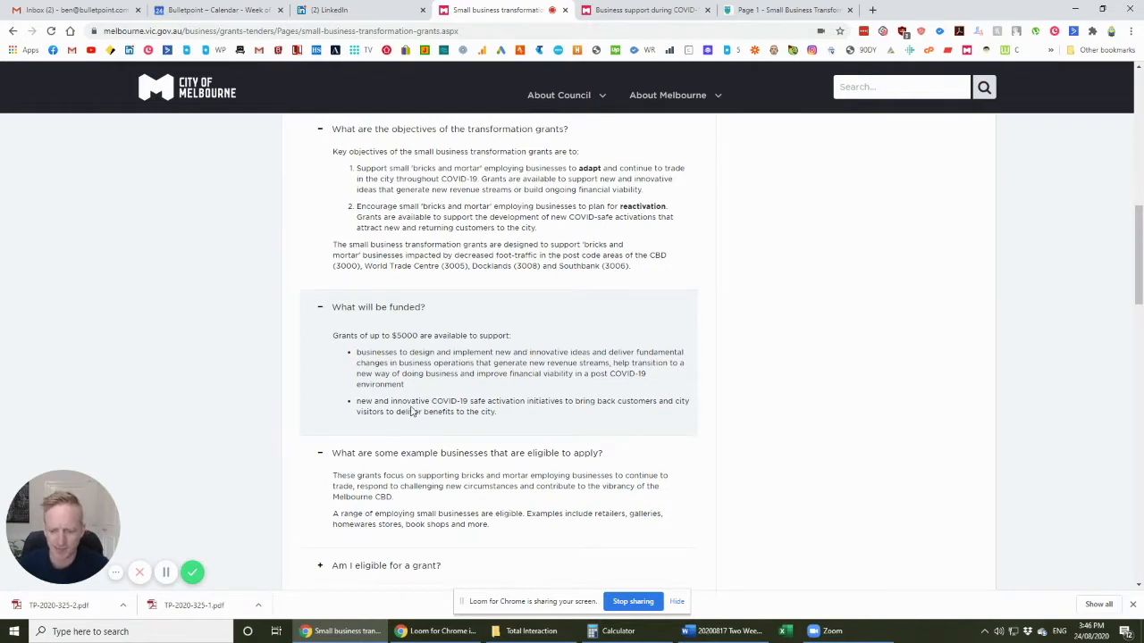
left_click_drag(467, 400, 539, 400)
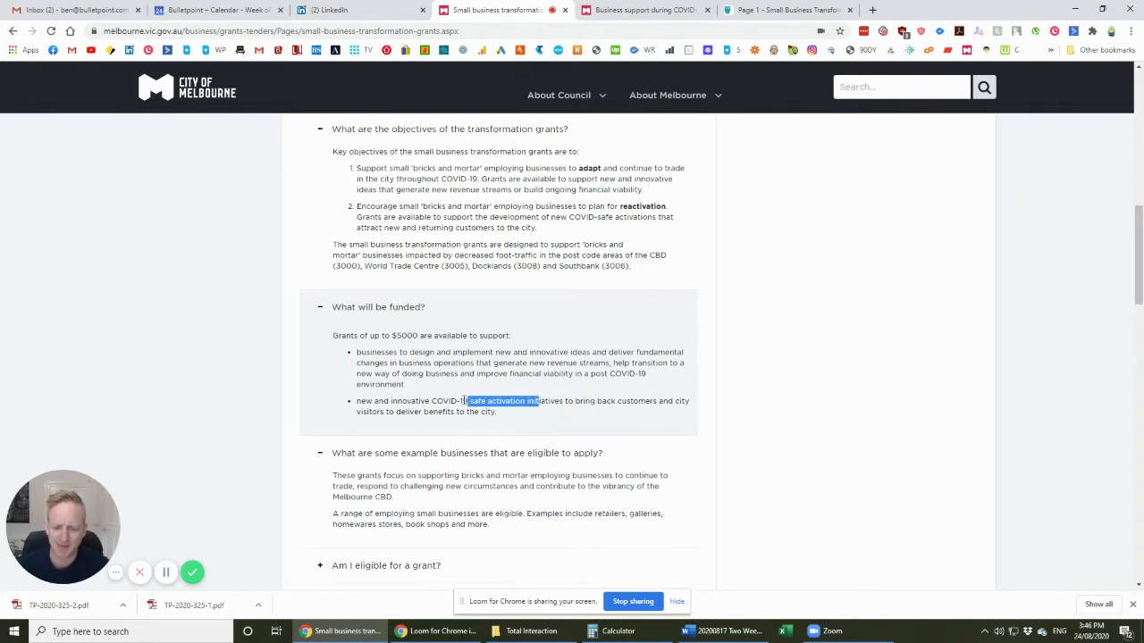
left_click_drag(539, 400, 479, 412)
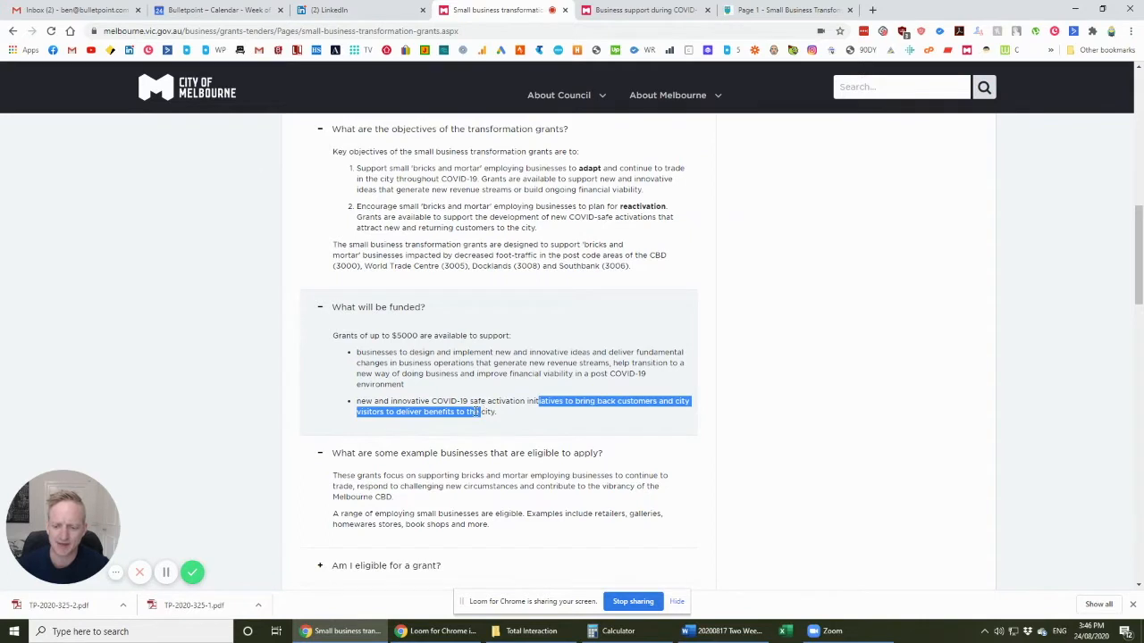
left_click(482, 411)
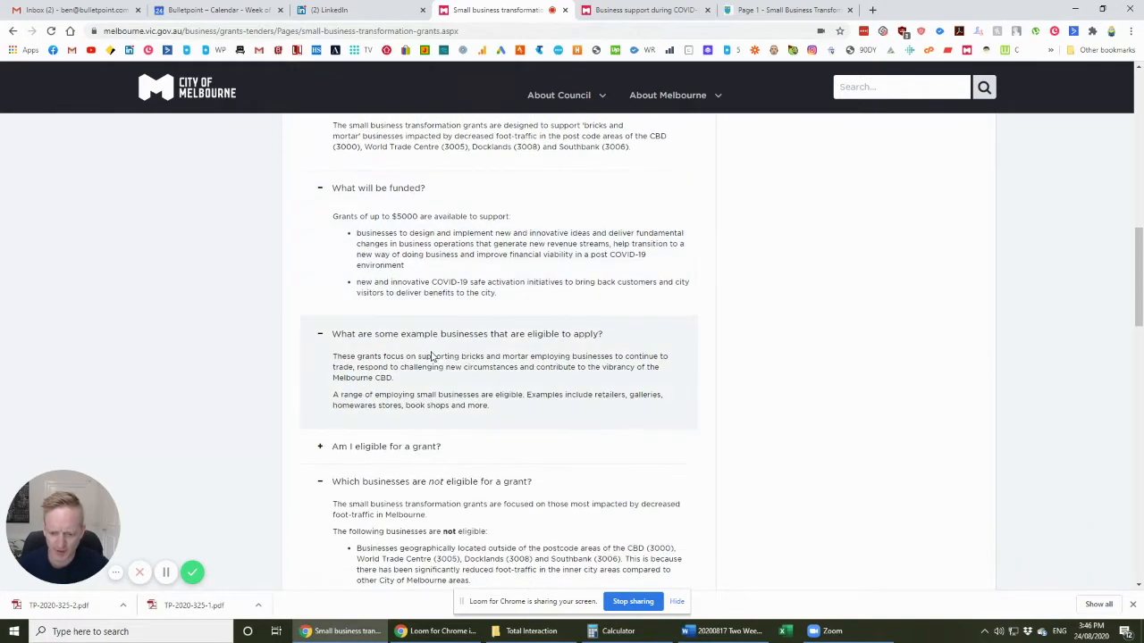
Highlight the eligibility requirements: up to 50 FTE employees and co-working space location.
scroll("down", 3)
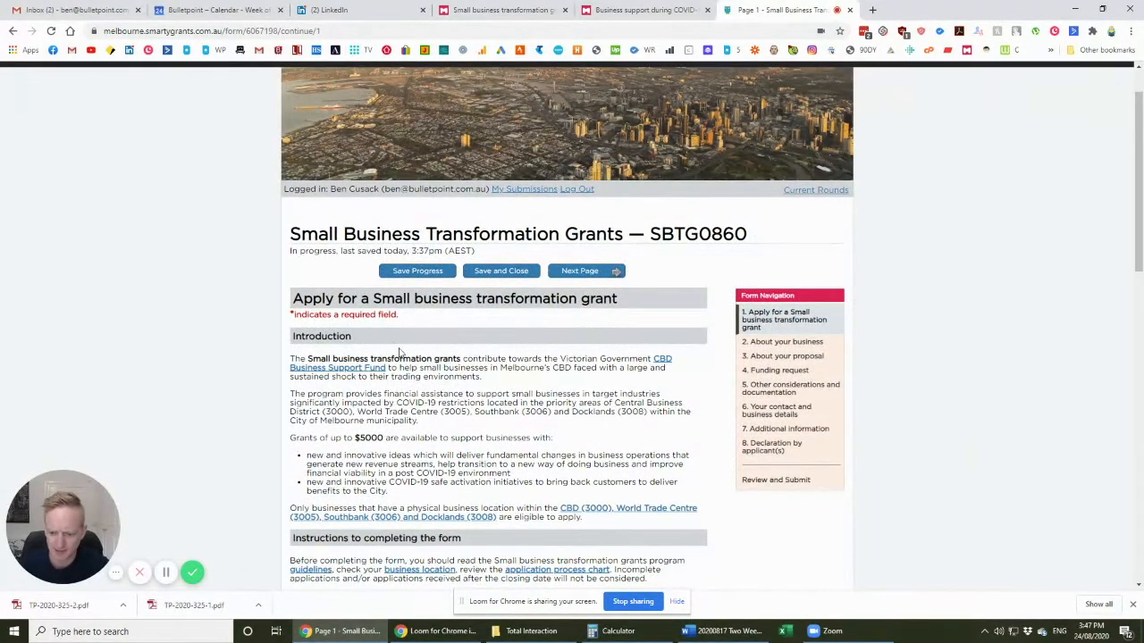
scroll("down", 3)
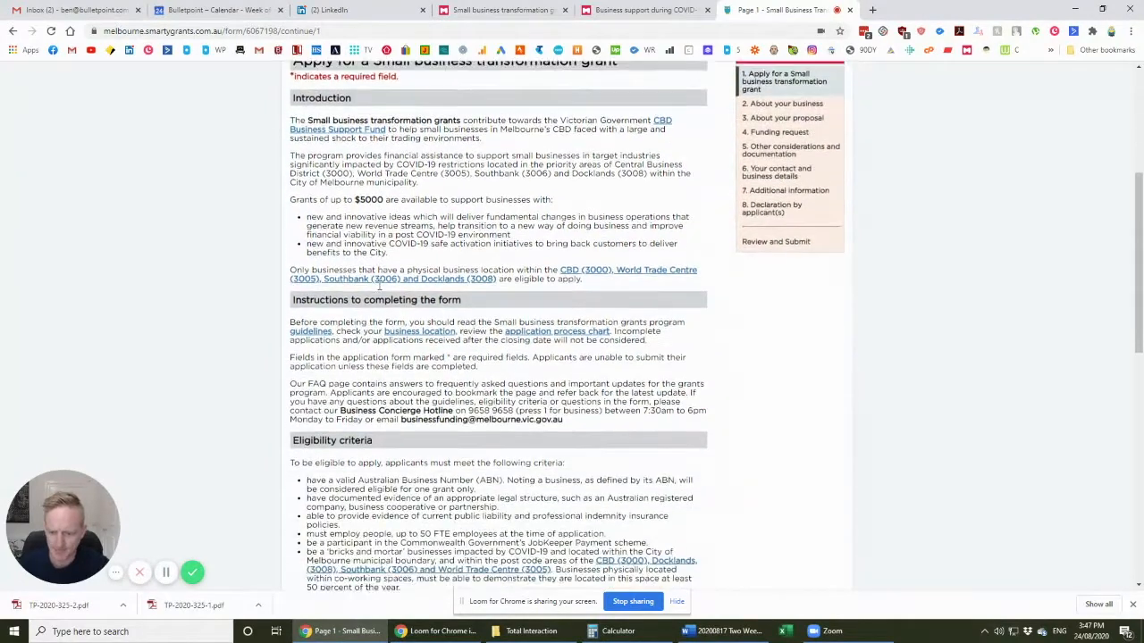
scroll("down", 3)
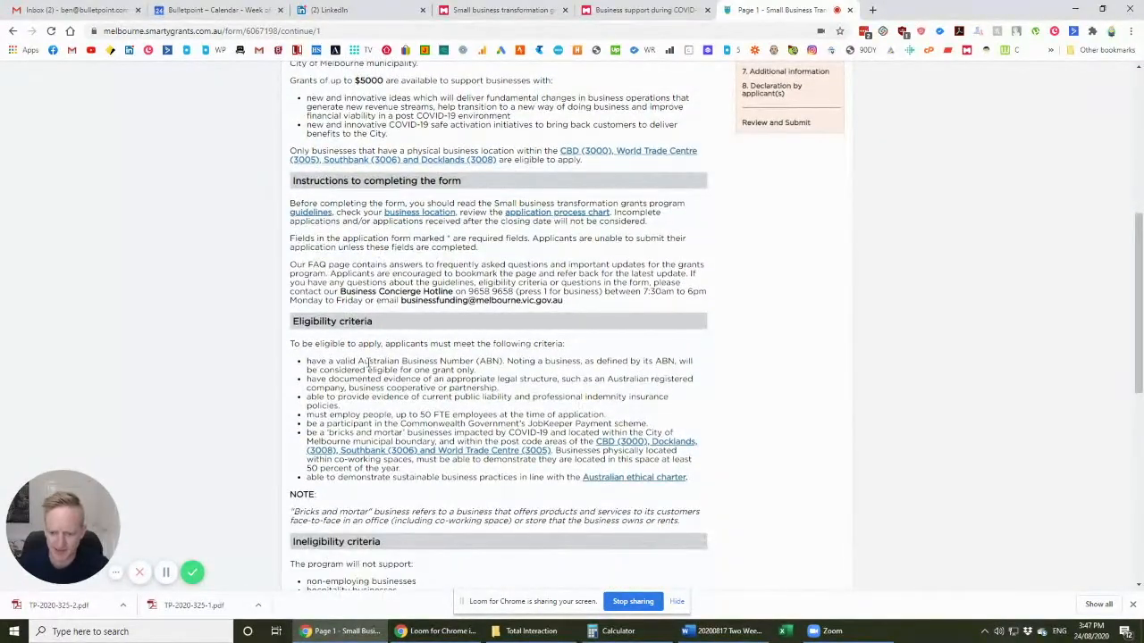
left_click_drag(306, 414, 451, 413)
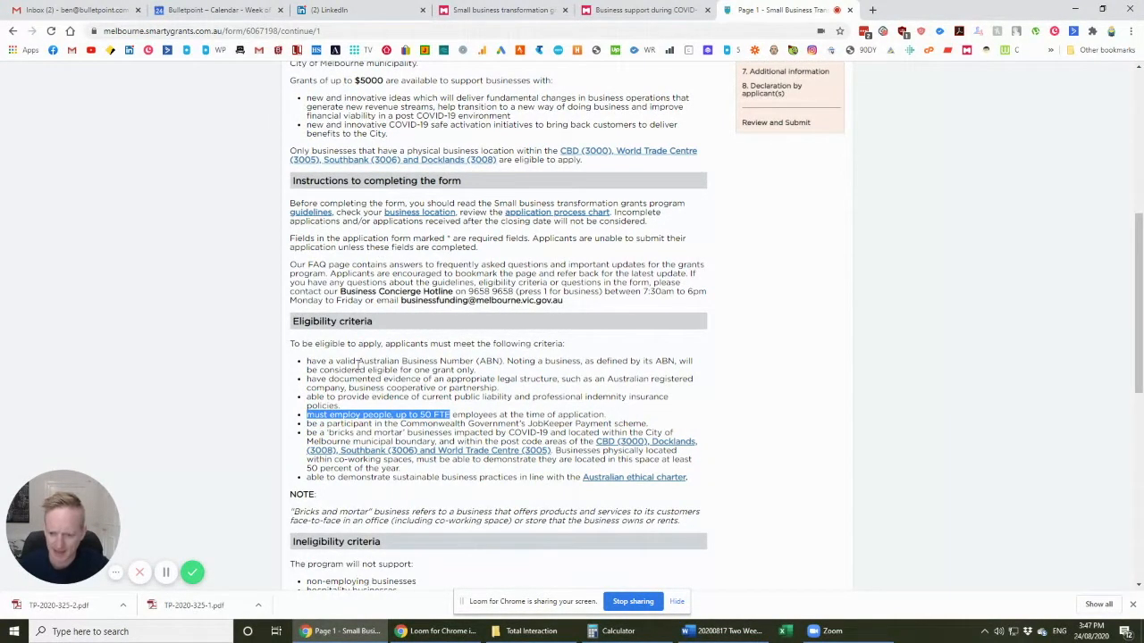
scroll("down", 3)
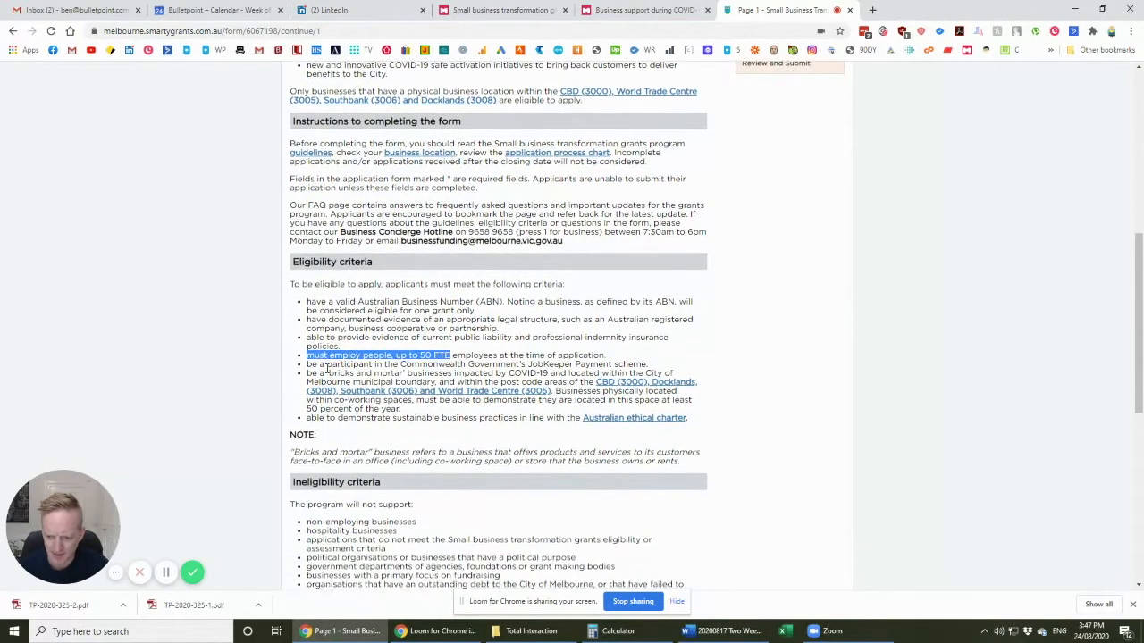
scroll("down", 3)
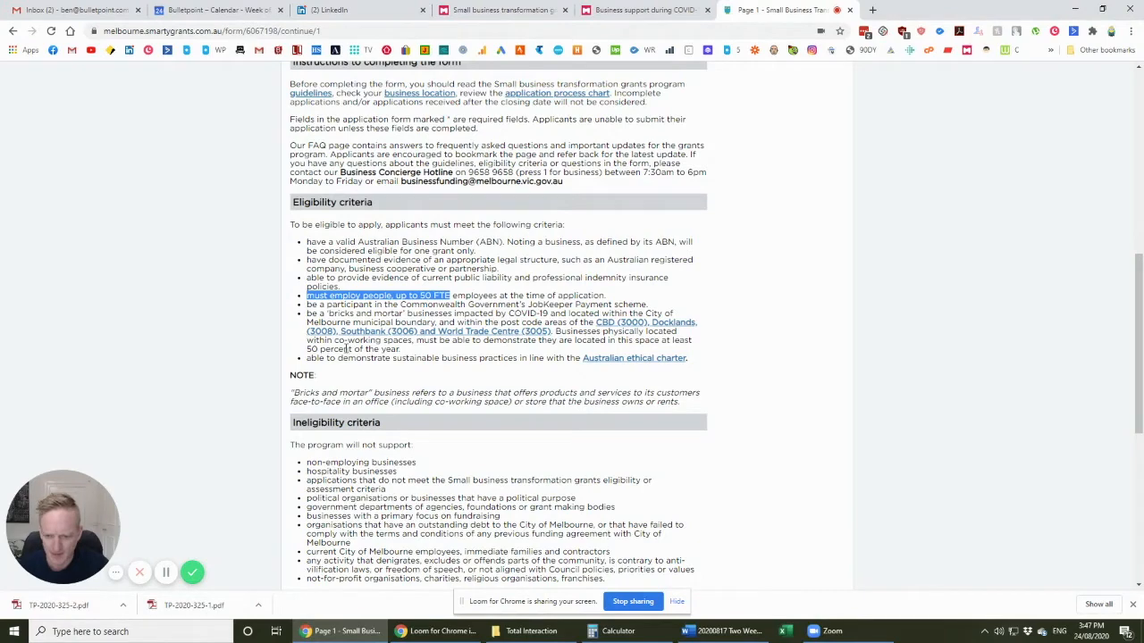
left_click_drag(307, 340, 402, 349)
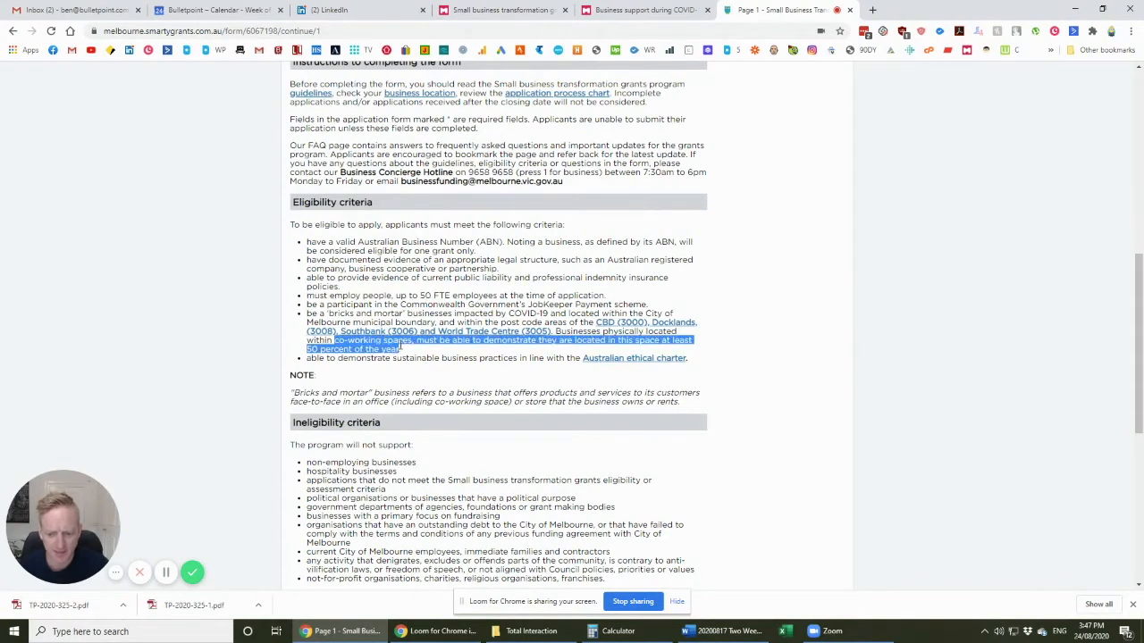
left_click(429, 341)
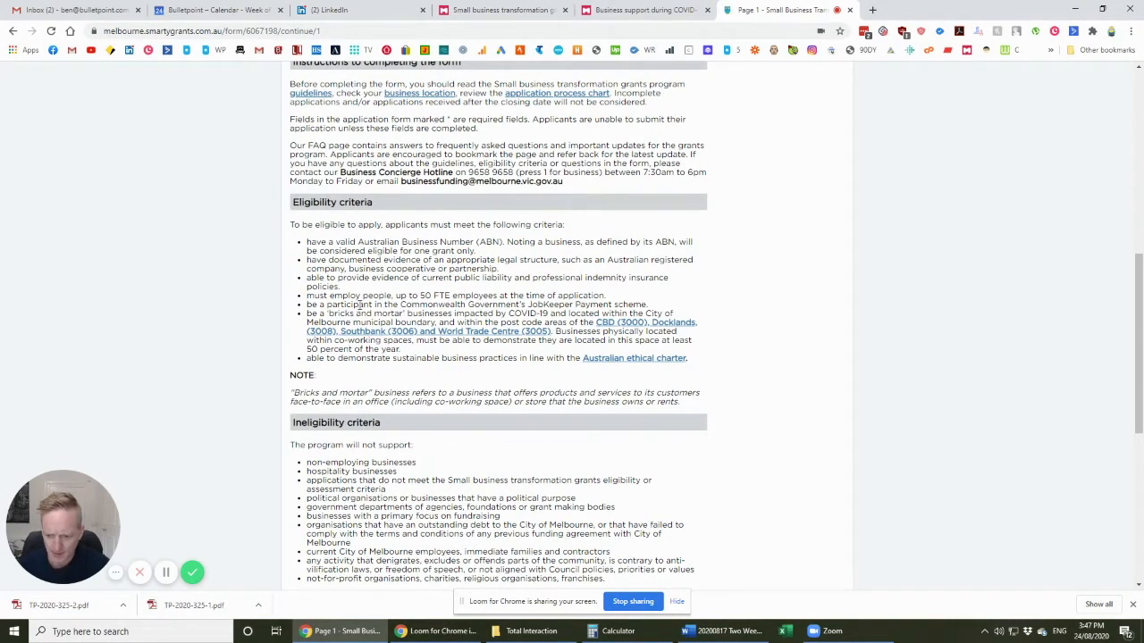
Highlight the non-employing businesses exclusion and scroll to the end of the page.
scroll("down", 3)
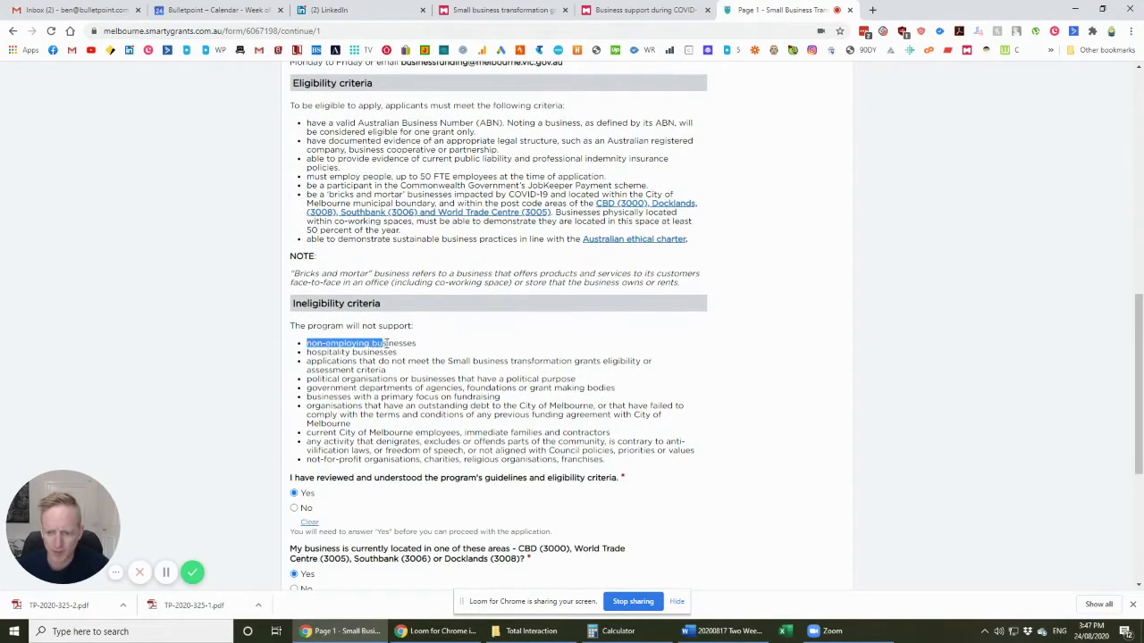
left_click_drag(306, 344, 415, 343)
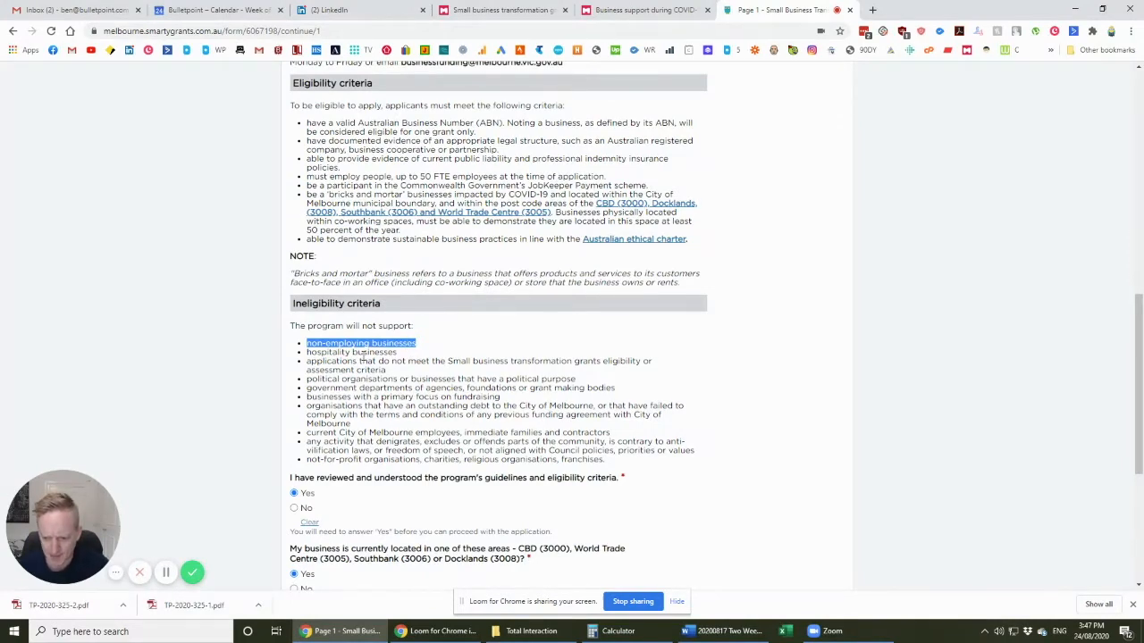
scroll("down", 3)
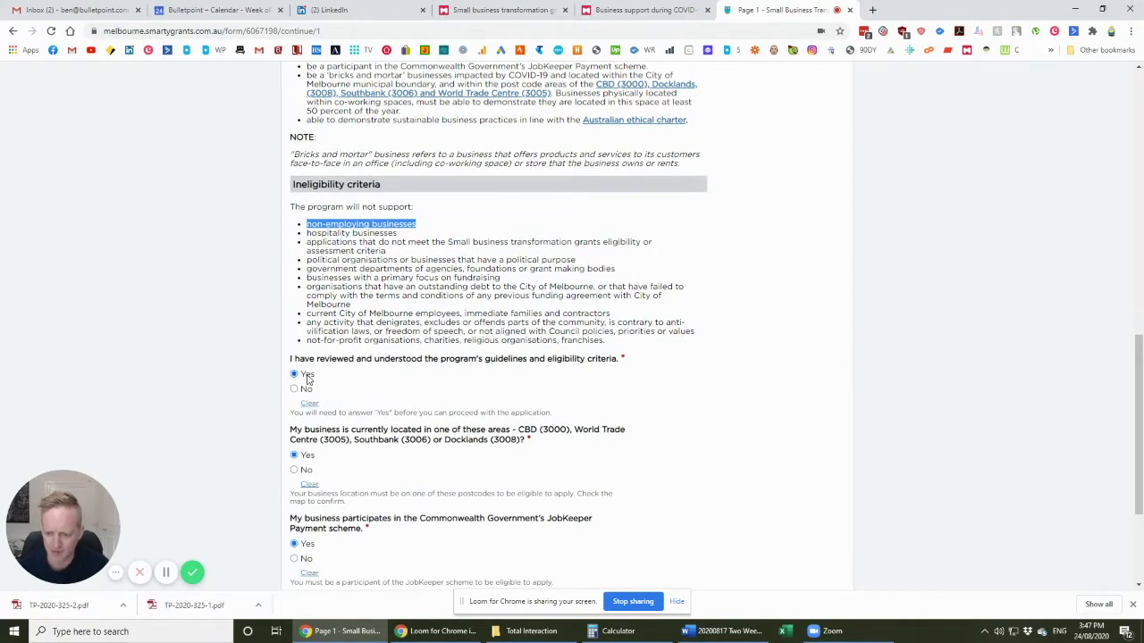
scroll("down", 3)
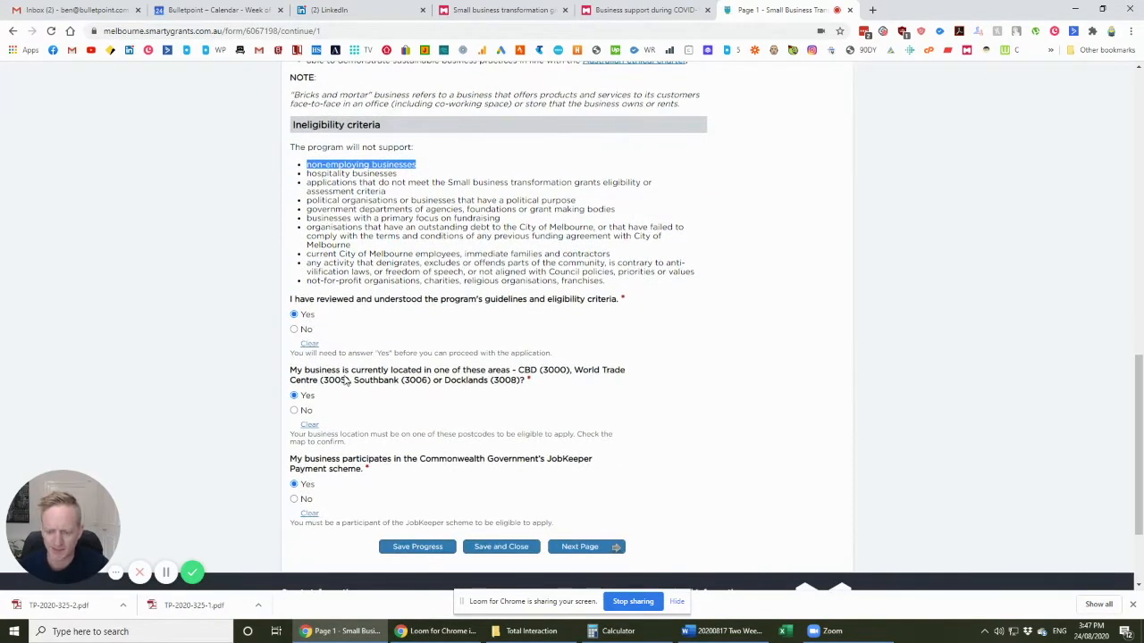
scroll("down", 3)
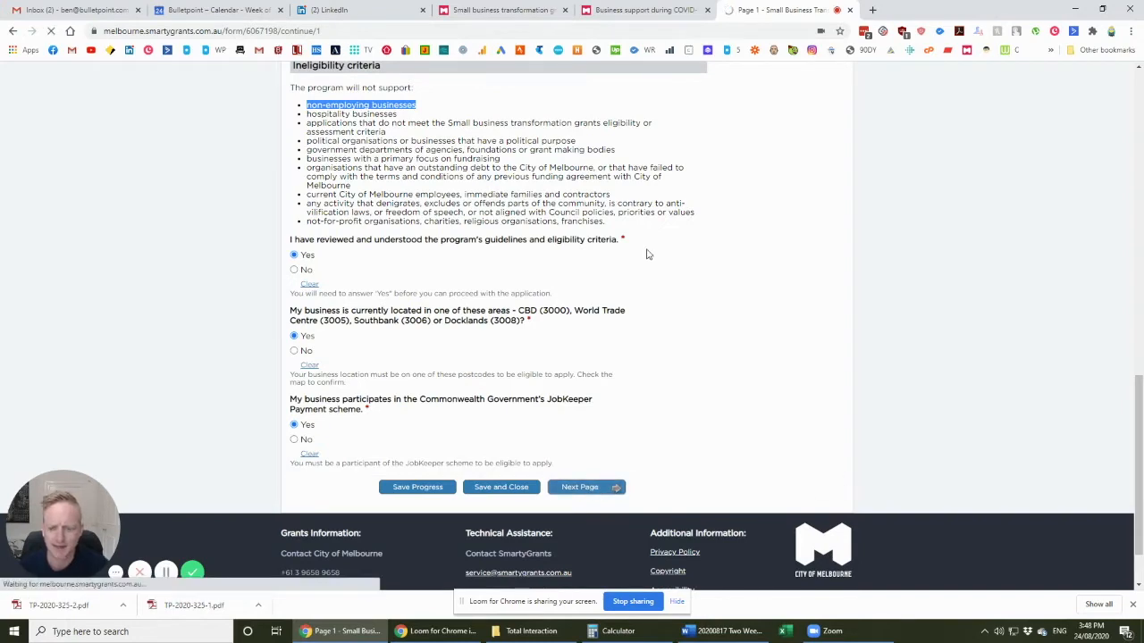
Review About your business: Bulletpoint Consulting, tax-advice summary, 2 full-time staff, Business services.
left_click(581, 487)
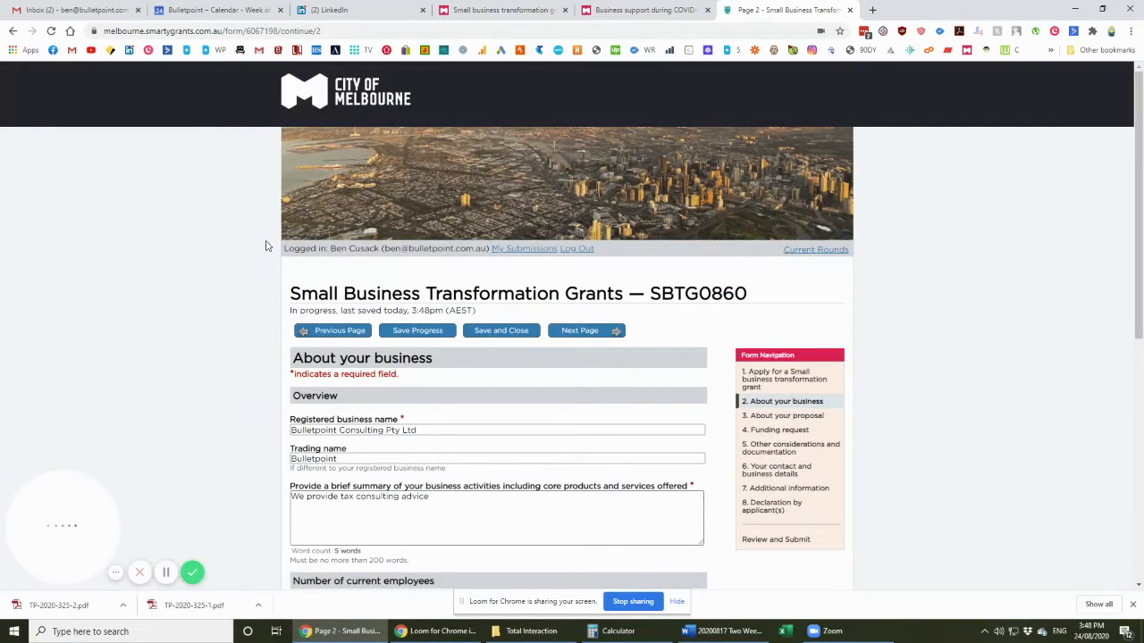
scroll("down", 3)
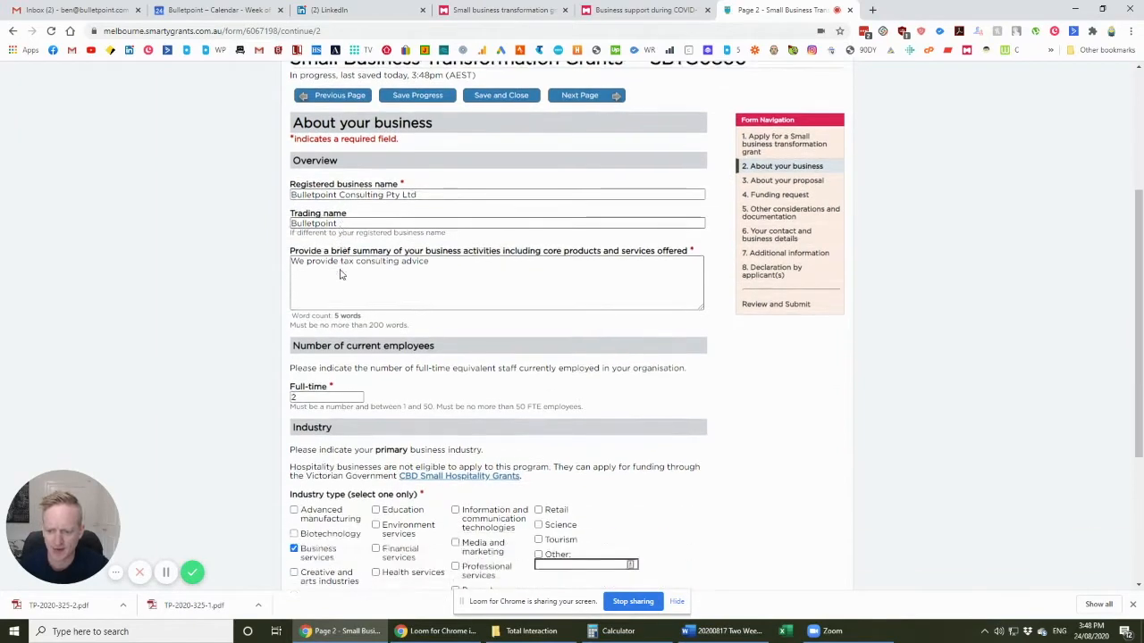
double_click(391, 258)
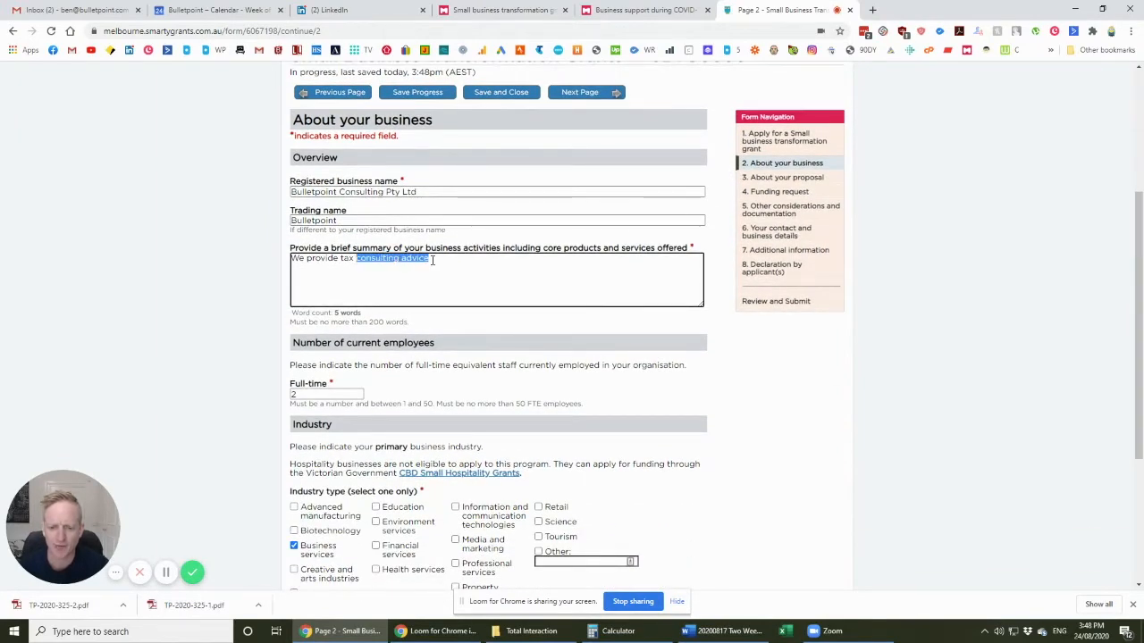
left_click(343, 275)
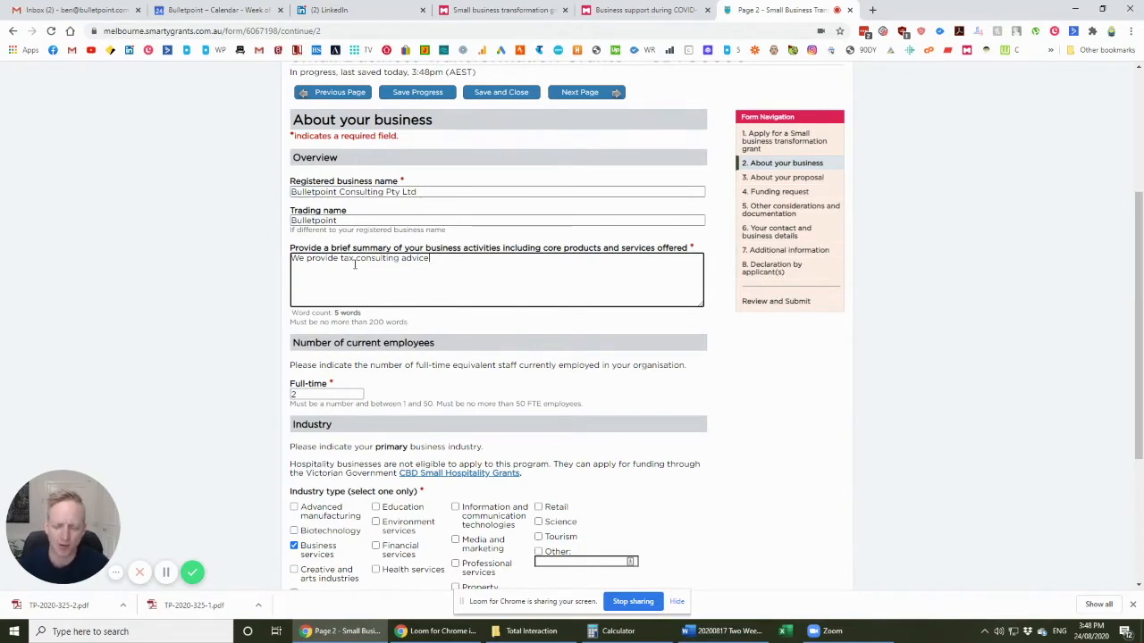
mouse_move(383, 262)
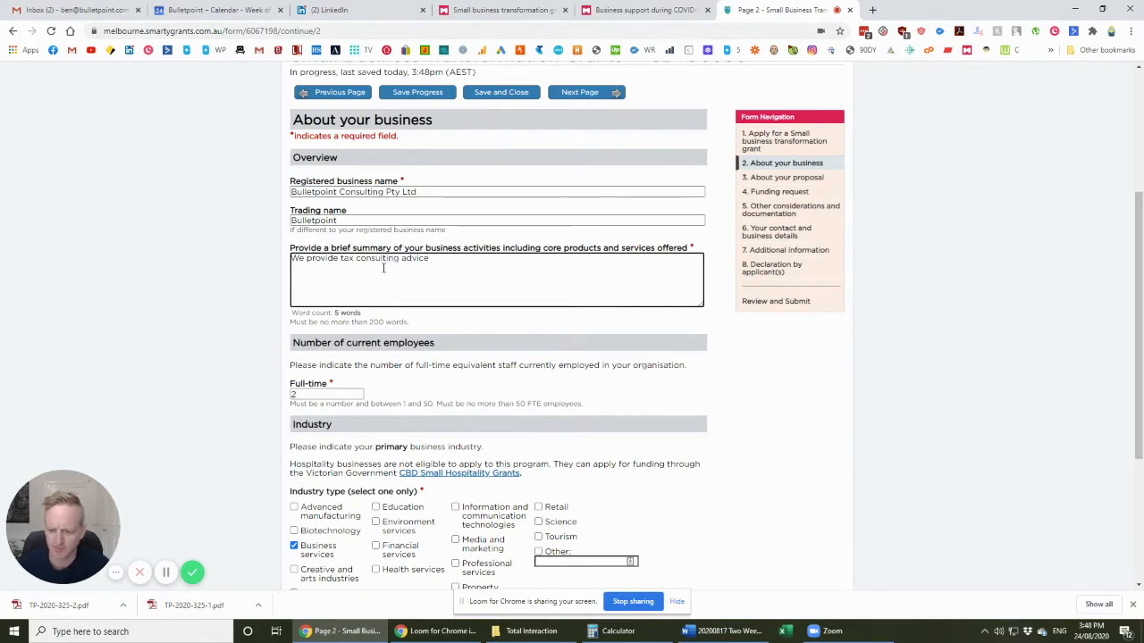
scroll("down", 3)
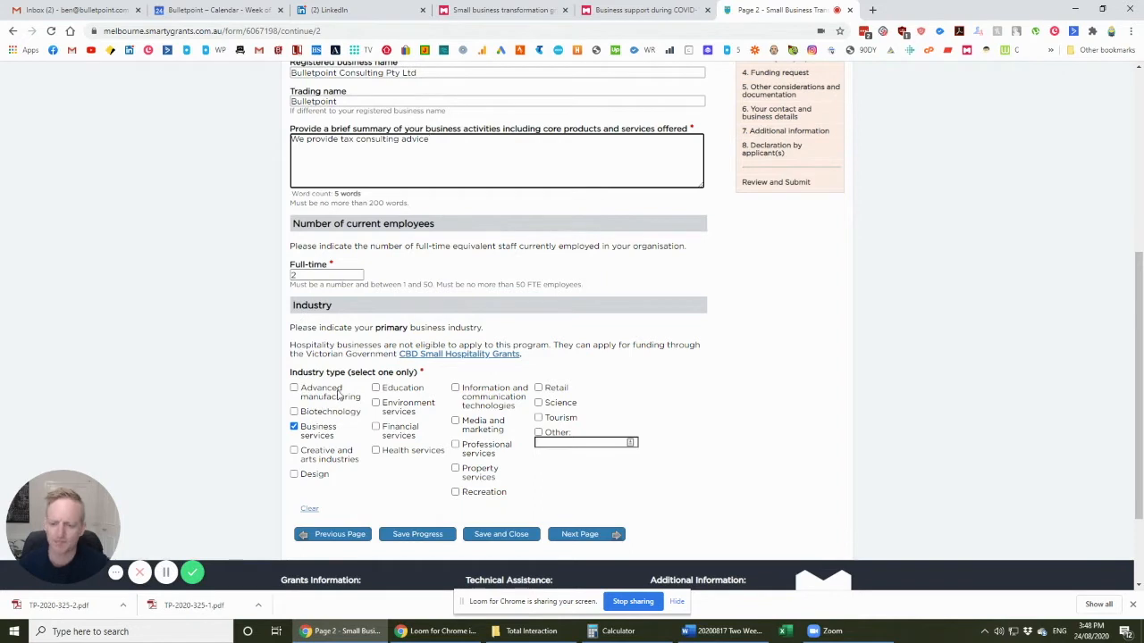
mouse_move(469, 431)
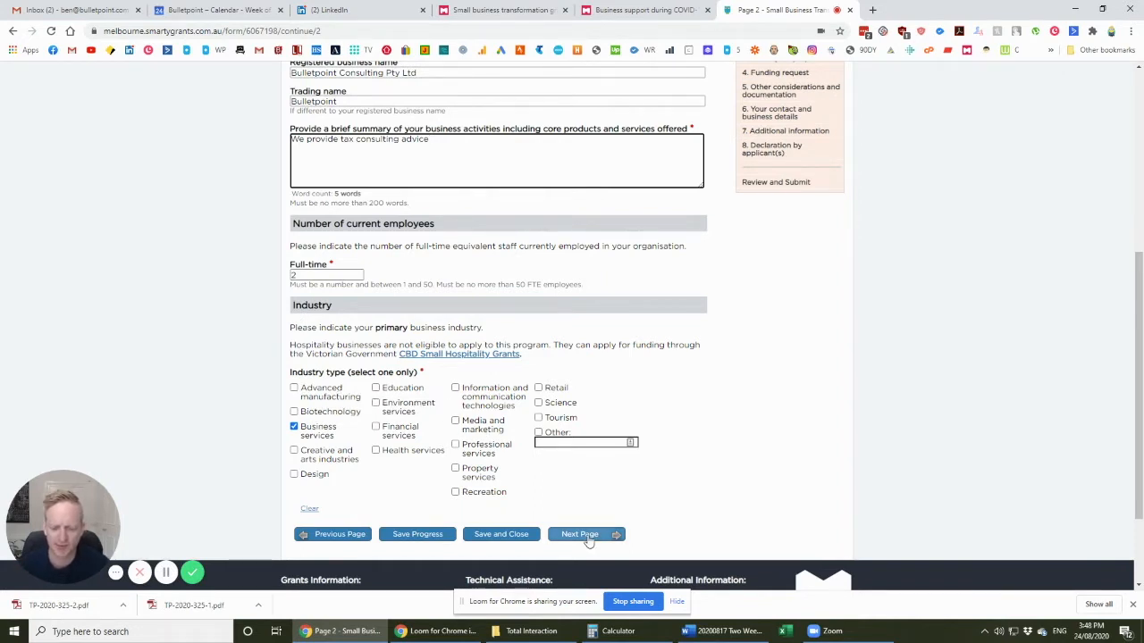
left_click(580, 534)
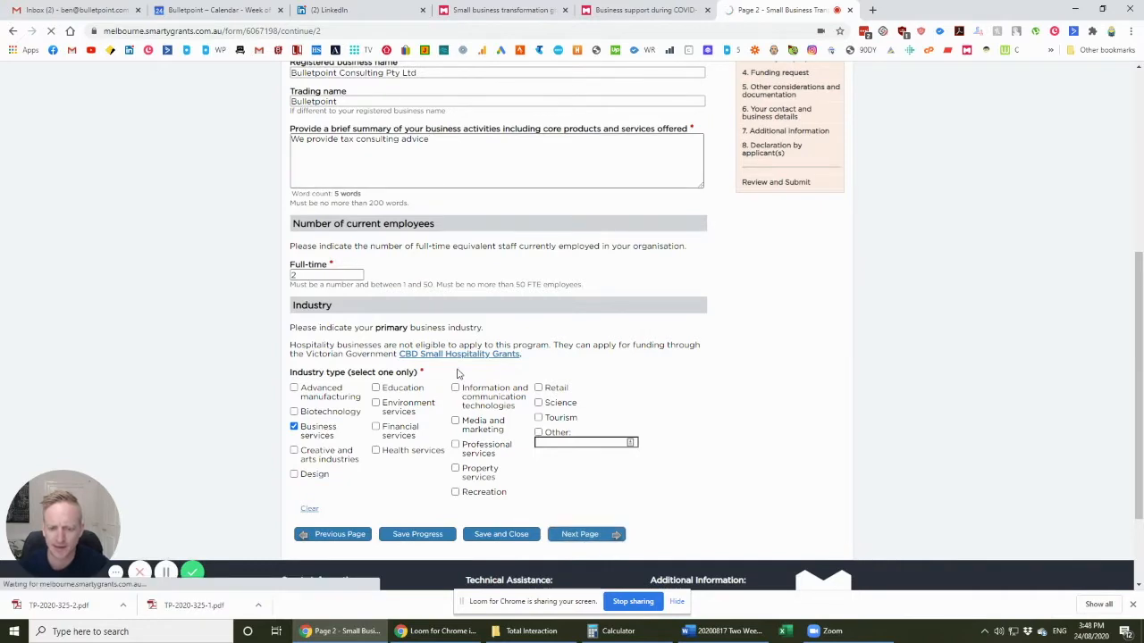
left_click(586, 534)
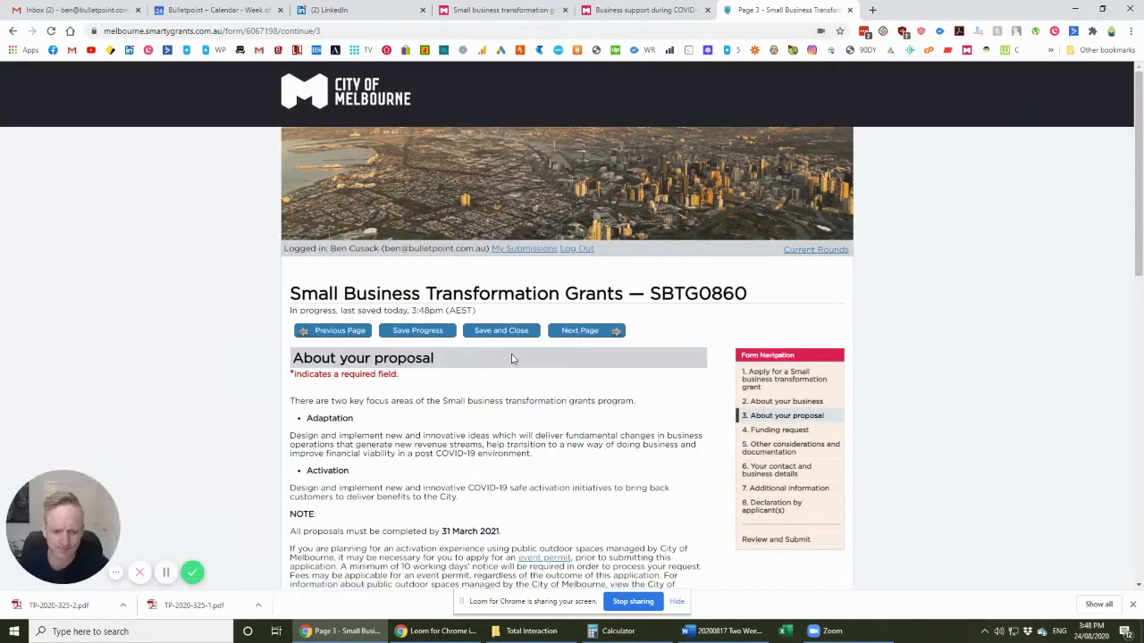
scroll("down", 3)
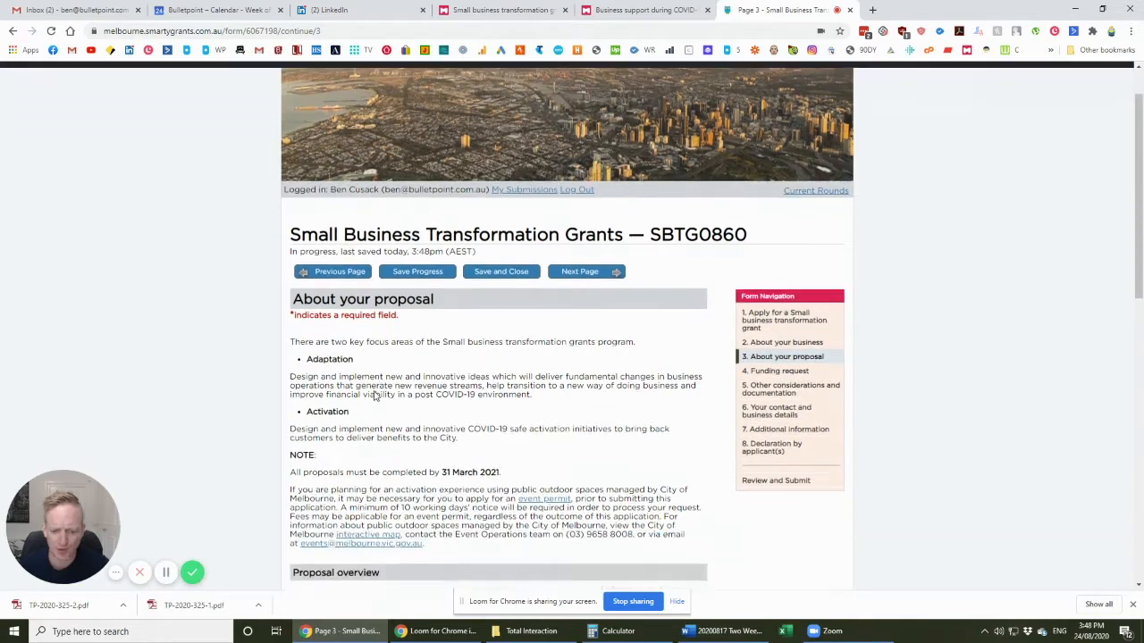
scroll("down", 3)
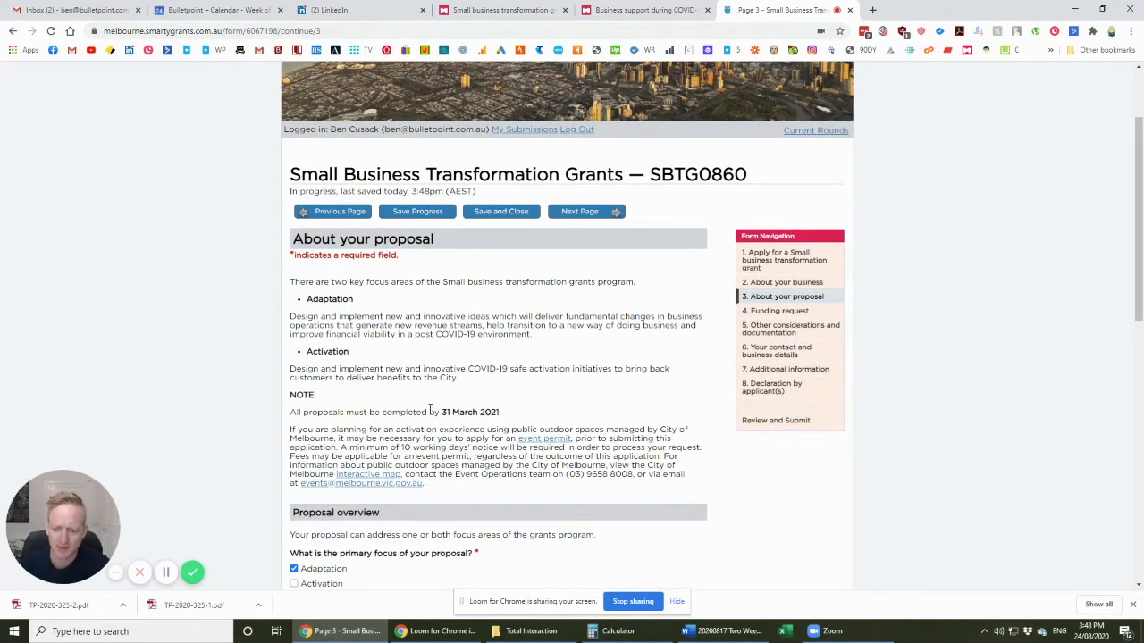
scroll("down", 3)
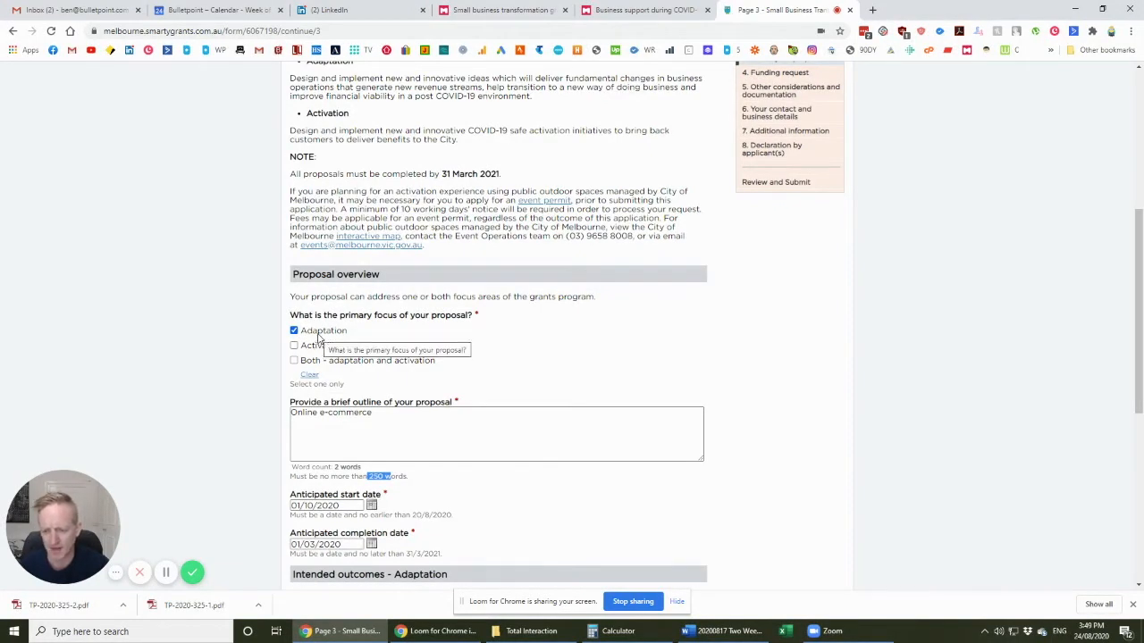
mouse_move(370, 353)
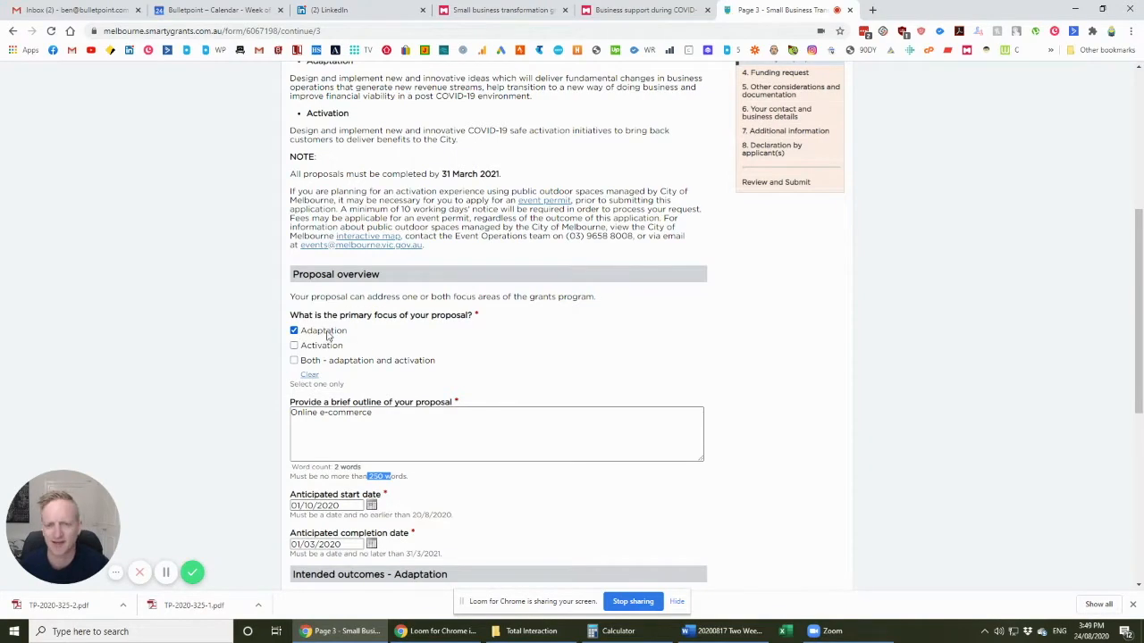
scroll("down", 3)
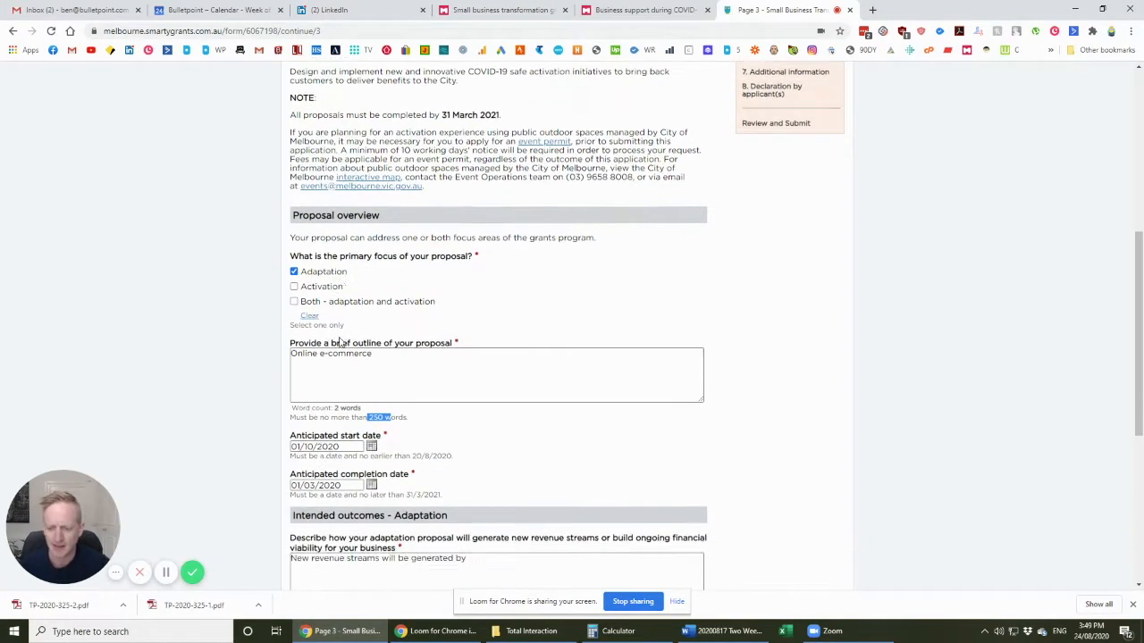
scroll("down", 3)
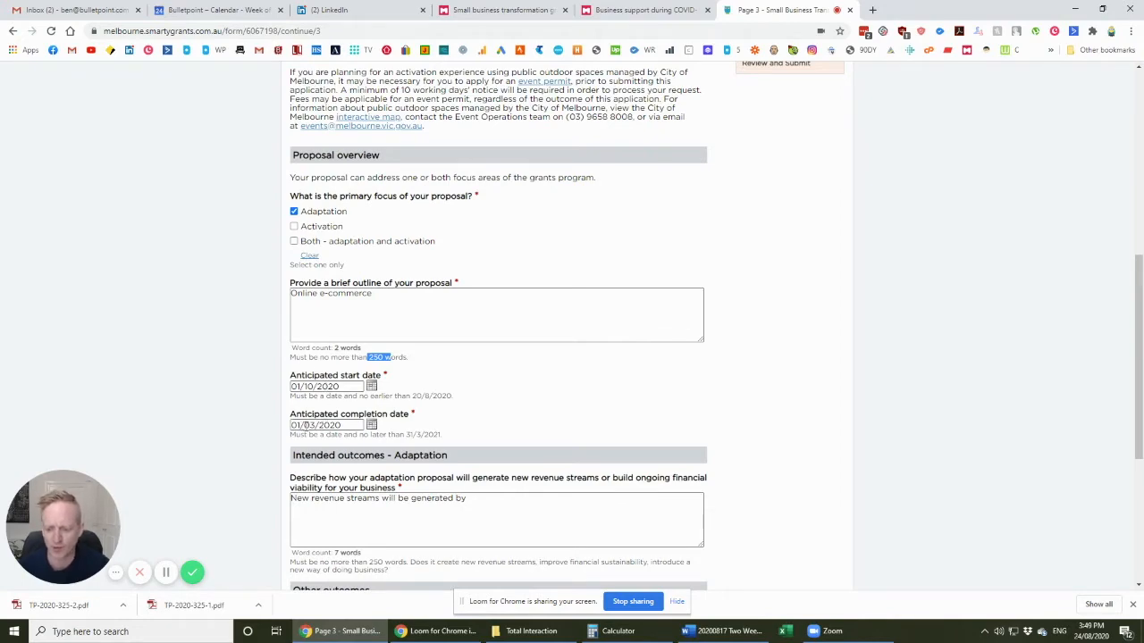
scroll("up", 3)
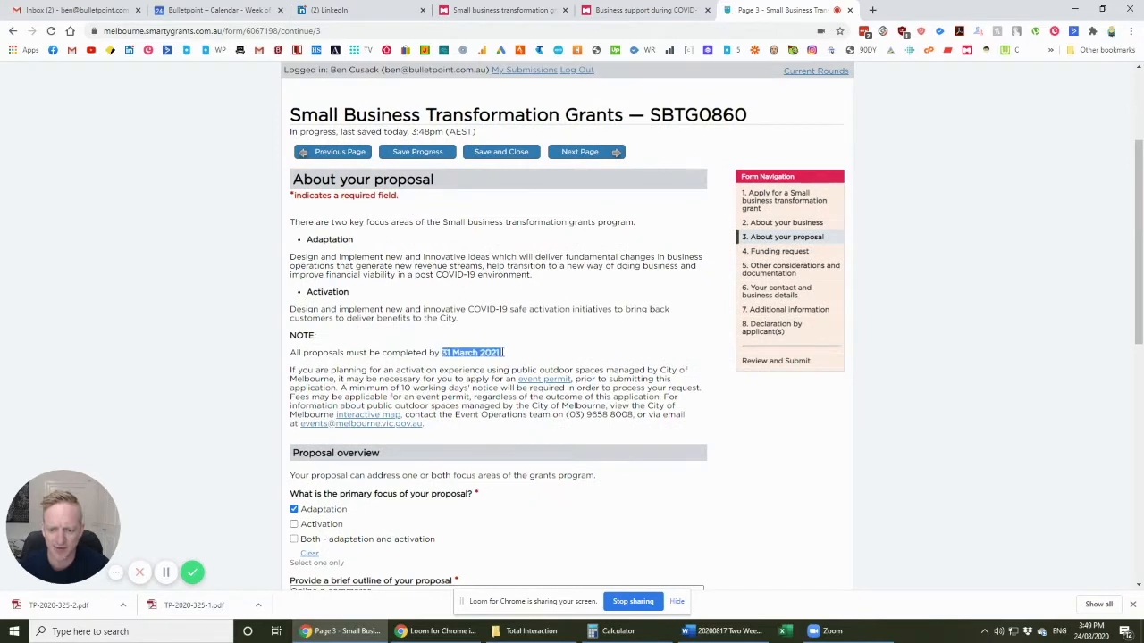
scroll("down", 3)
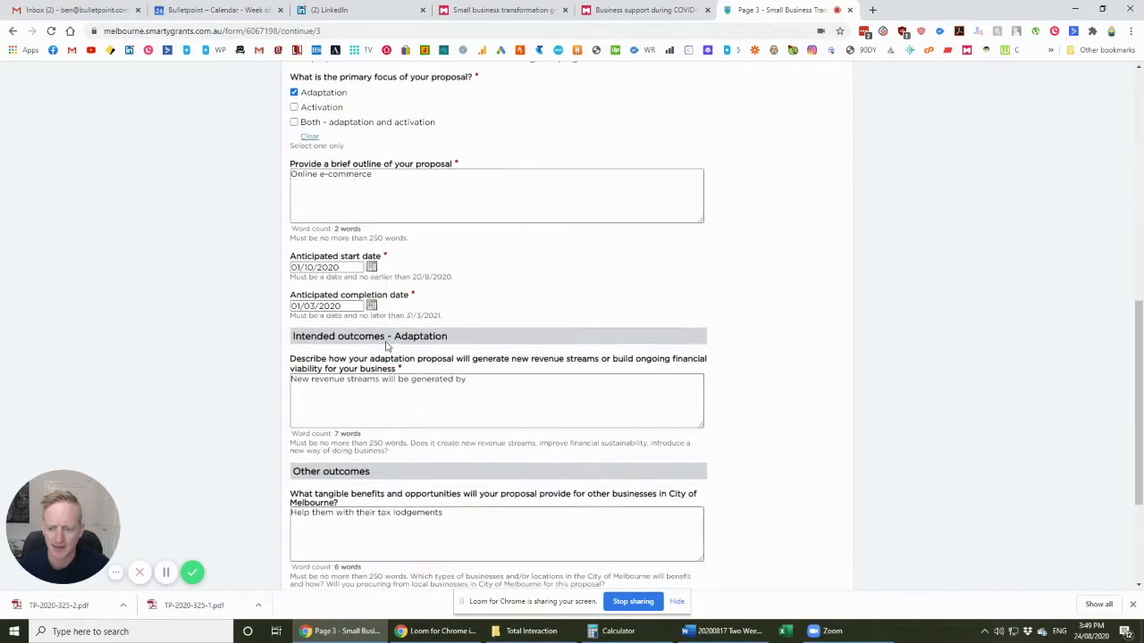
Scroll past the tax-lodgements answer and advance to page 4, Funding request.
scroll("down", 3)
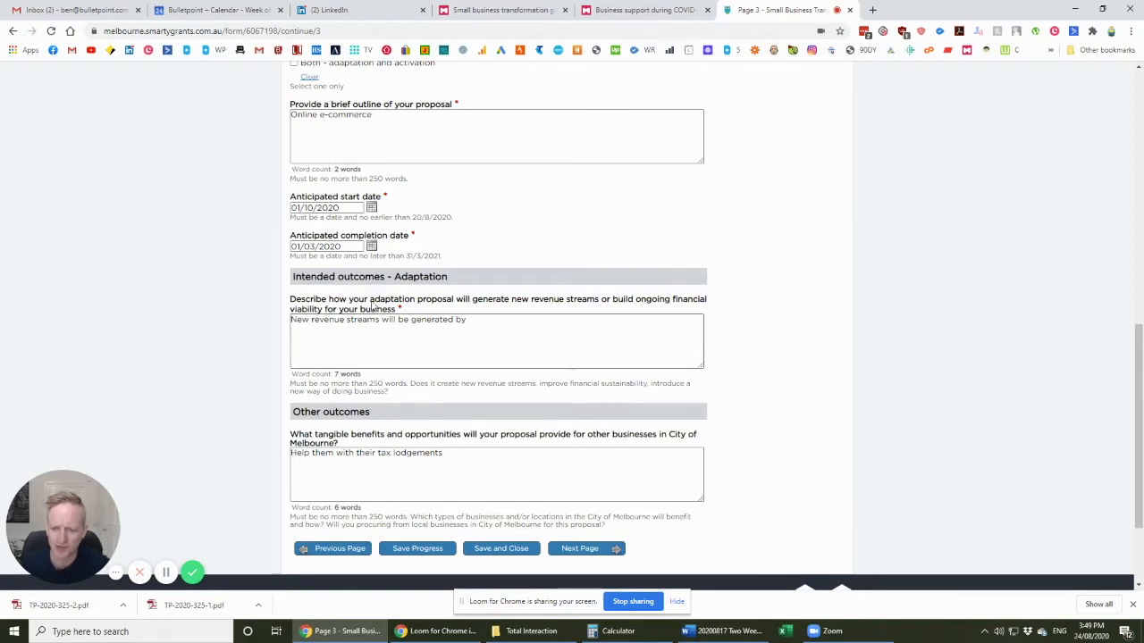
mouse_move(395, 308)
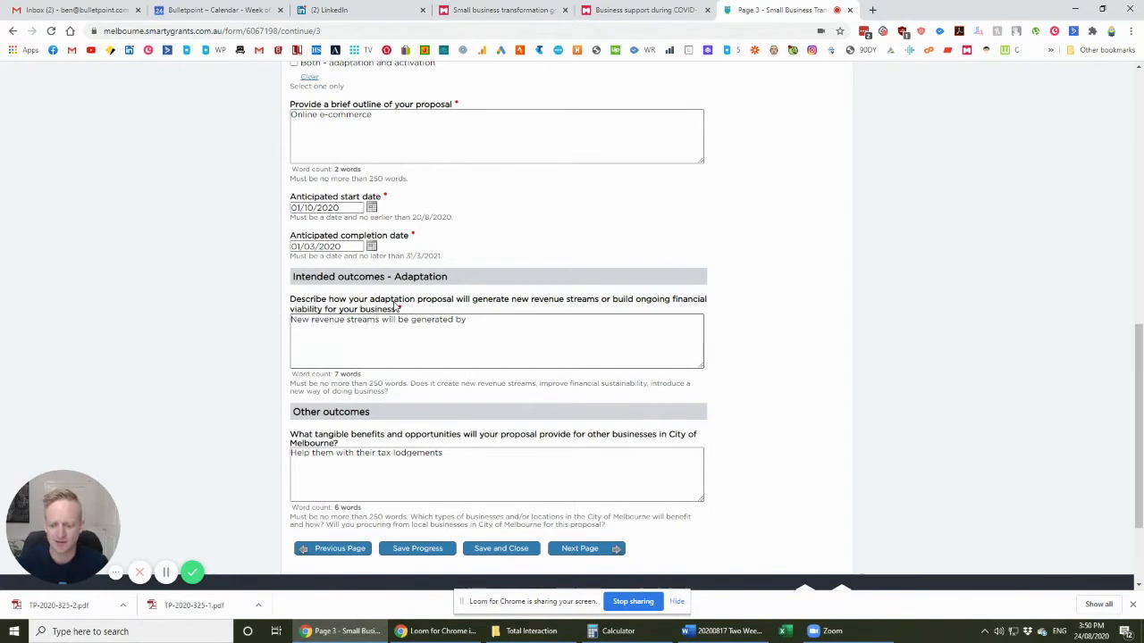
scroll("down", 3)
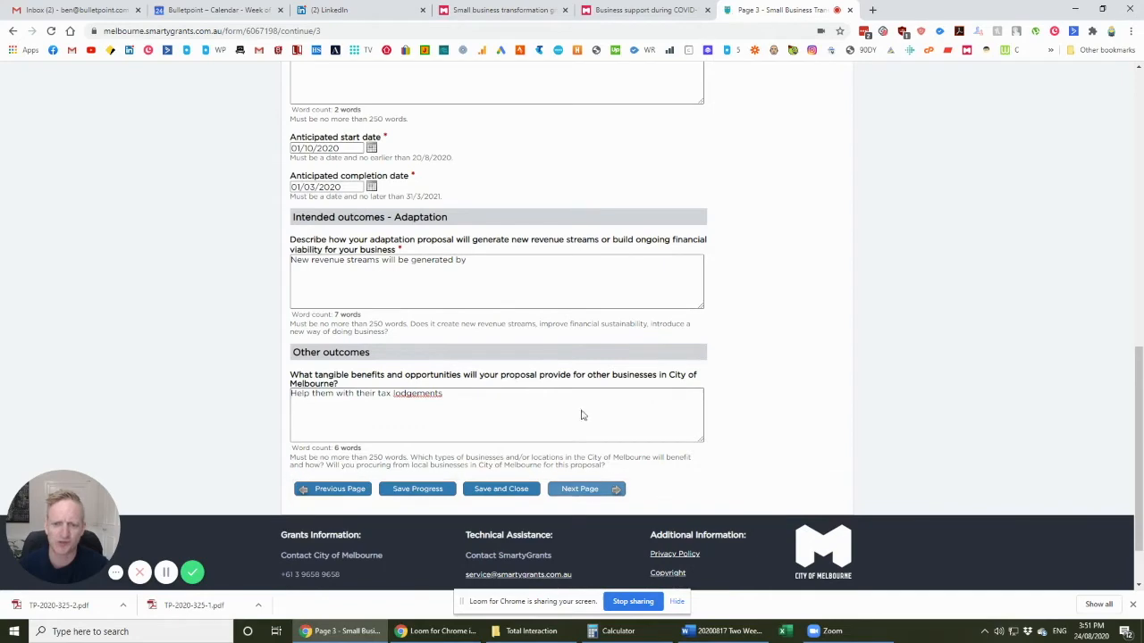
left_click(586, 489)
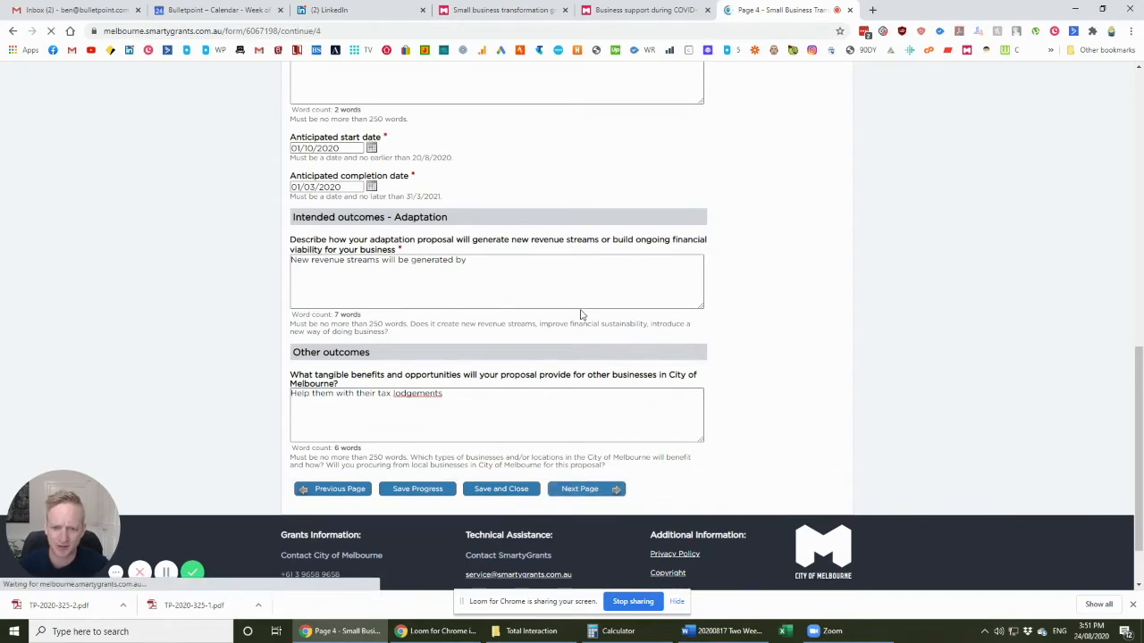
left_click(586, 489)
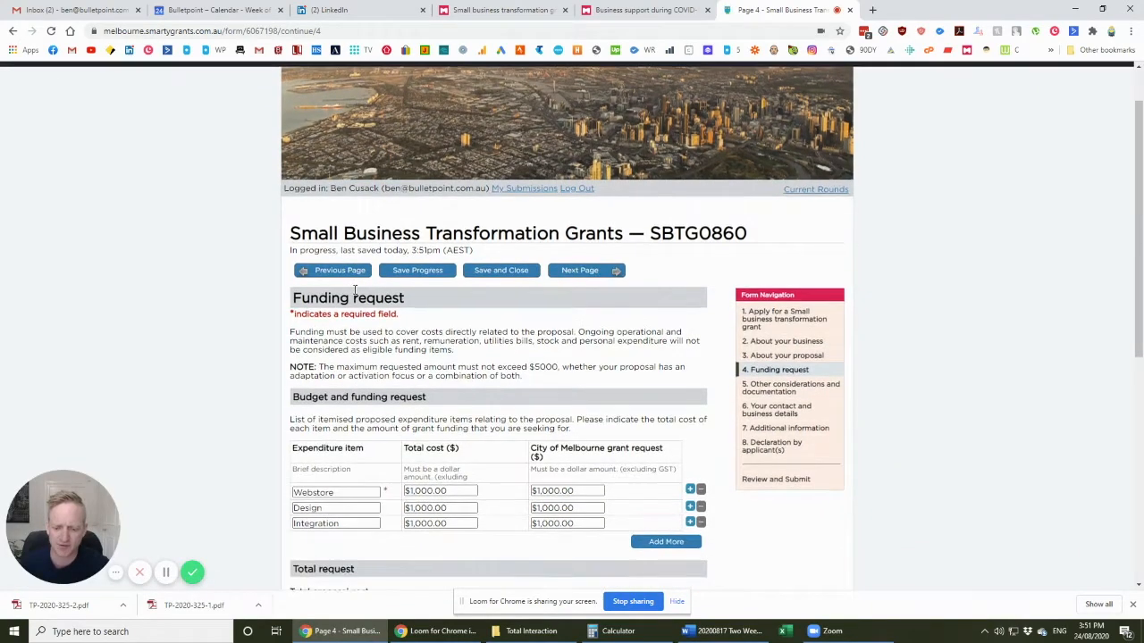
scroll("down", 3)
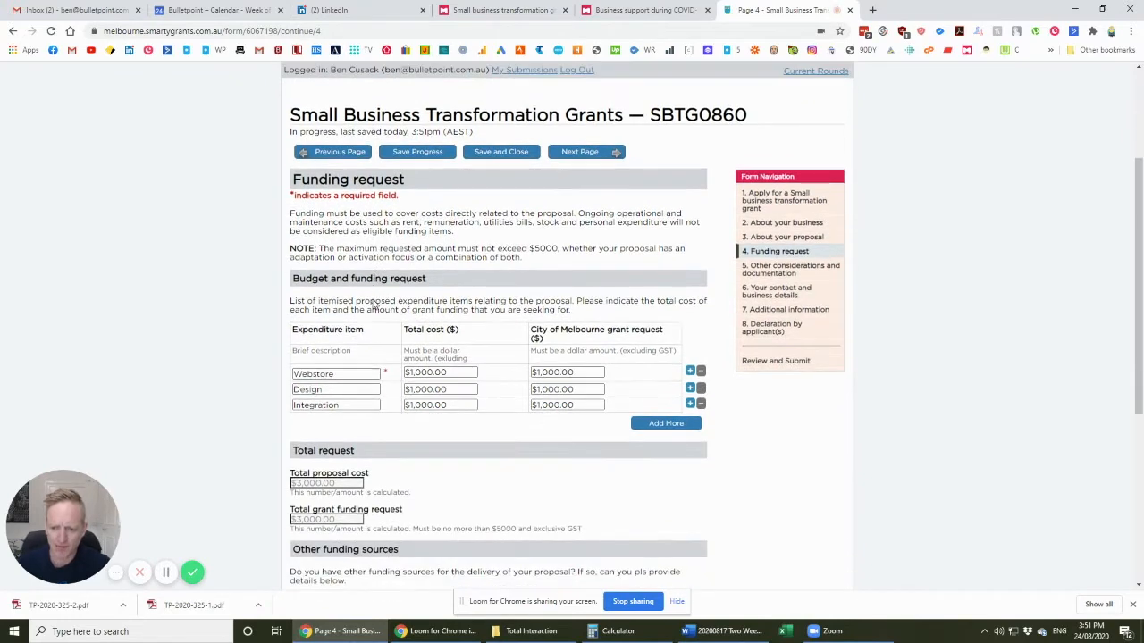
scroll("down", 3)
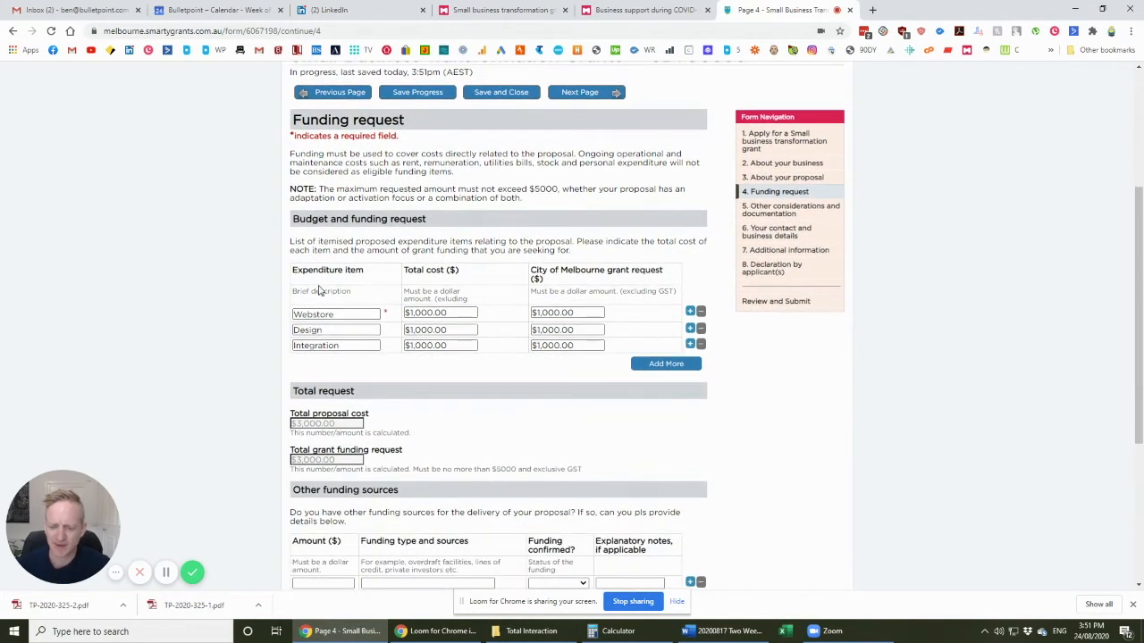
scroll("down", 3)
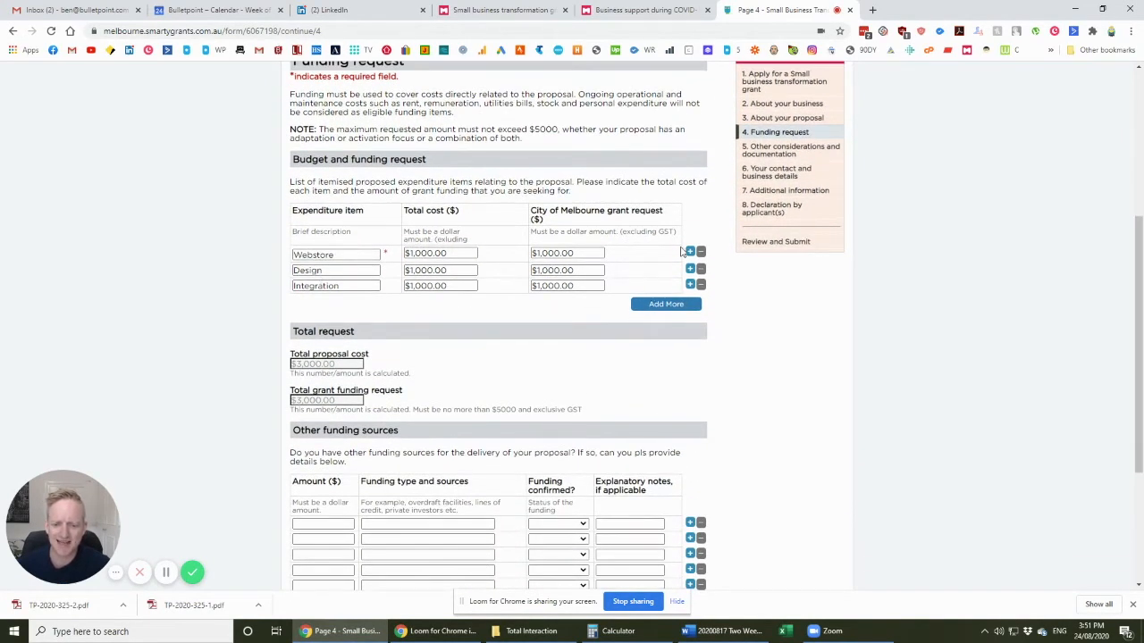
mouse_move(399, 280)
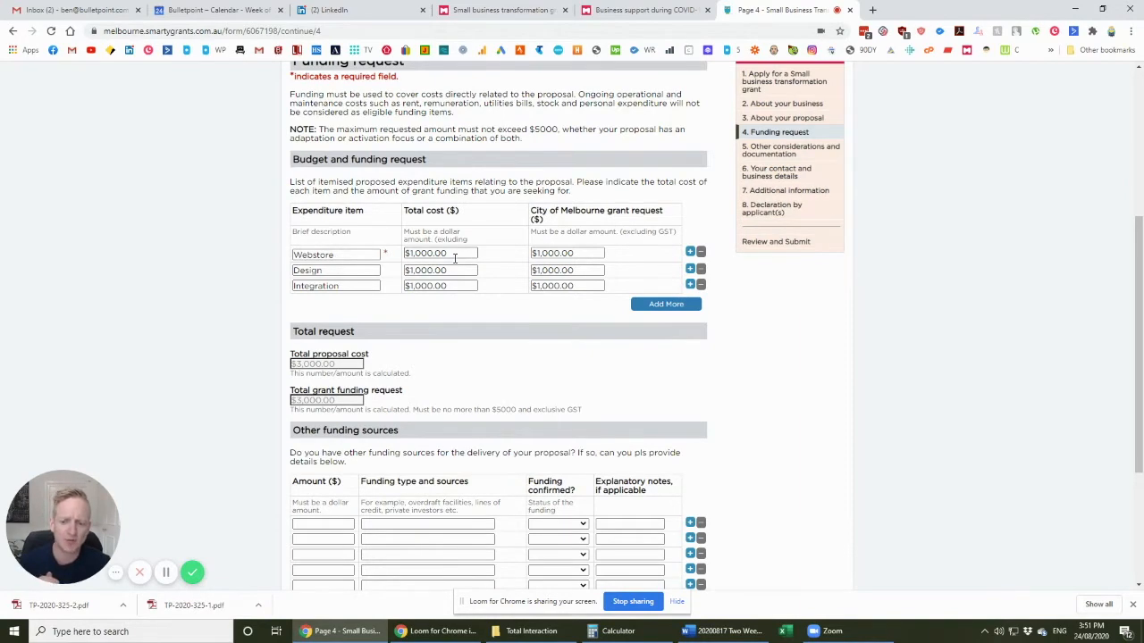
mouse_move(440, 270)
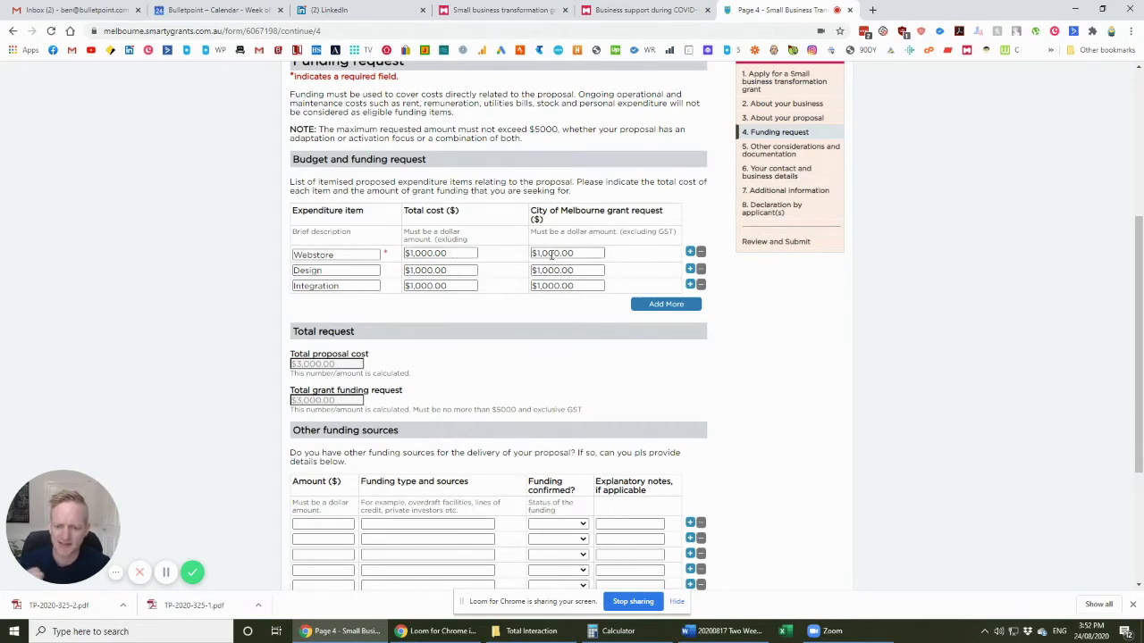
mouse_move(487, 258)
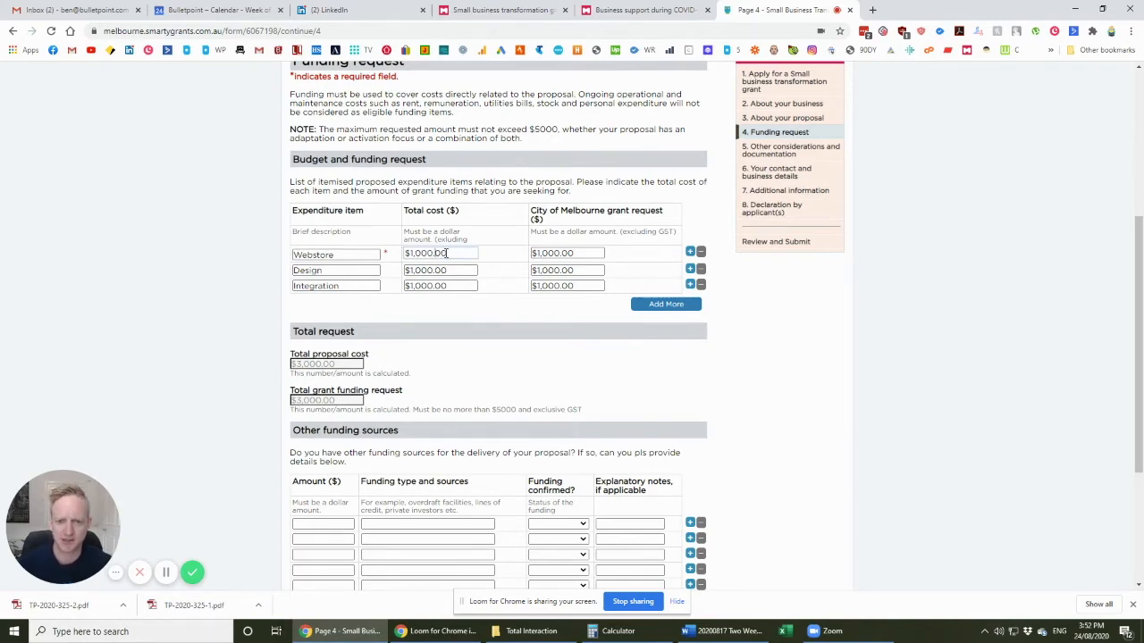
scroll("down", 3)
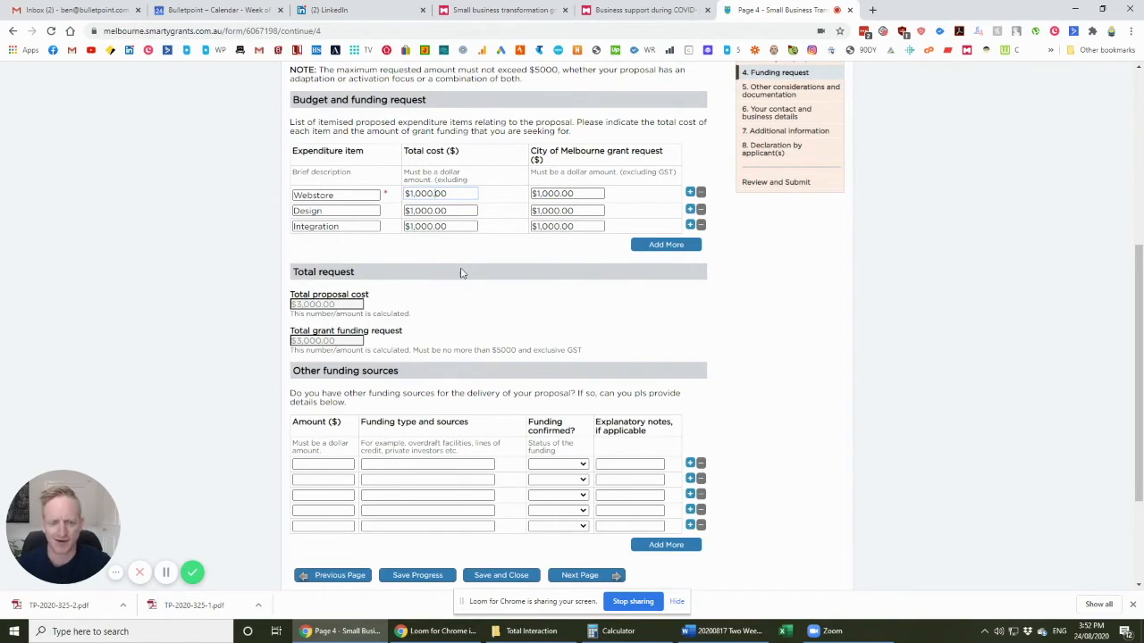
mouse_move(454, 302)
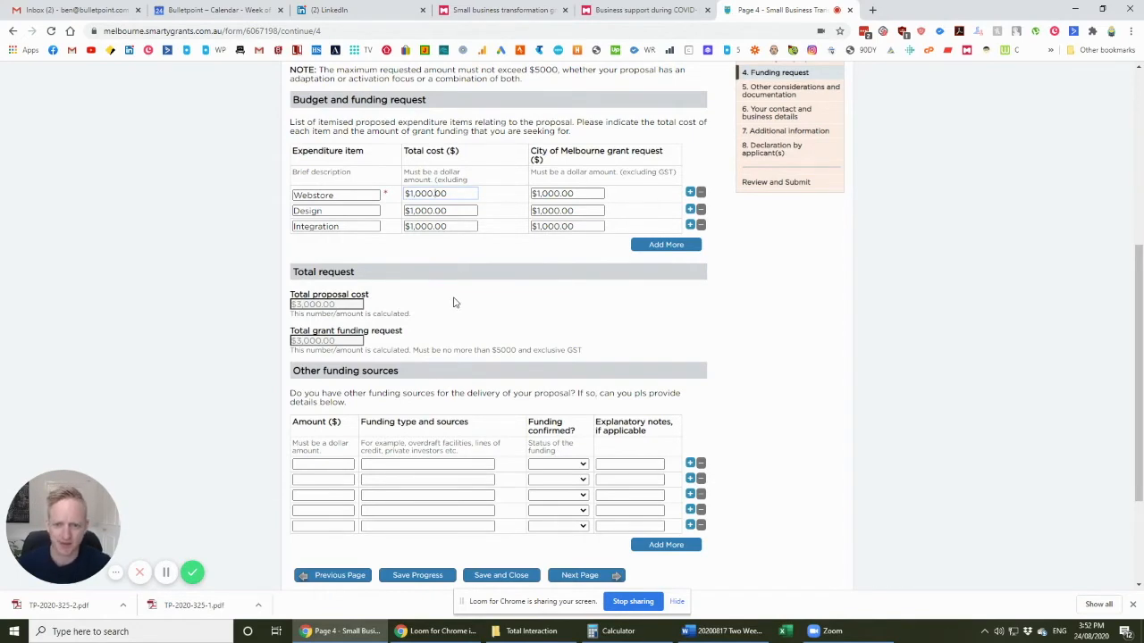
Set the first other funding source's Funding confirmed to Yes, replacing a brief In progress choice.
scroll("down", 3)
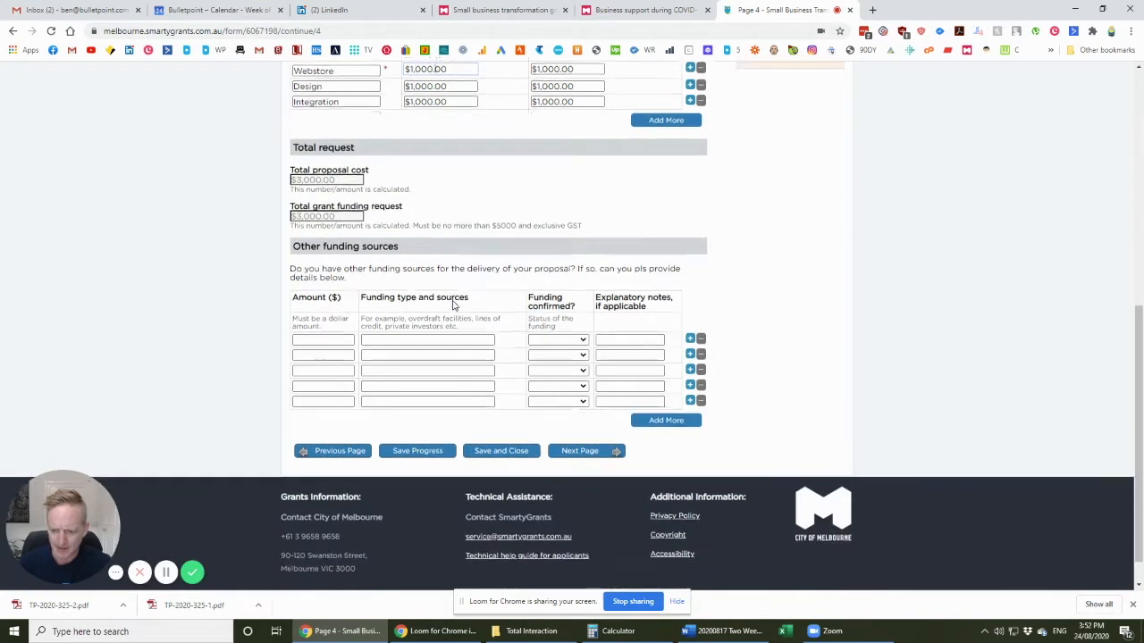
scroll("down", 3)
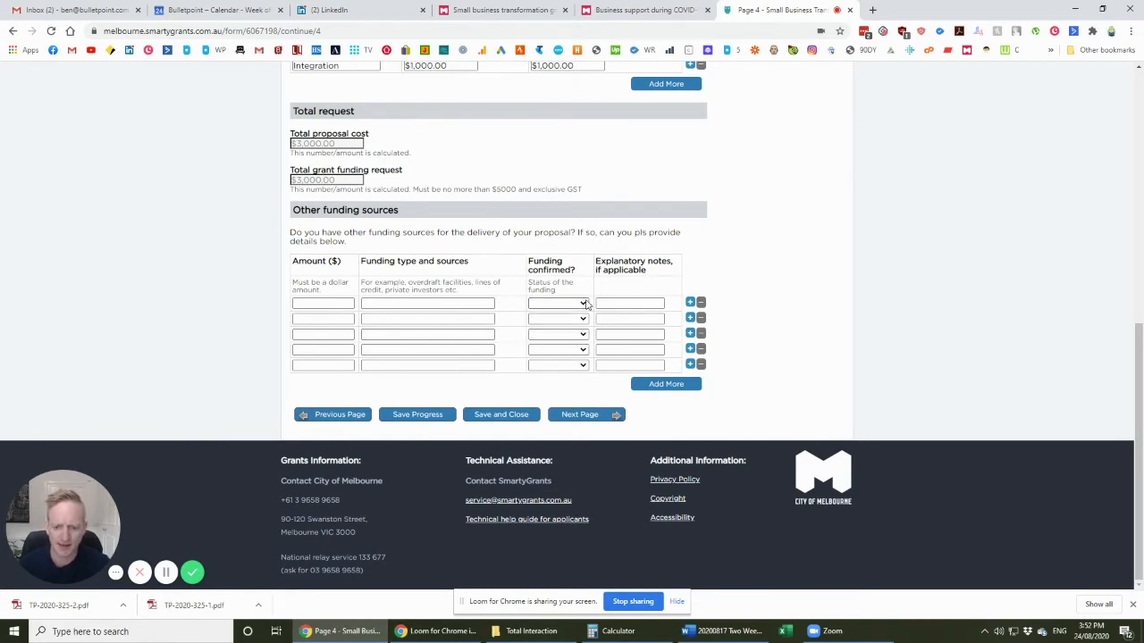
left_click(557, 303)
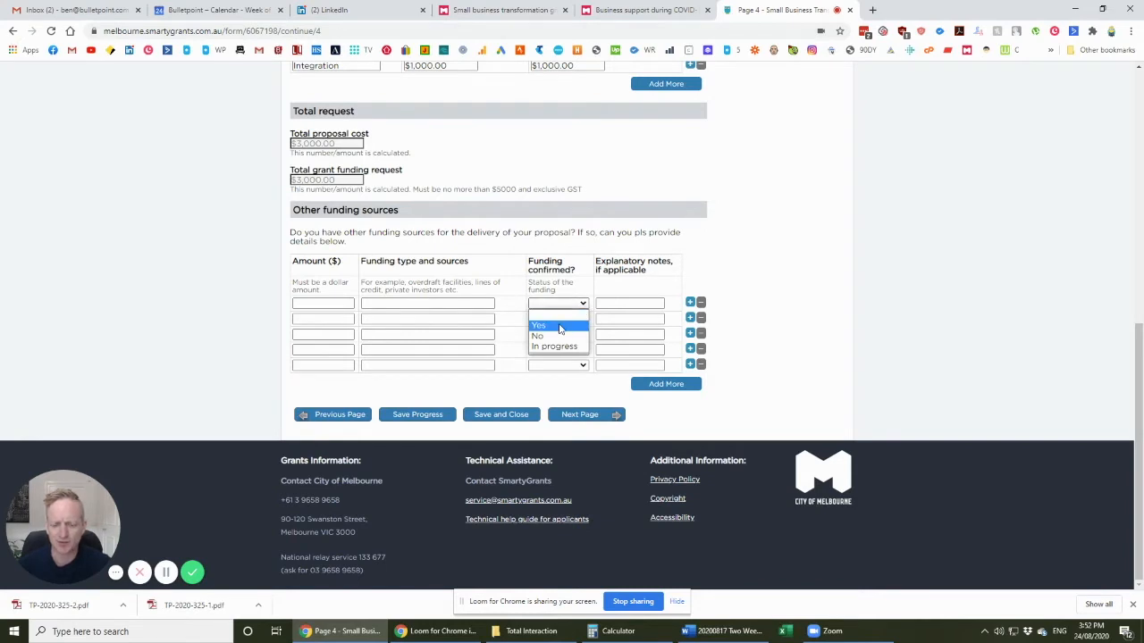
mouse_move(557, 347)
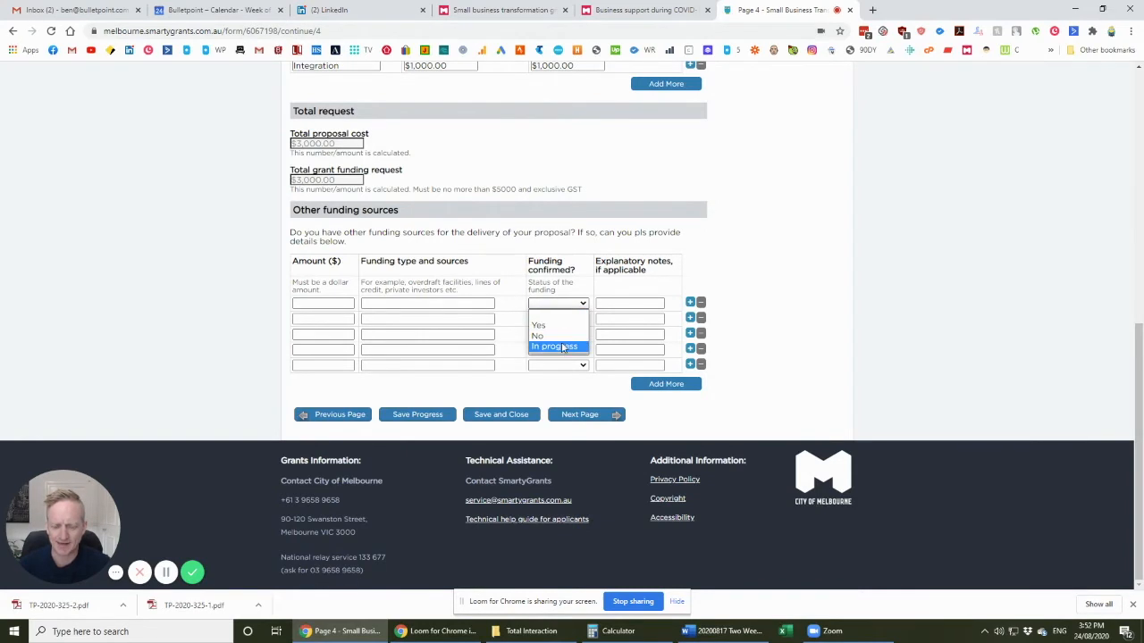
left_click(557, 347)
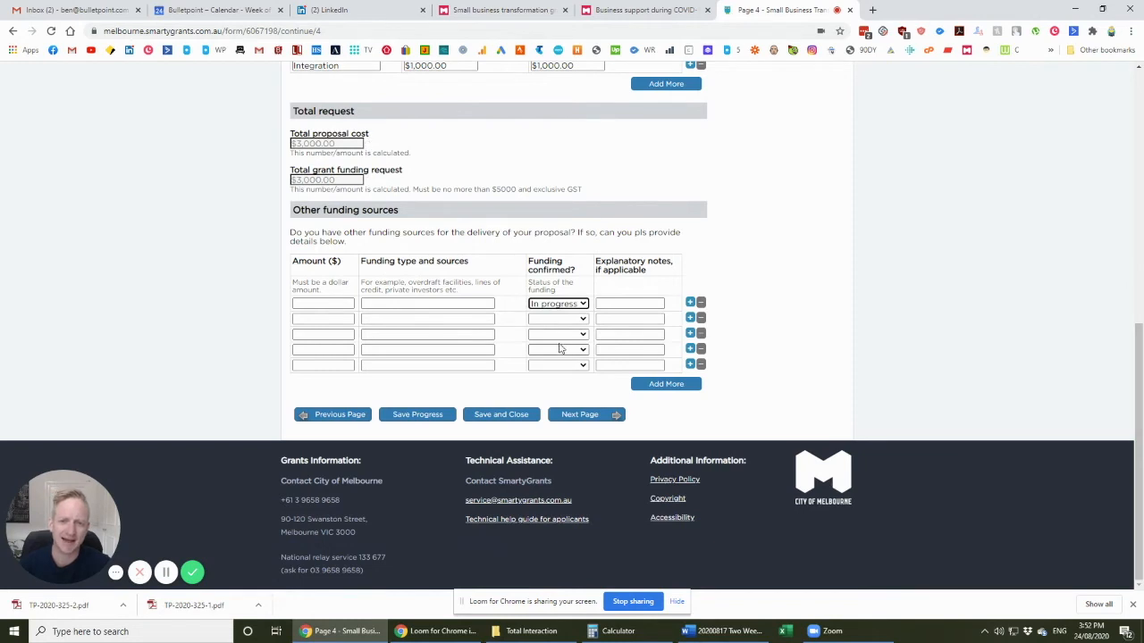
left_click(557, 303)
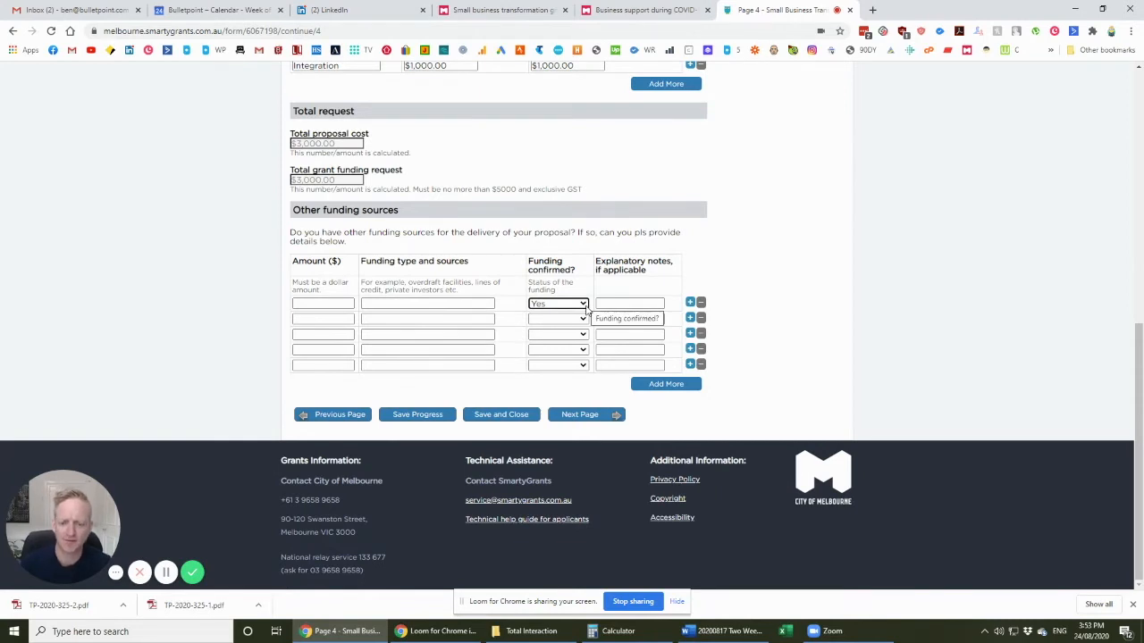
mouse_move(472, 314)
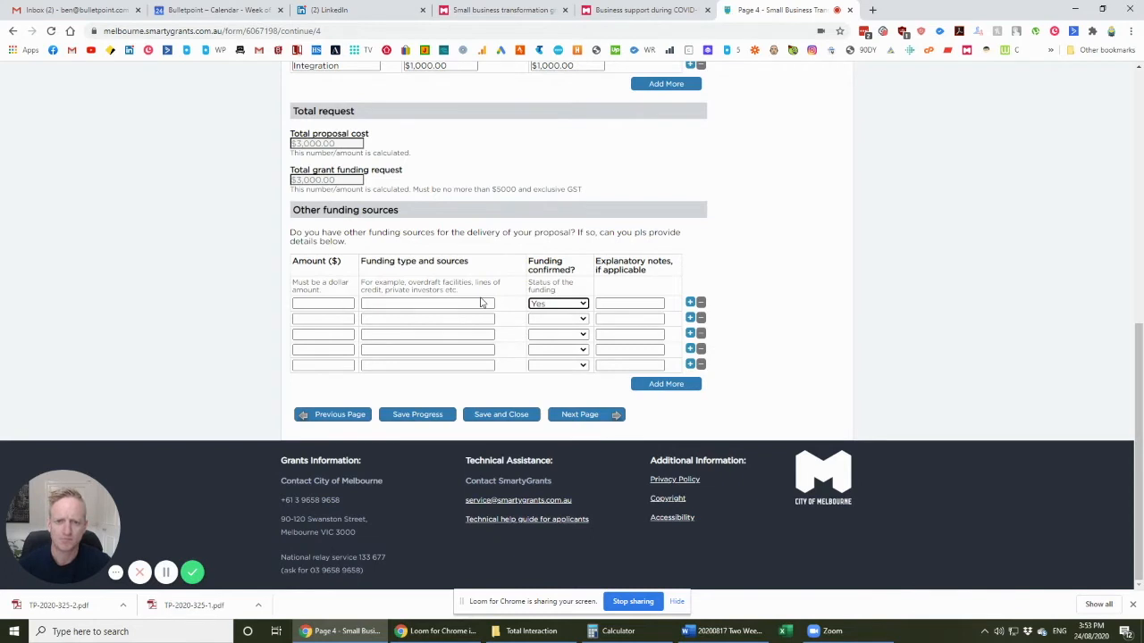
mouse_move(545, 320)
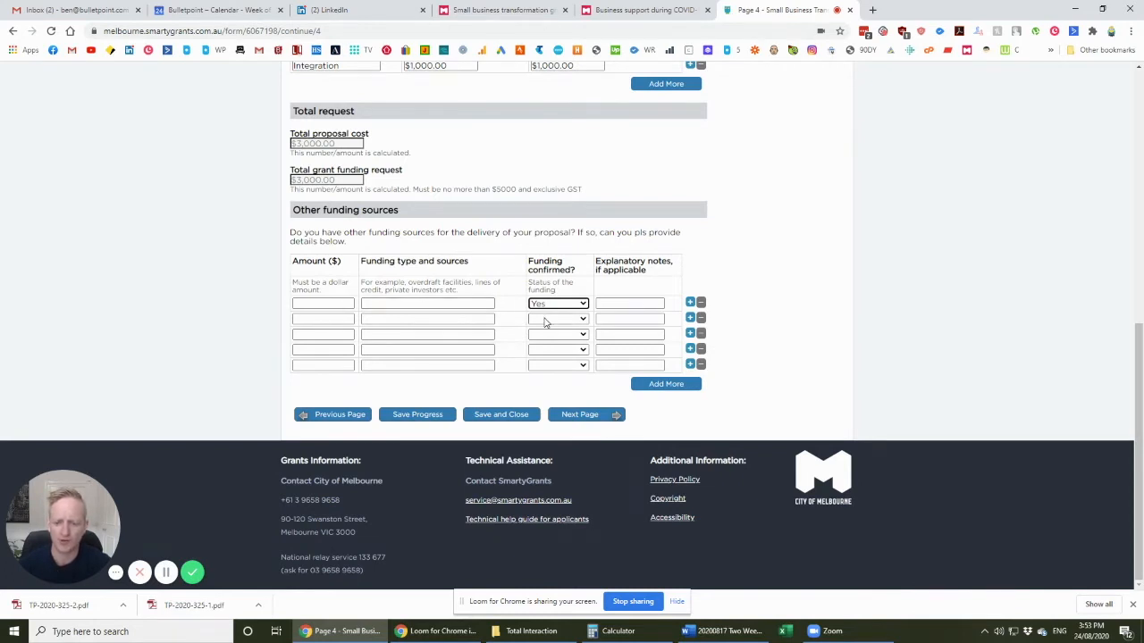
mouse_move(556, 319)
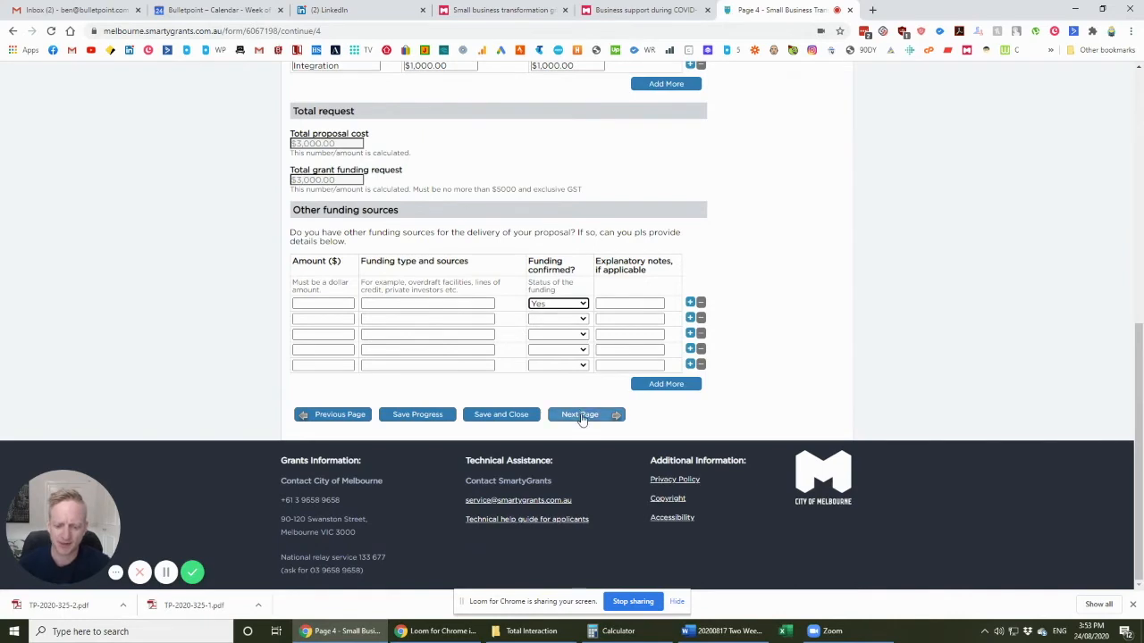
left_click(579, 414)
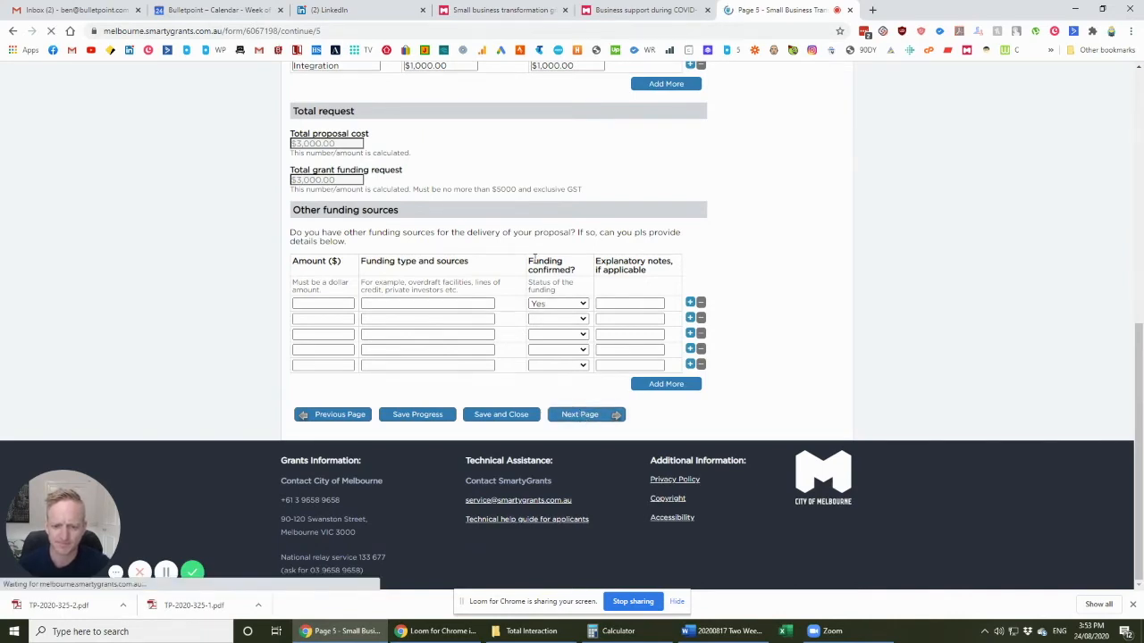
left_click(587, 414)
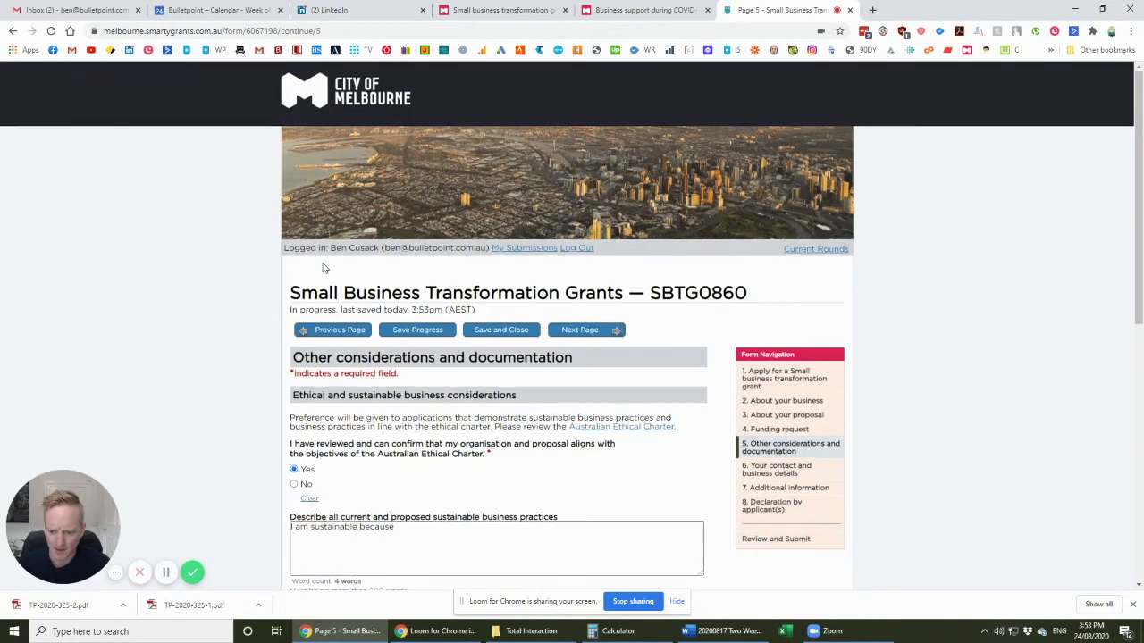
scroll("down", 3)
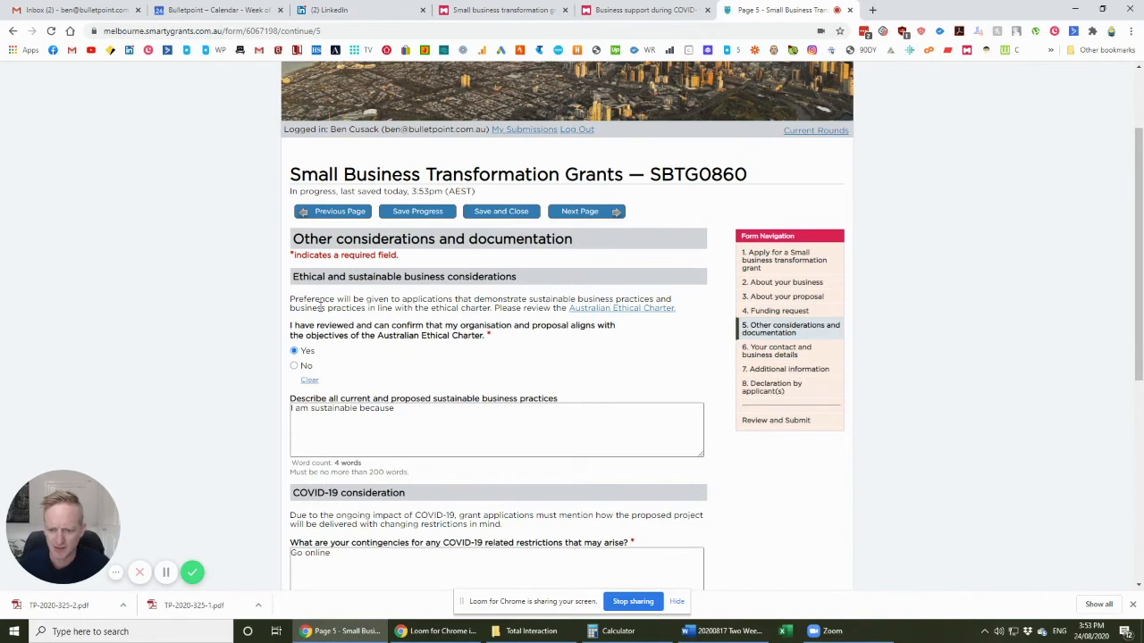
left_click_drag(318, 299, 510, 298)
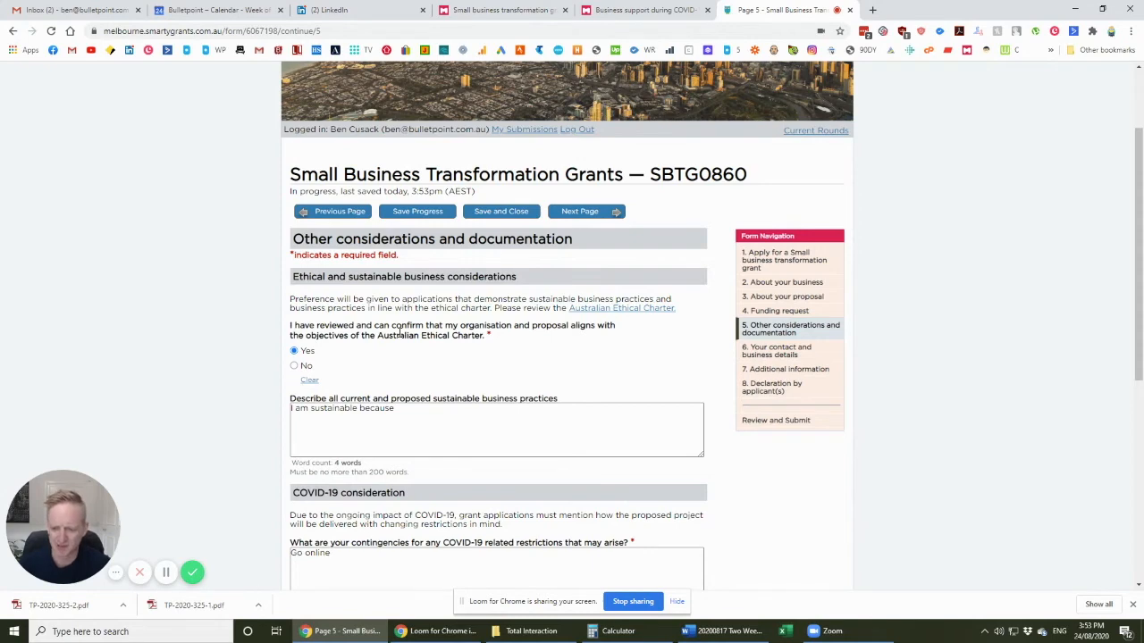
scroll("down", 3)
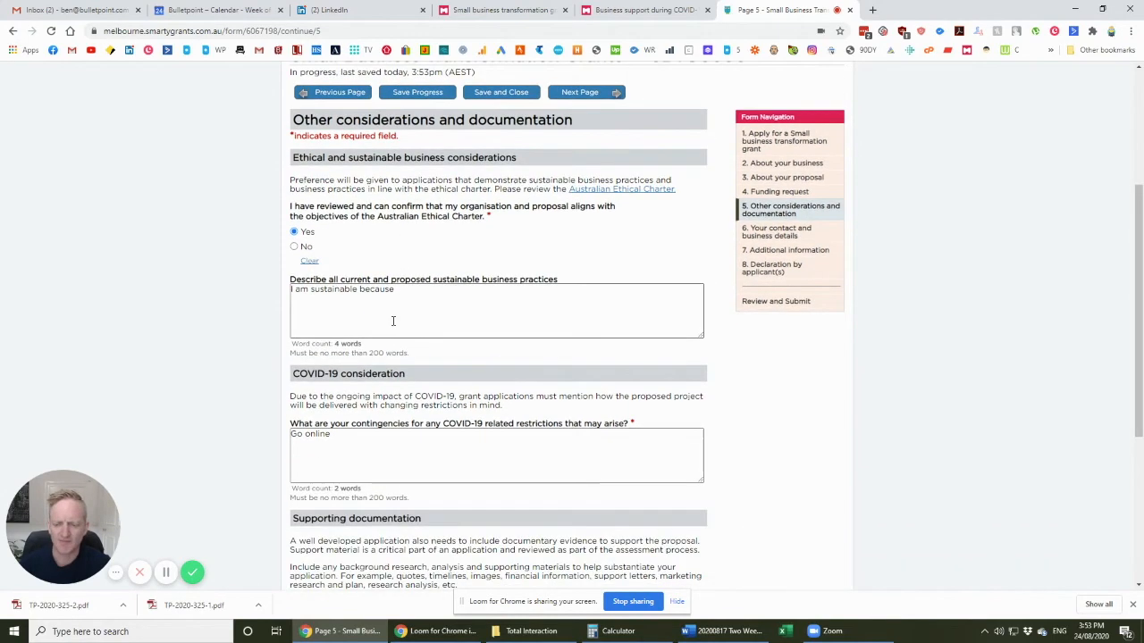
mouse_move(401, 310)
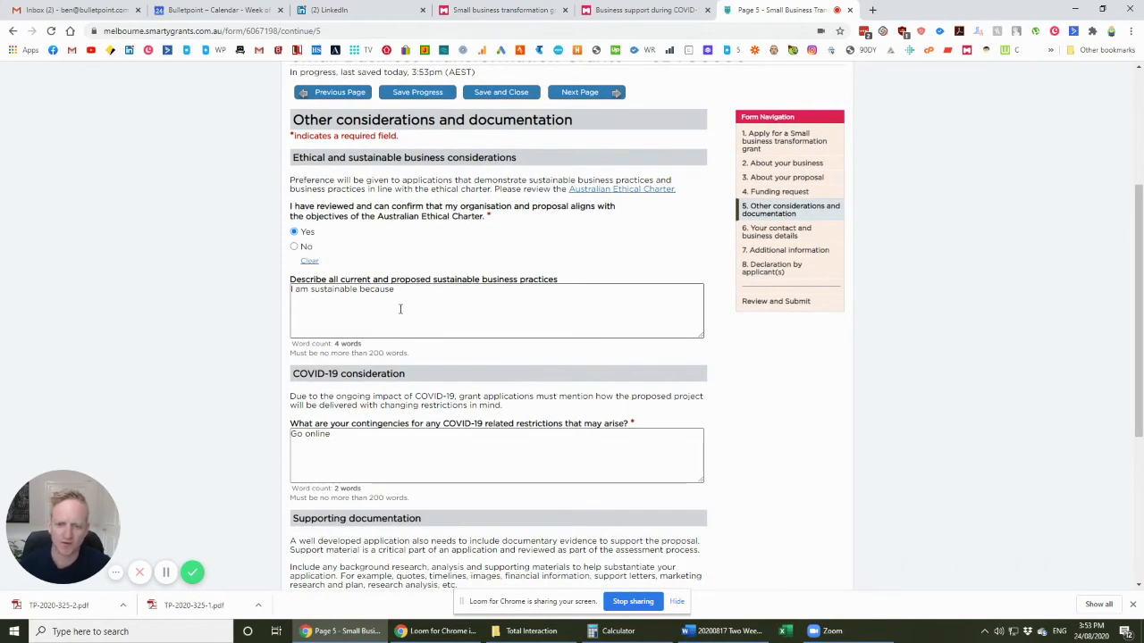
scroll("down", 3)
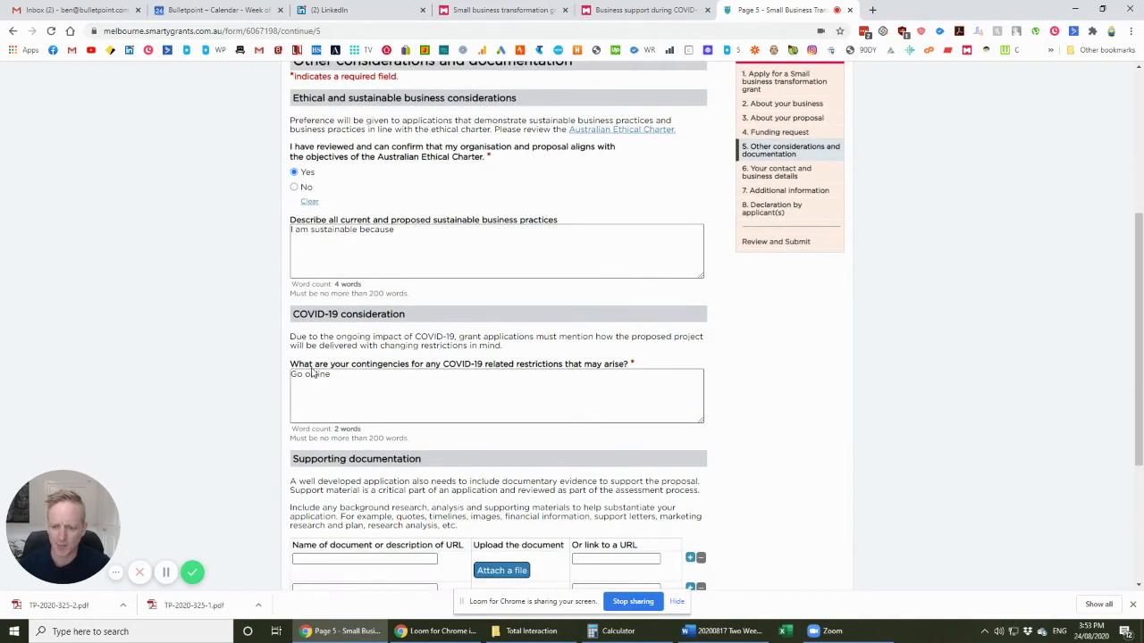
left_click_drag(314, 364, 553, 364)
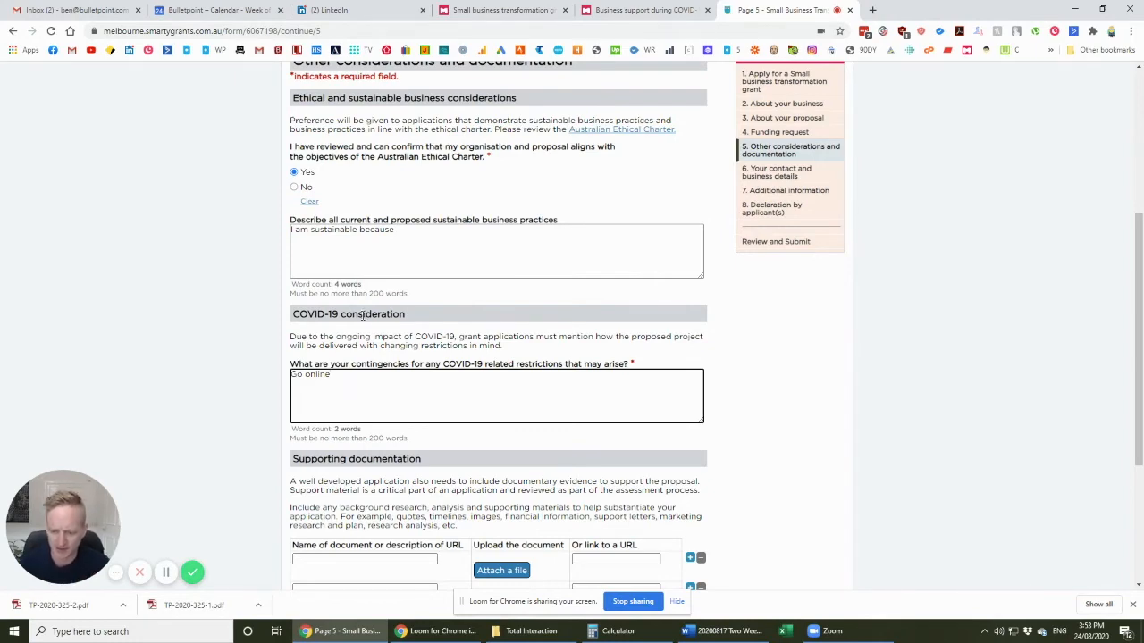
scroll("down", 3)
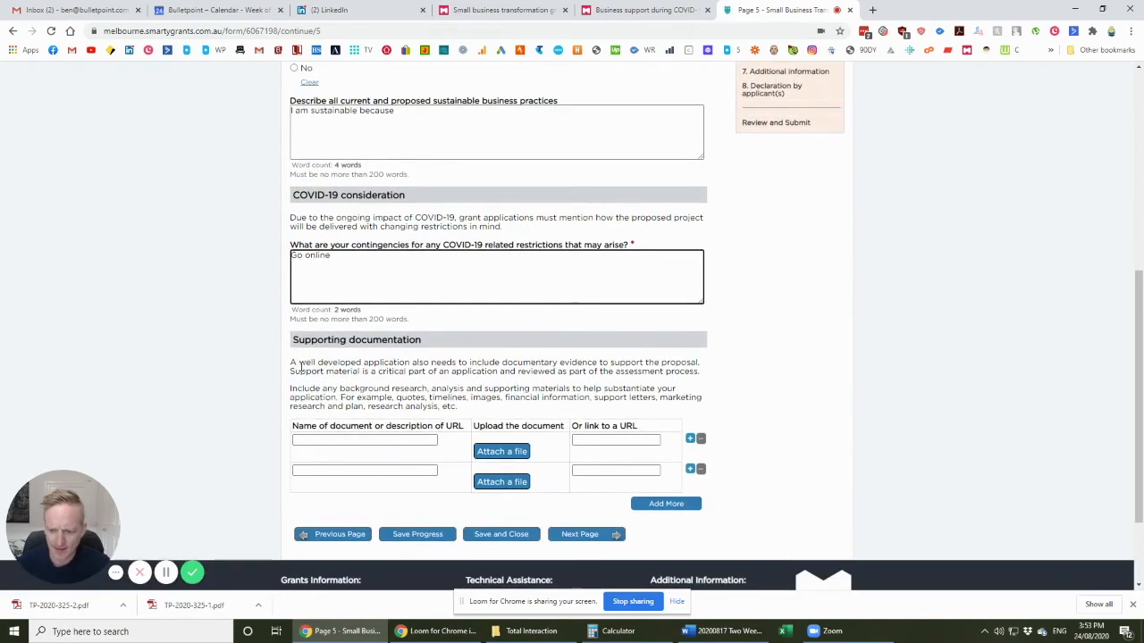
left_click_drag(289, 362, 400, 362)
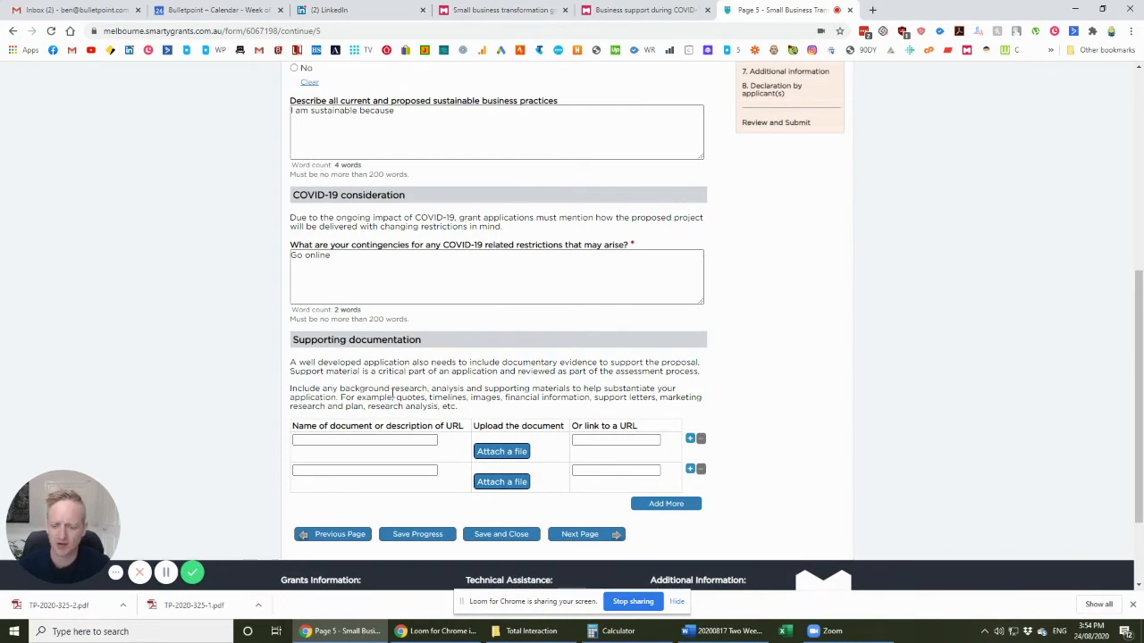
mouse_move(290, 366)
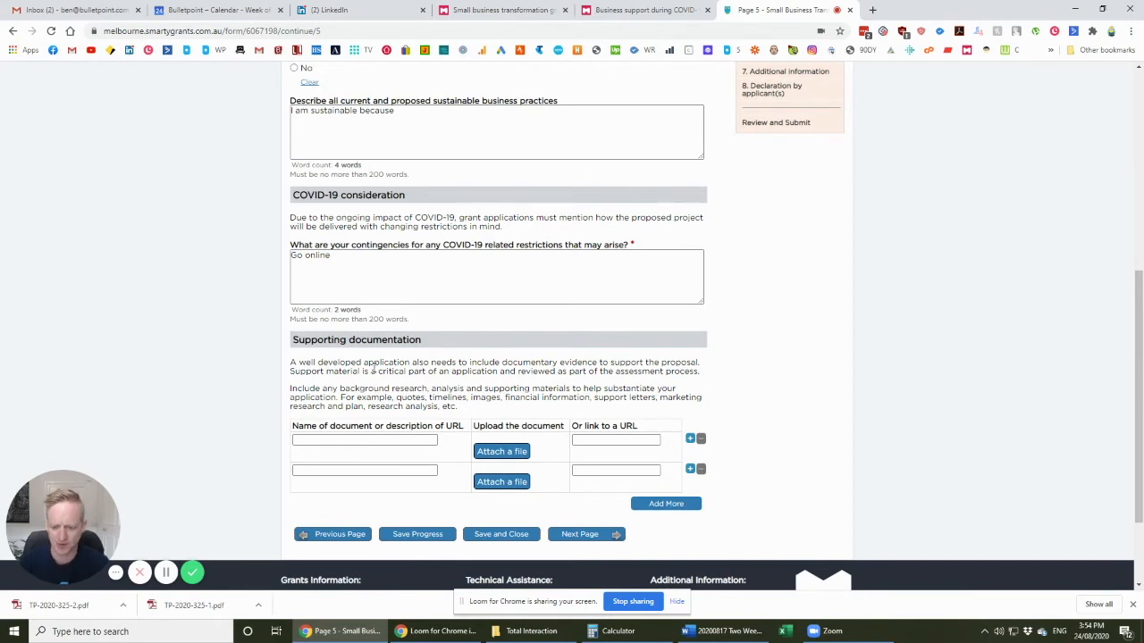
scroll("down", 3)
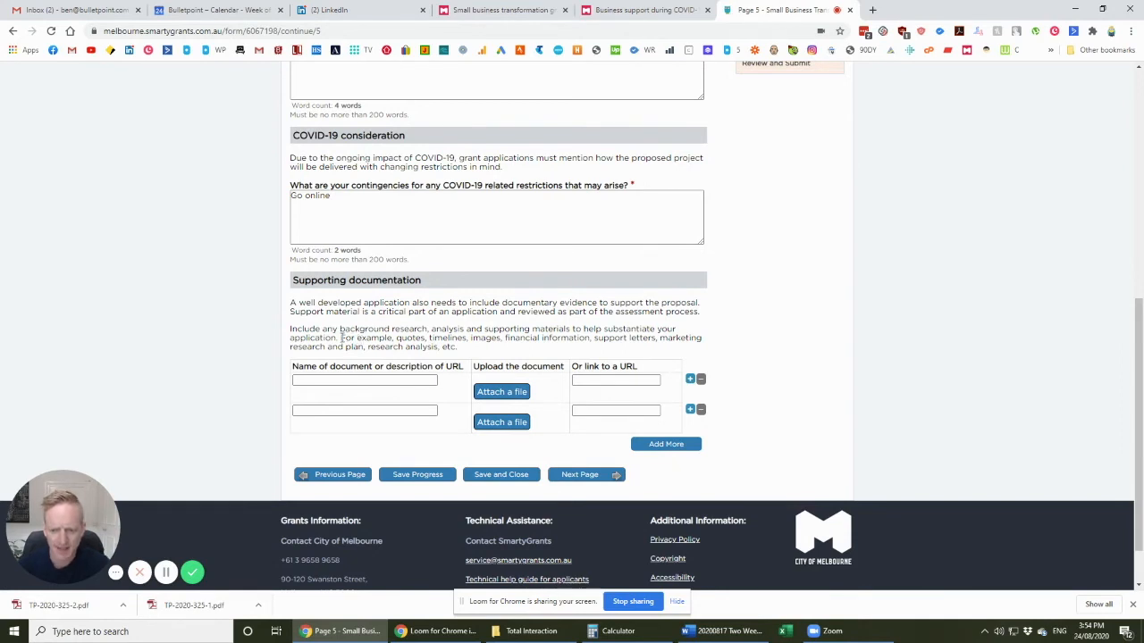
left_click_drag(341, 337, 504, 337)
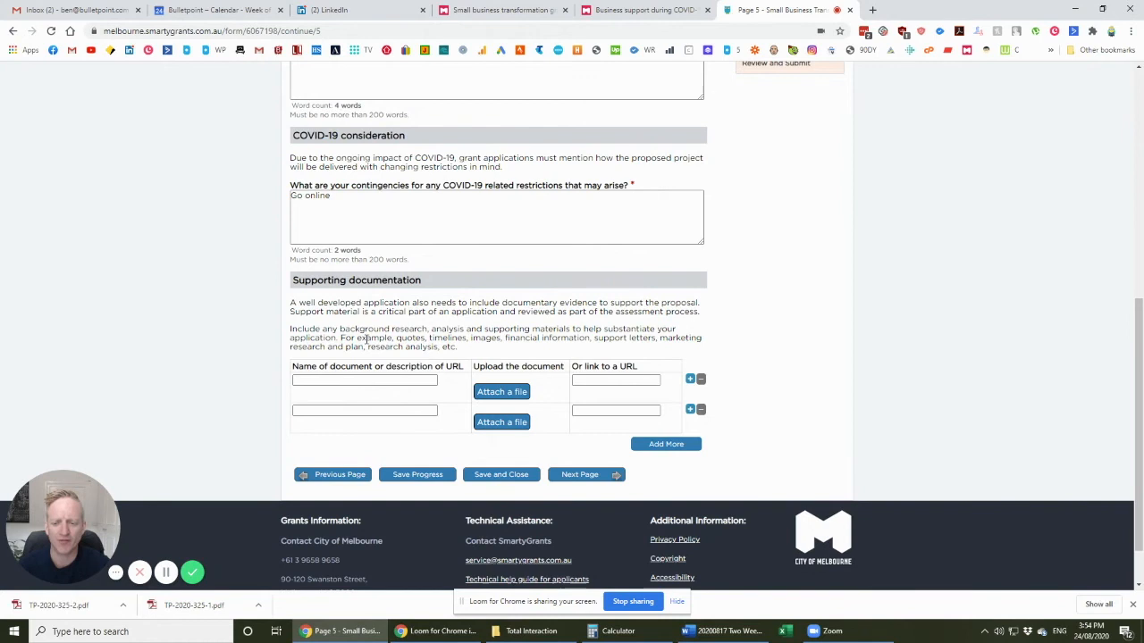
left_click_drag(340, 338, 456, 347)
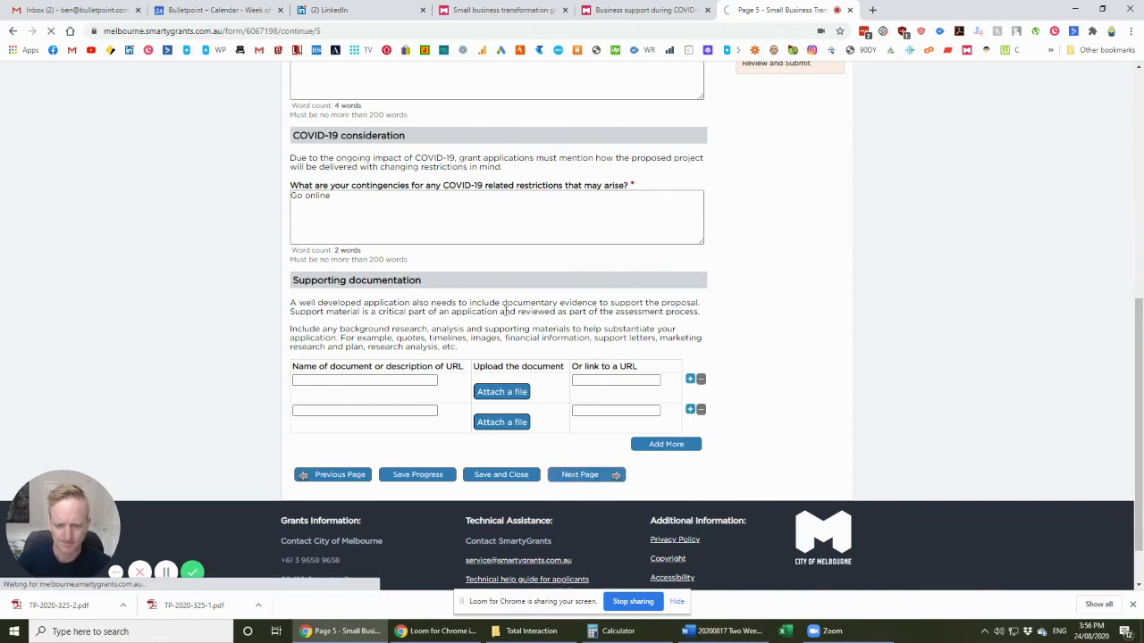
Advance to page 6 and review the empty required contact, location, company profile and establishment-date fields.
left_click(586, 474)
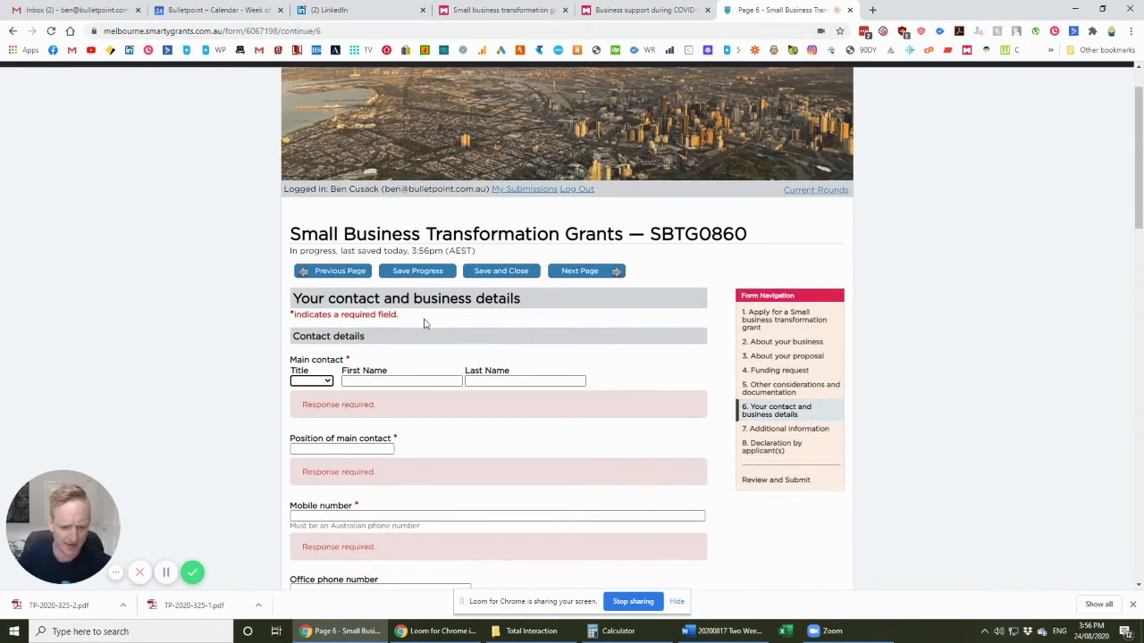
scroll("down", 3)
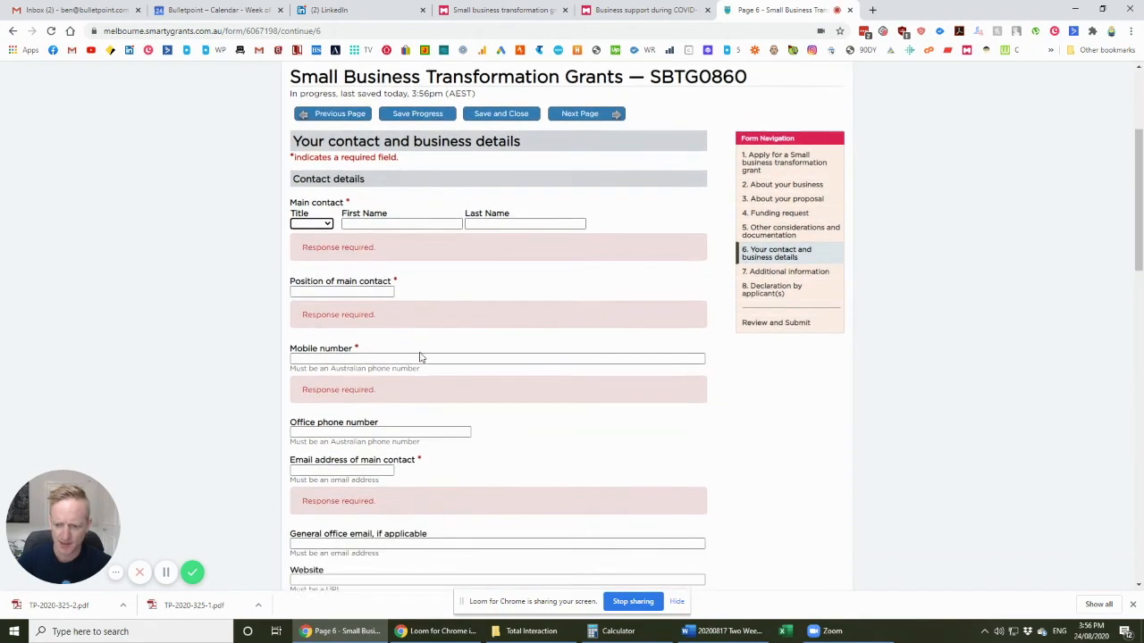
scroll("down", 3)
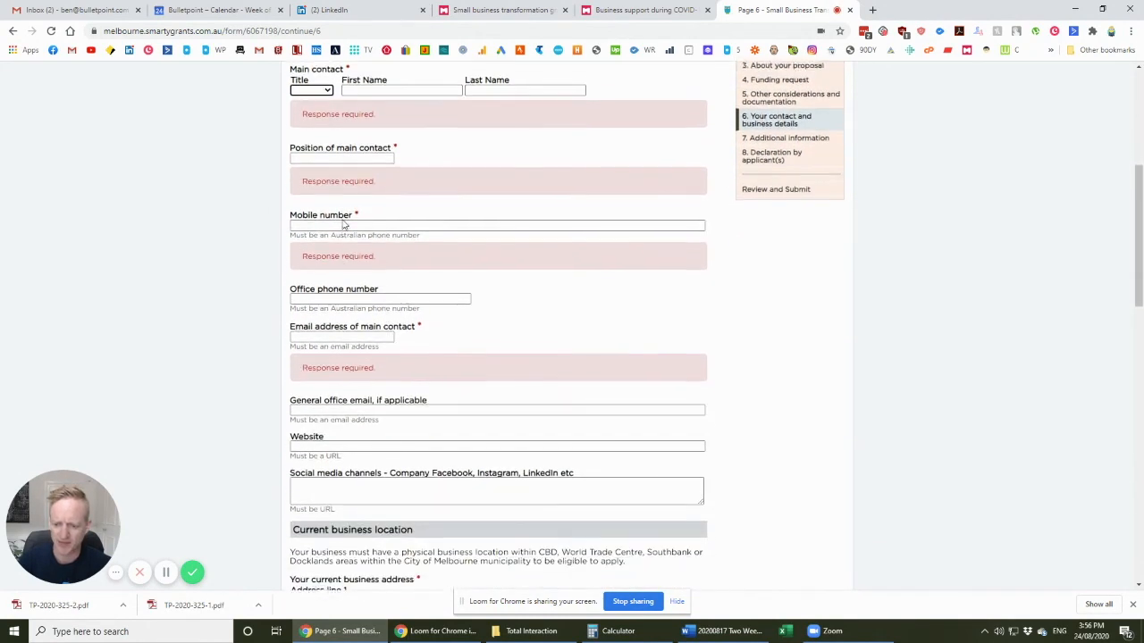
scroll("down", 3)
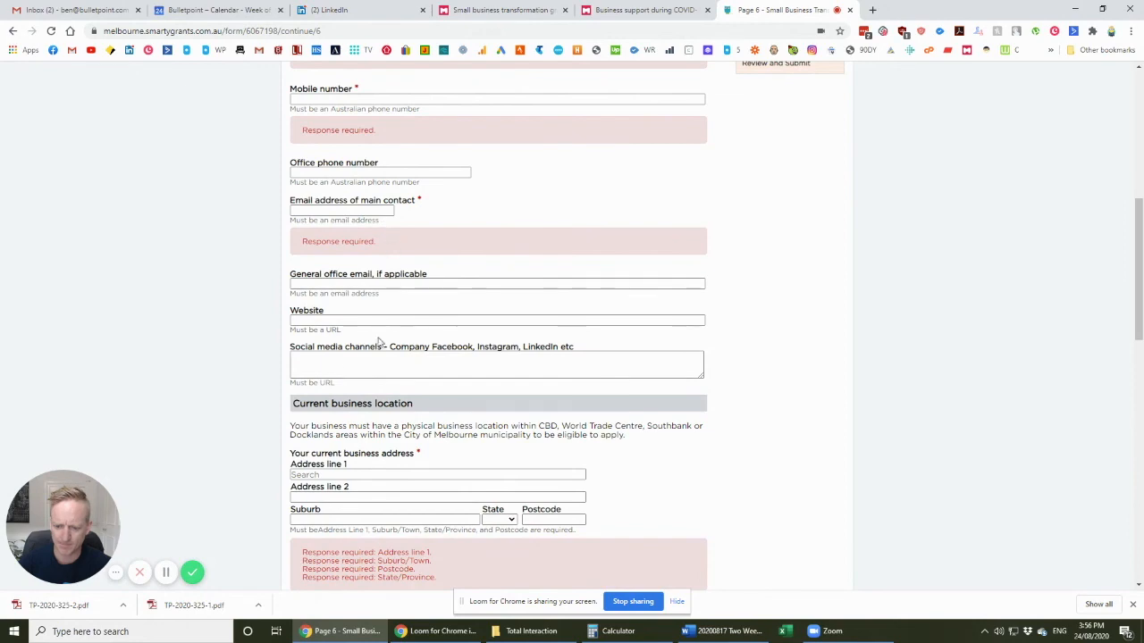
scroll("down", 3)
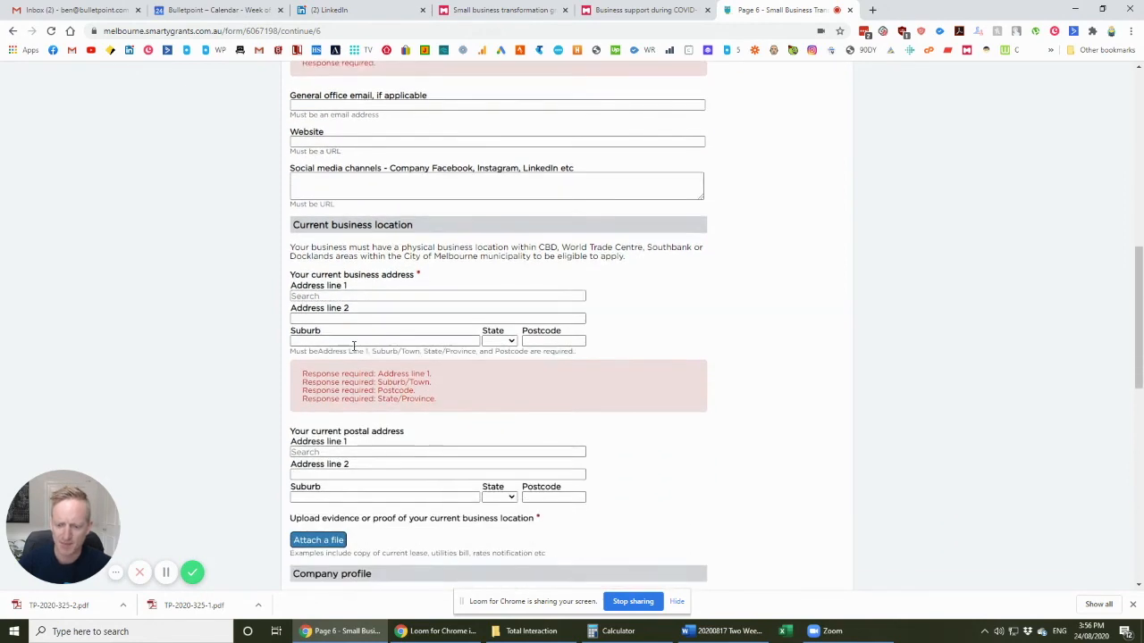
scroll("down", 3)
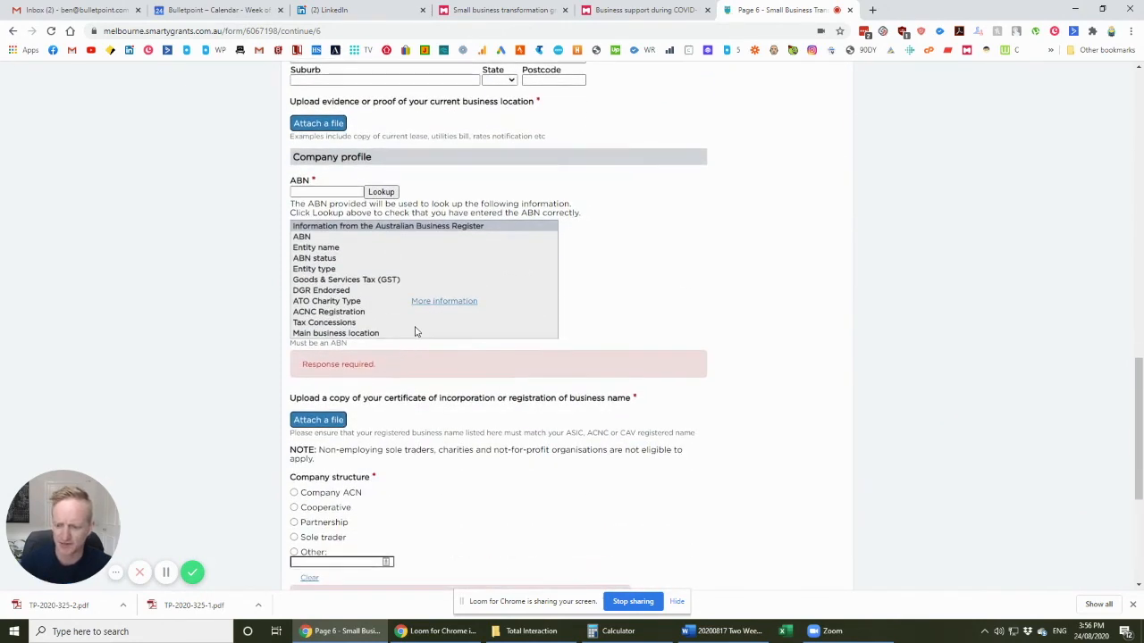
scroll("down", 3)
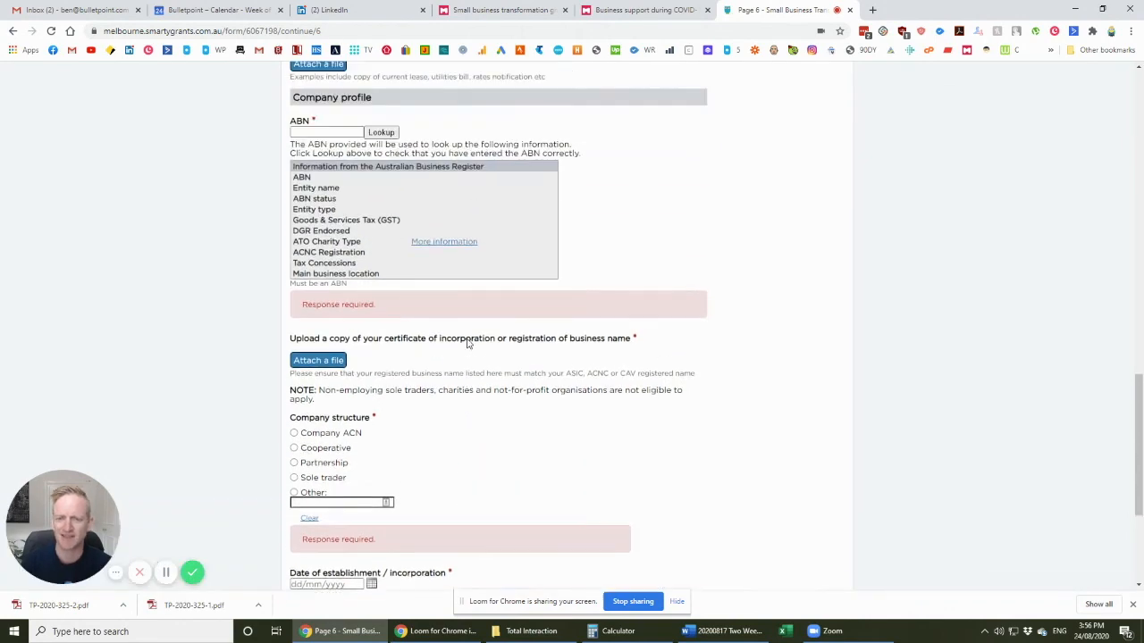
scroll("down", 3)
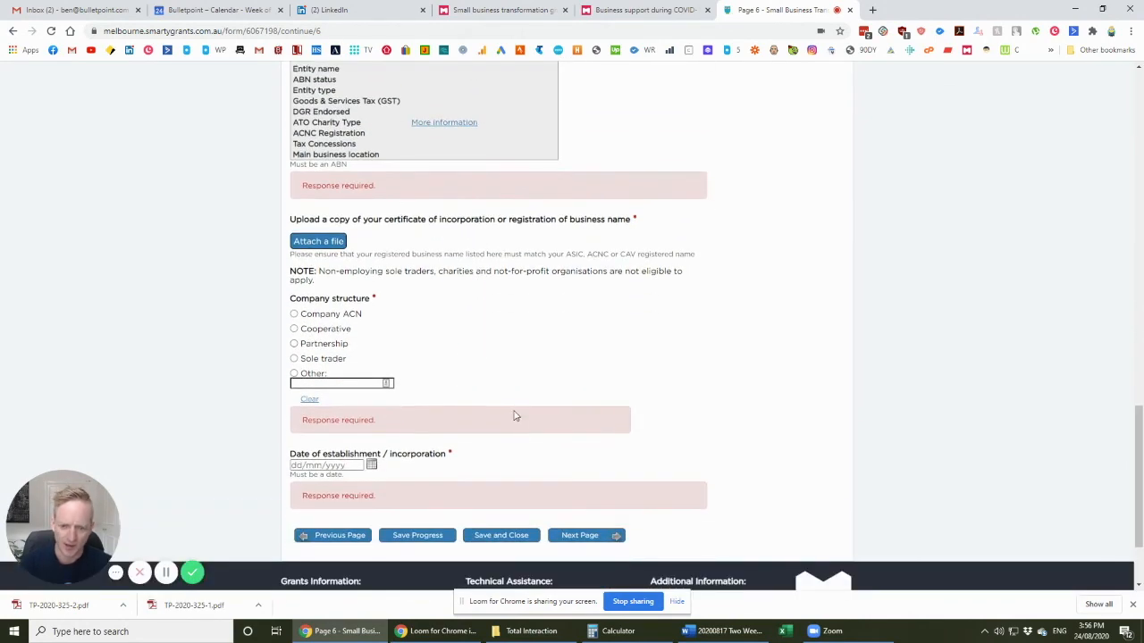
scroll("up", 3)
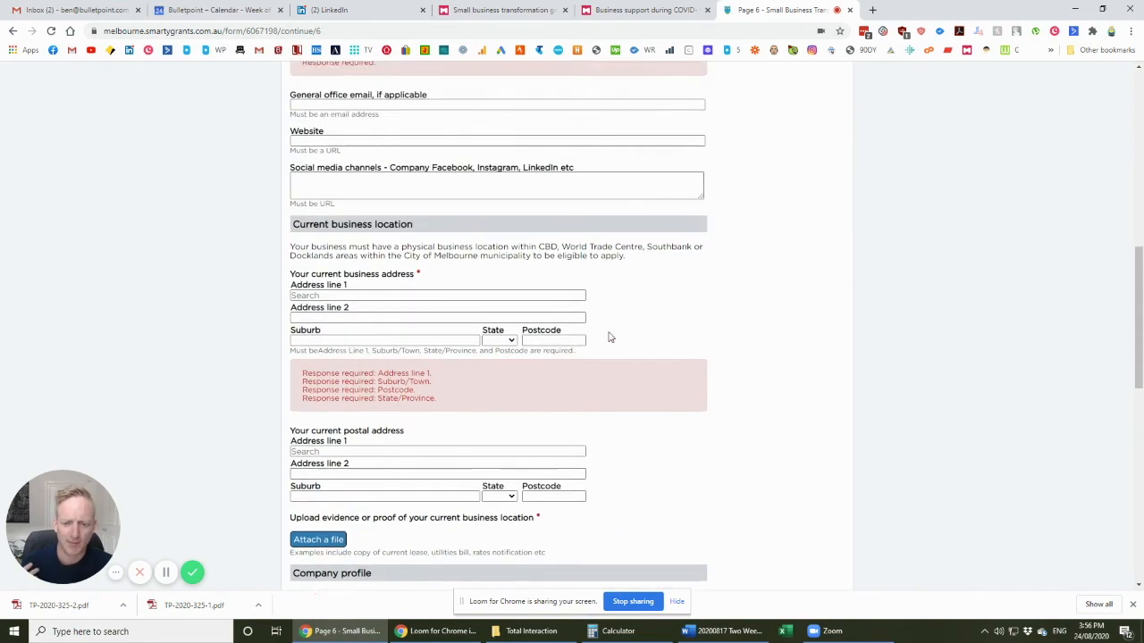
scroll("up", 3)
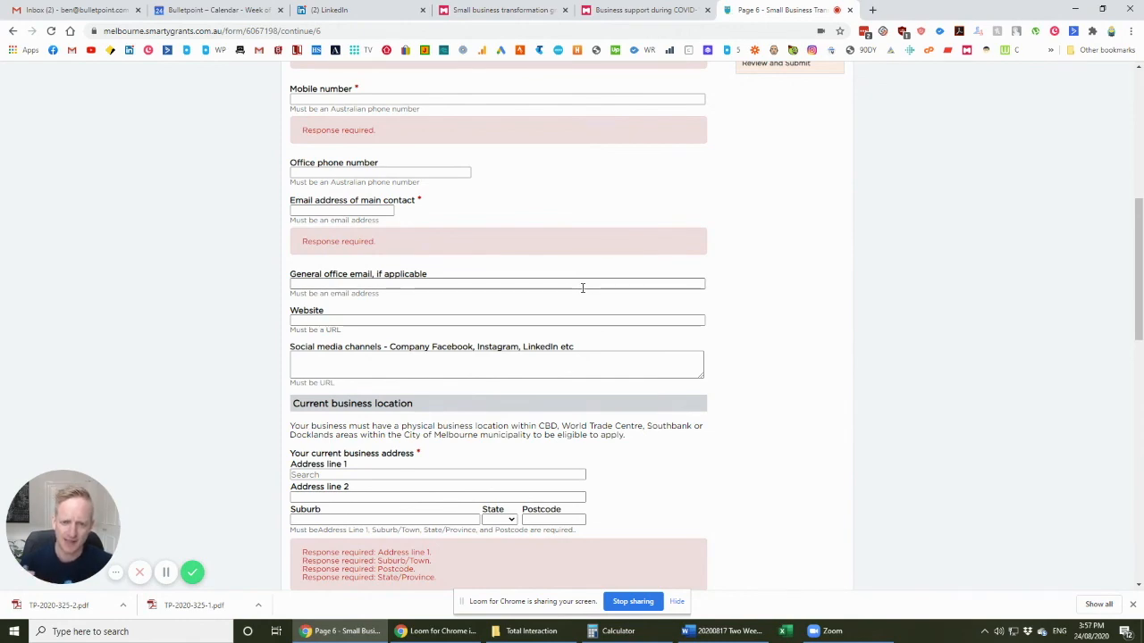
scroll("down", 3)
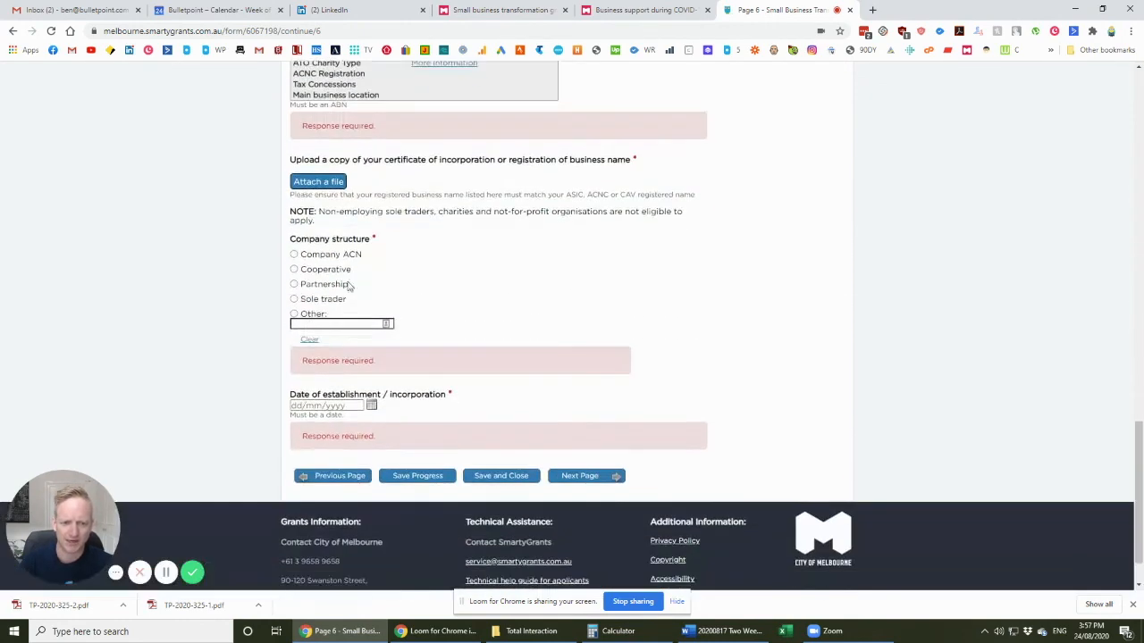